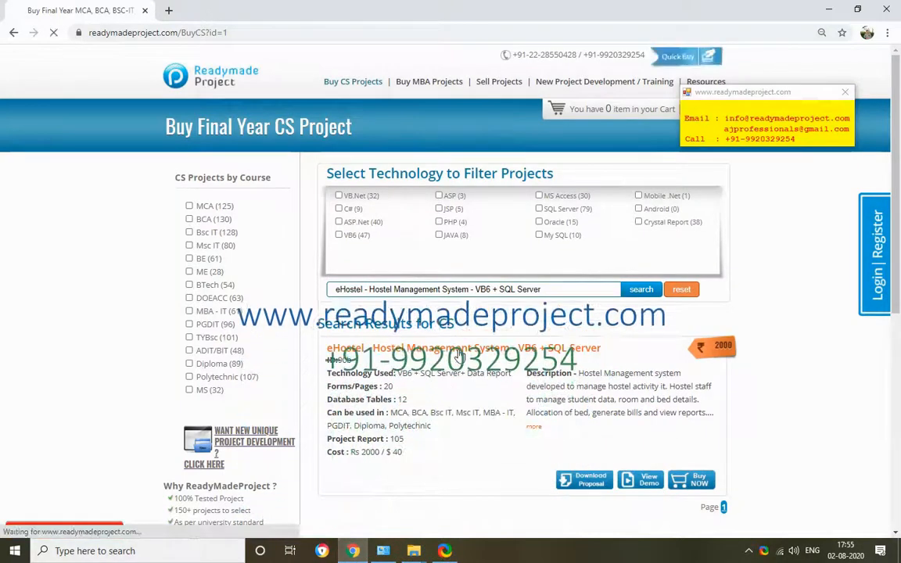
Browse E:\eHostelVBSQL\eHostelVBSQLFls into the db_scripts_dump folder holding the backup and SQL script
{"action": "left_click", "coordinate": [415, 348]}
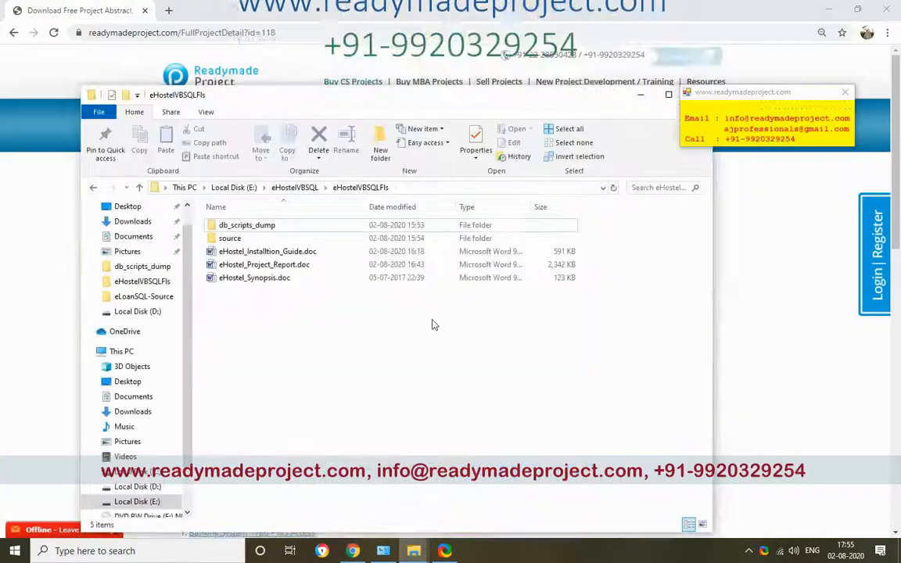
{"action": "double_click", "coordinate": [248, 225]}
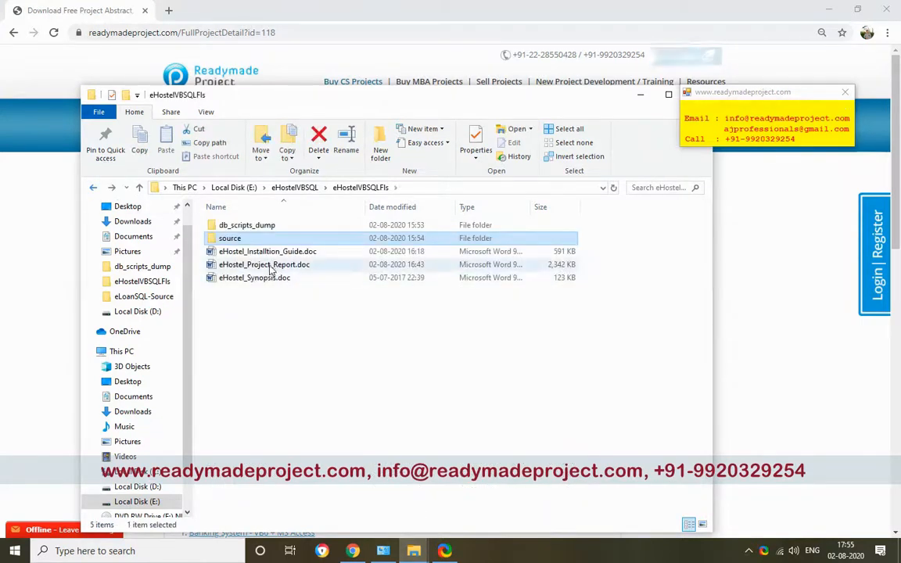
{"action": "left_click", "coordinate": [254, 277]}
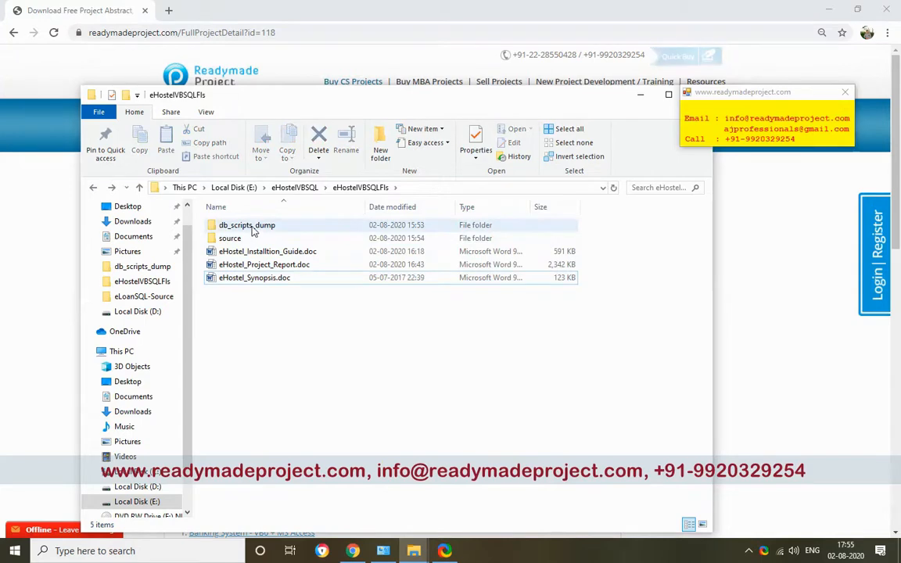
{"action": "double_click", "coordinate": [247, 225]}
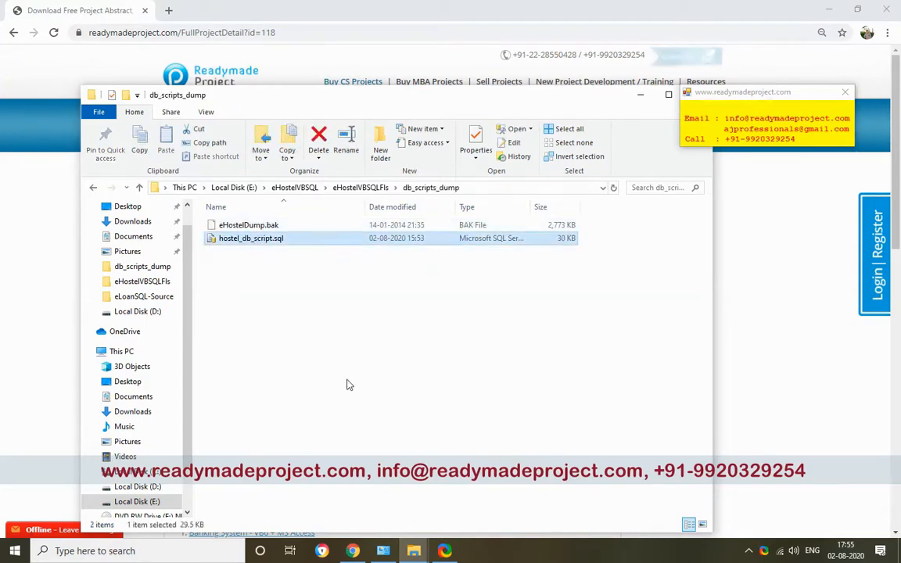
Scroll the Start menu app list to Microsoft SQL Server 2014's Management Studio
{"action": "left_click", "coordinate": [14, 551]}
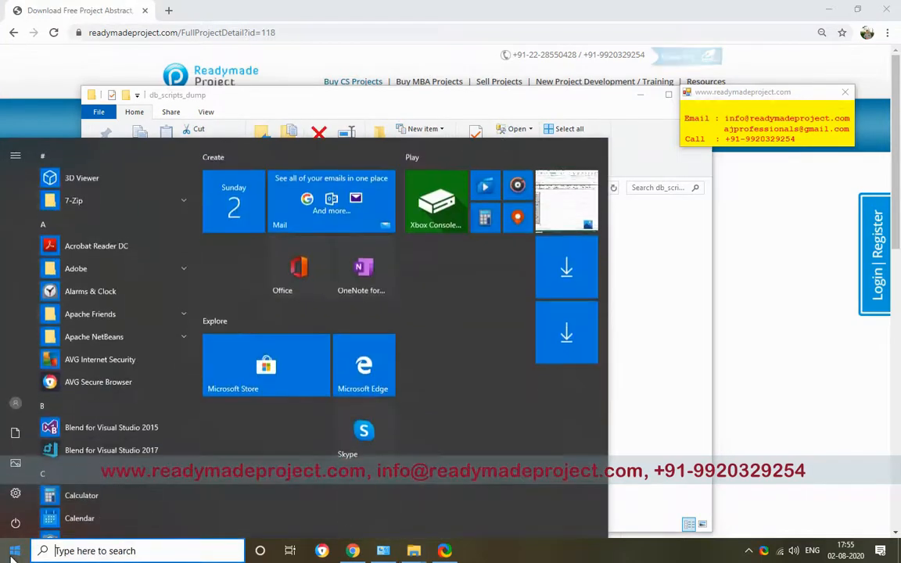
{"action": "scroll", "scroll_direction": "down", "scroll_amount": 3}
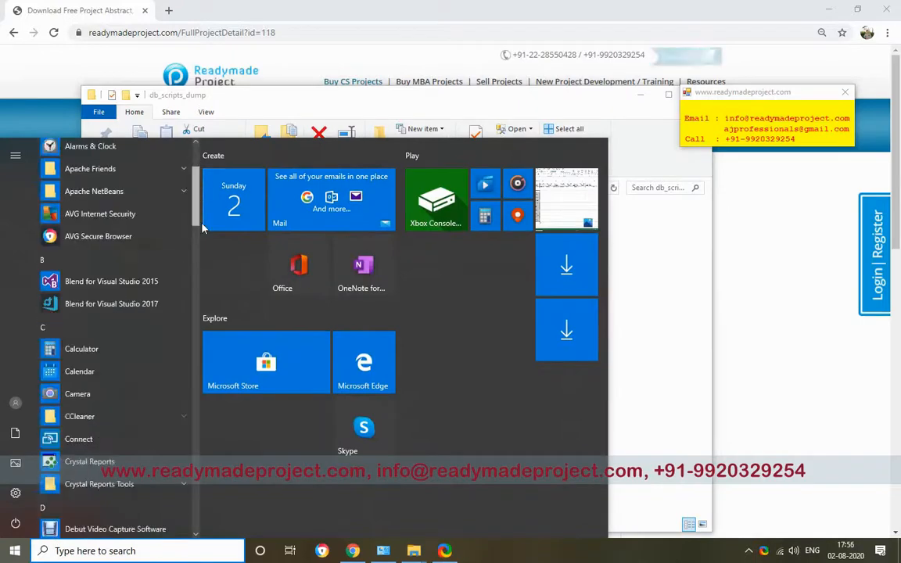
{"action": "scroll", "scroll_direction": "down", "scroll_amount": 3}
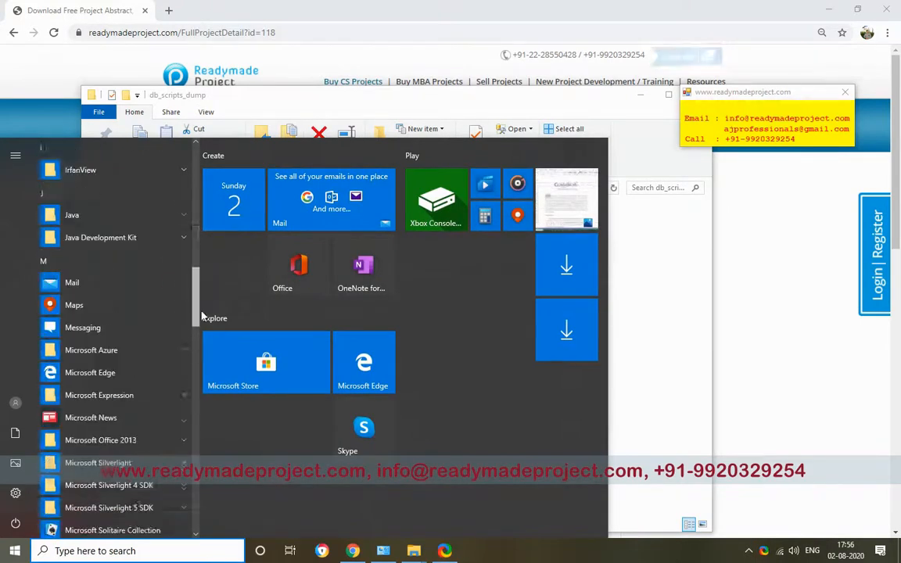
{"action": "scroll", "scroll_direction": "down", "scroll_amount": 3}
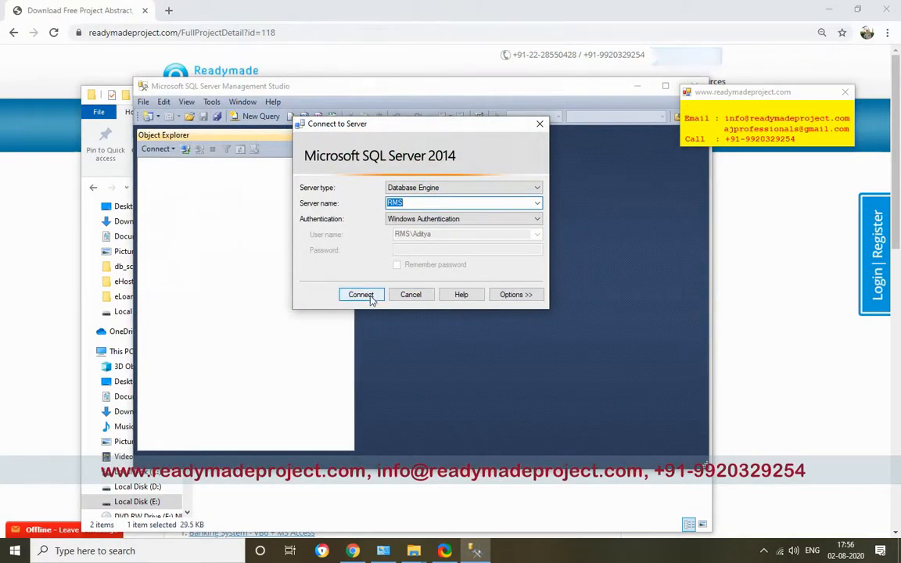
Connect to the RMS server and enter HostelDB as a new database name
{"action": "left_click", "coordinate": [360, 294]}
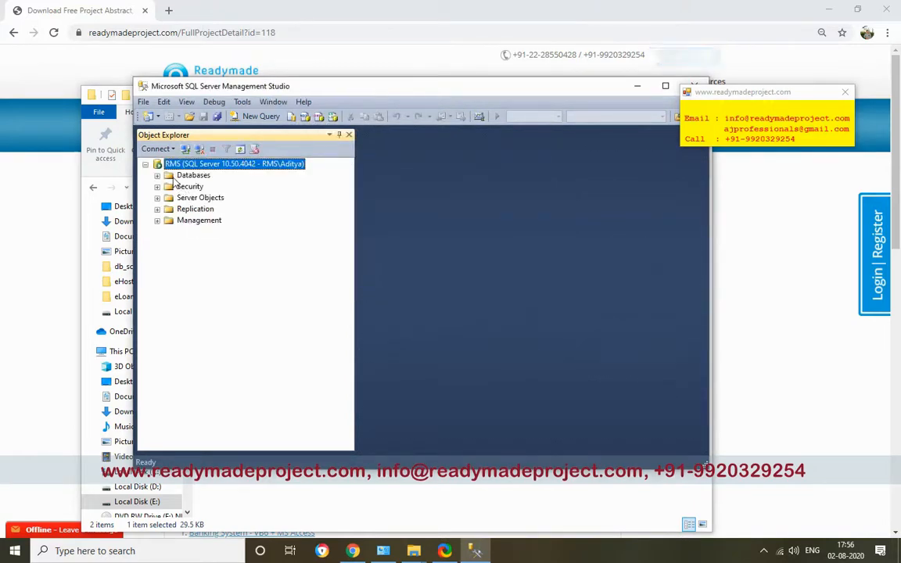
{"action": "right_click", "coordinate": [193, 175]}
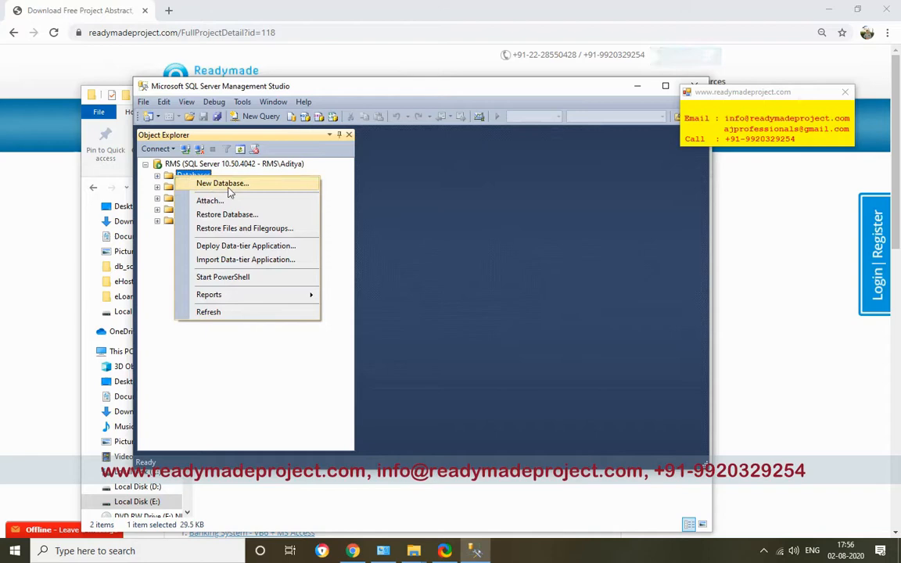
{"action": "left_click", "coordinate": [222, 183]}
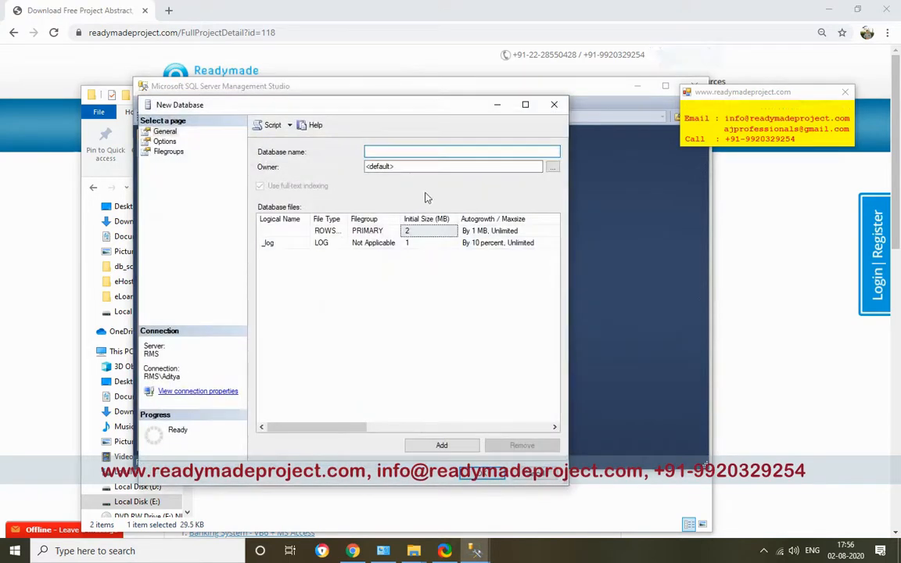
{"action": "type", "text": "Hostel"}
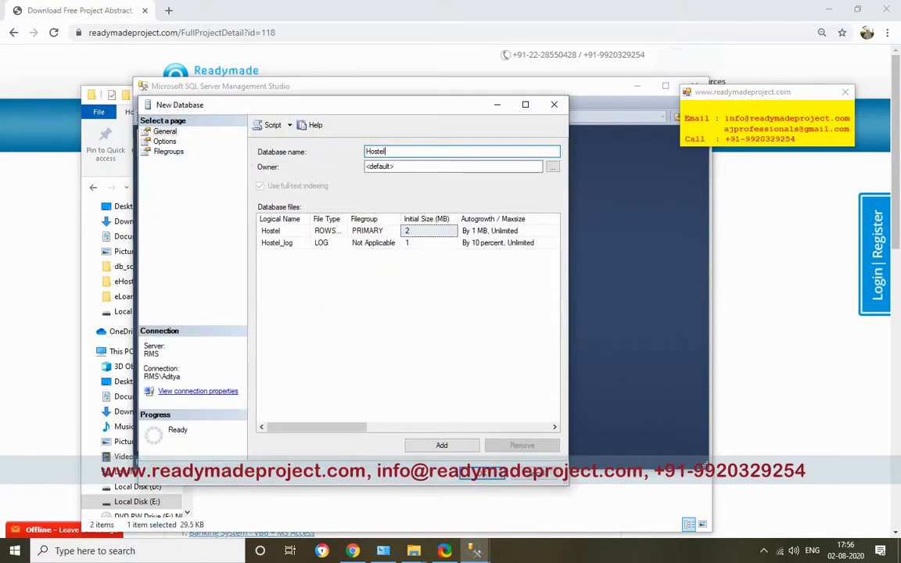
{"action": "type", "text": "DB"}
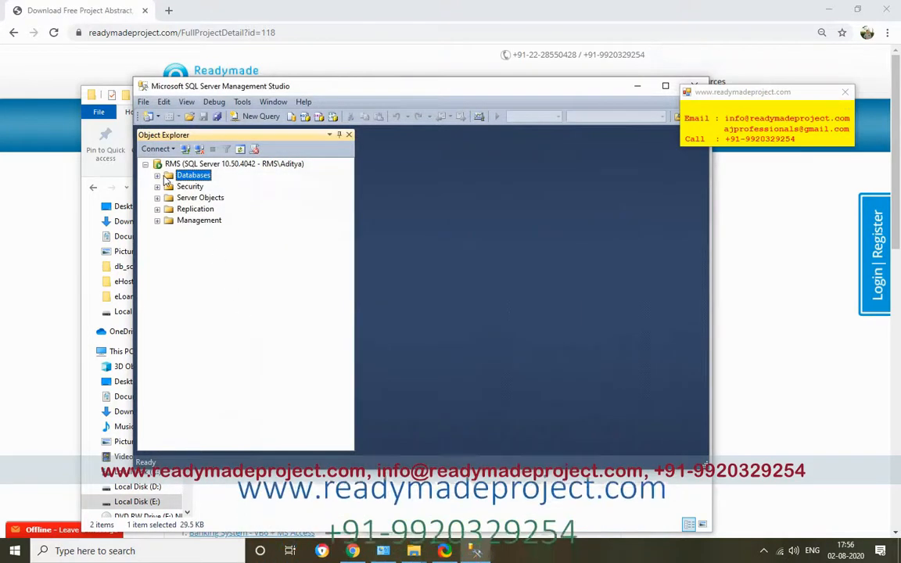
Start a new query window against the HostelDB database
{"action": "left_click", "coordinate": [157, 175]}
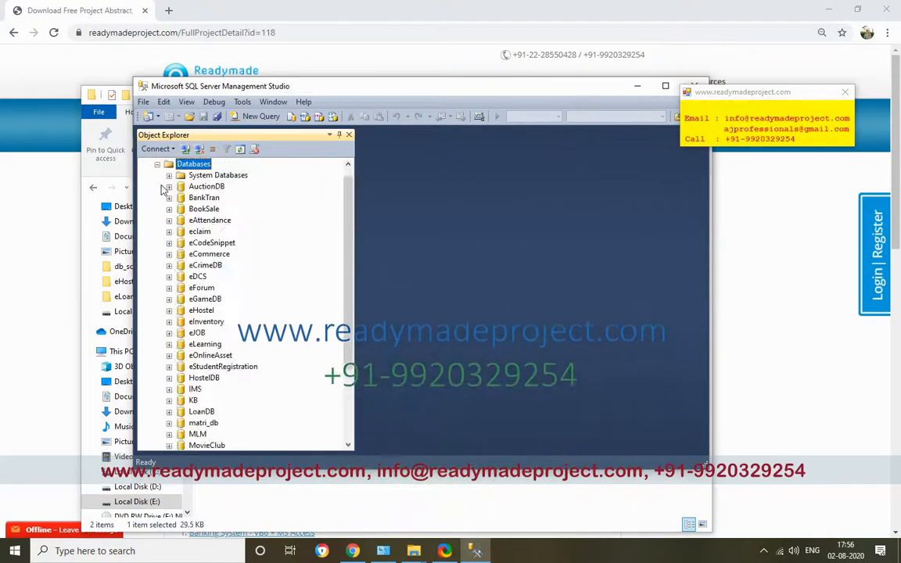
{"action": "scroll", "scroll_direction": "down", "scroll_amount": 3}
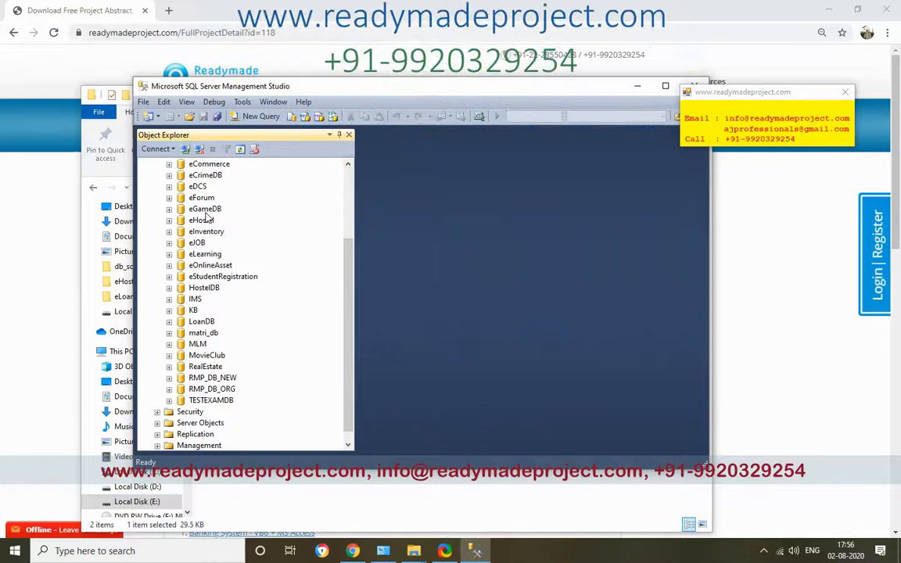
{"action": "right_click", "coordinate": [204, 287]}
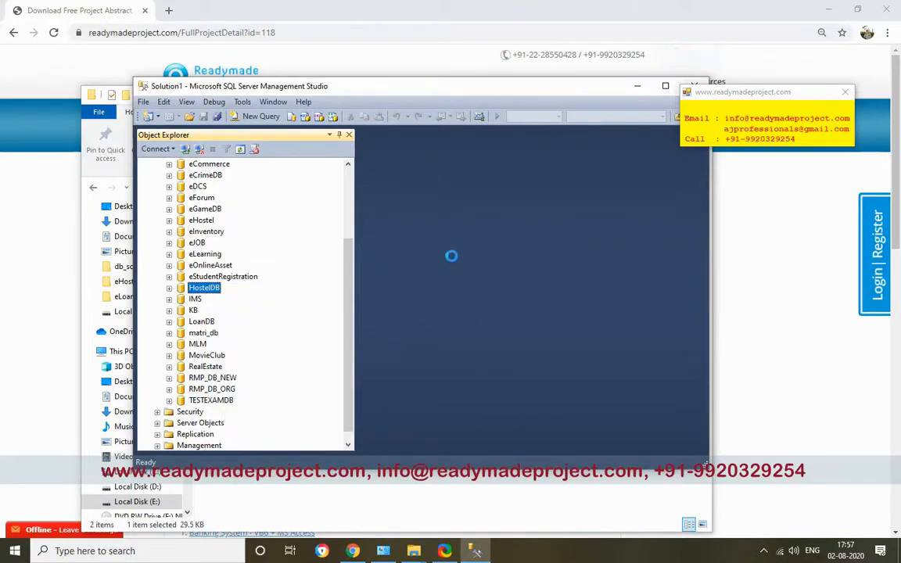
{"action": "left_click", "coordinate": [255, 116]}
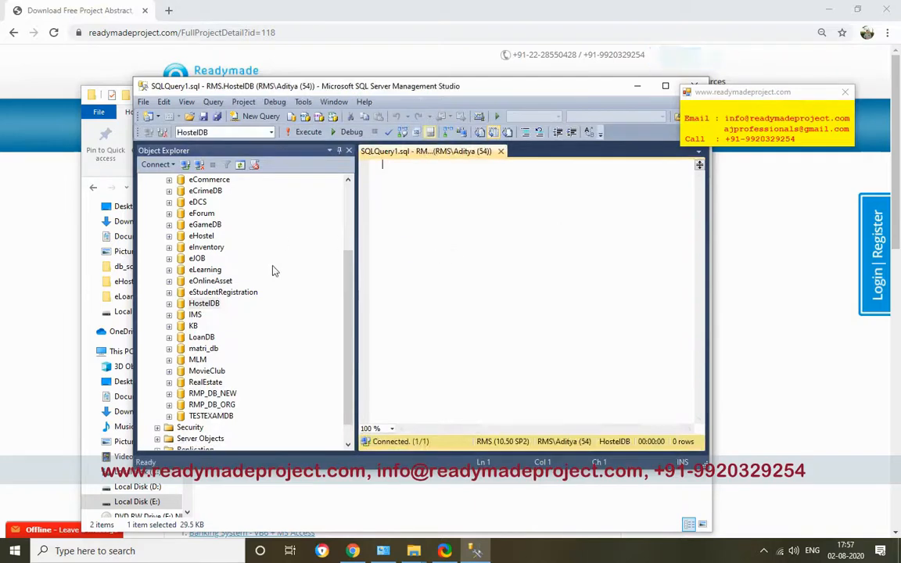
Load hostel_db_script.sql and execute it to build the hostel tables
{"action": "left_click", "coordinate": [143, 102]}
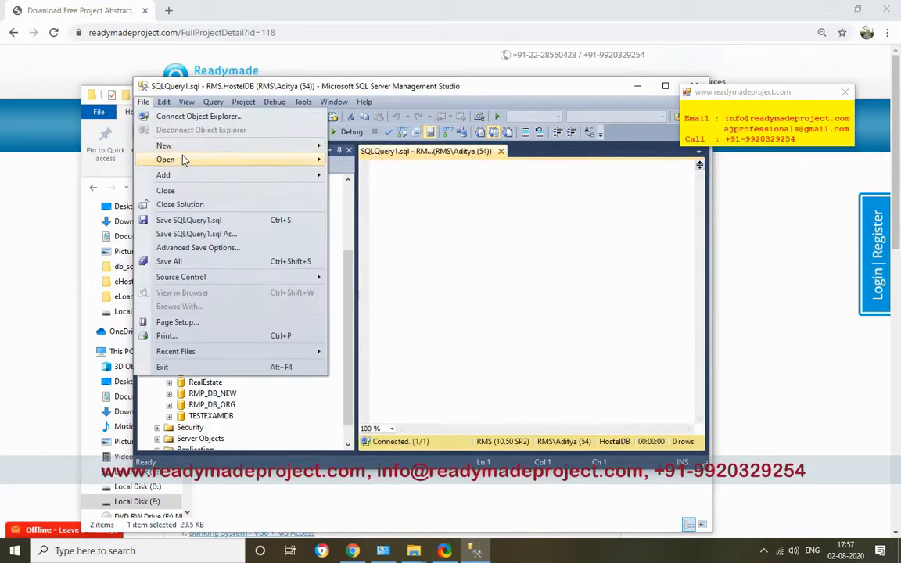
{"action": "left_click", "coordinate": [165, 160]}
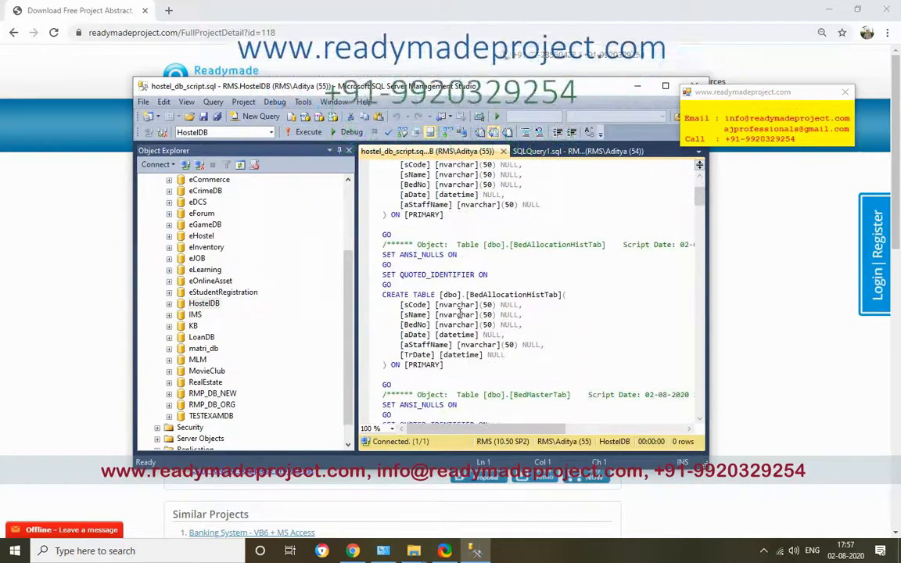
{"action": "scroll", "scroll_direction": "down", "scroll_amount": 3}
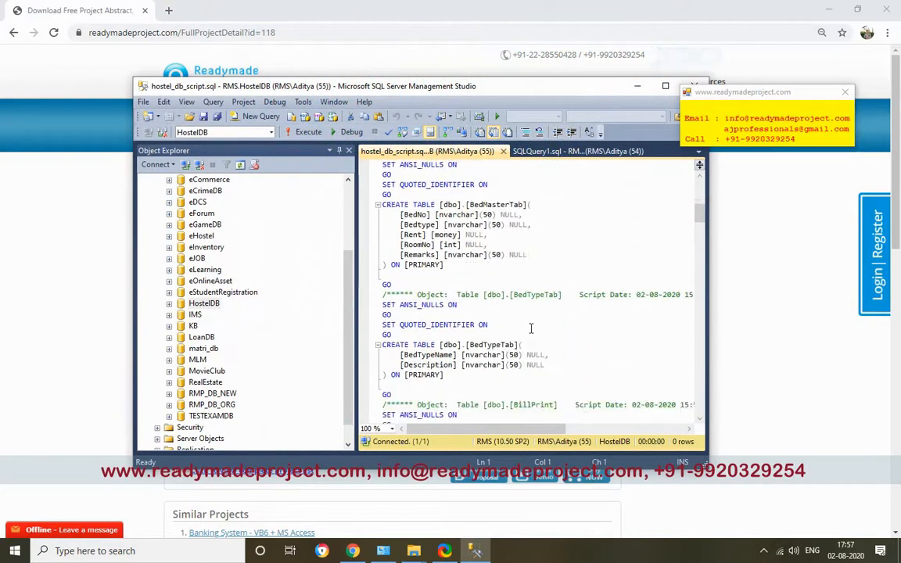
{"action": "scroll", "scroll_direction": "down", "scroll_amount": 3}
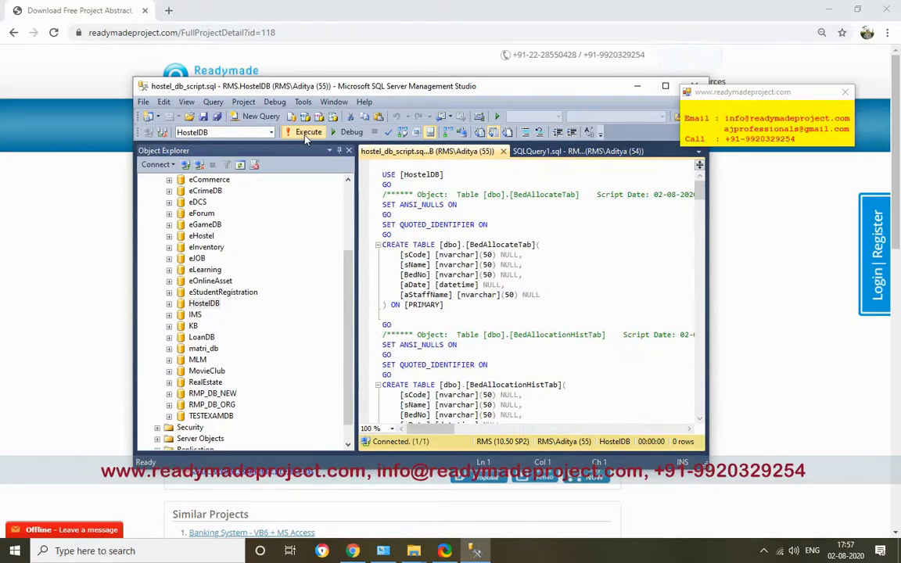
{"action": "left_click", "coordinate": [307, 131]}
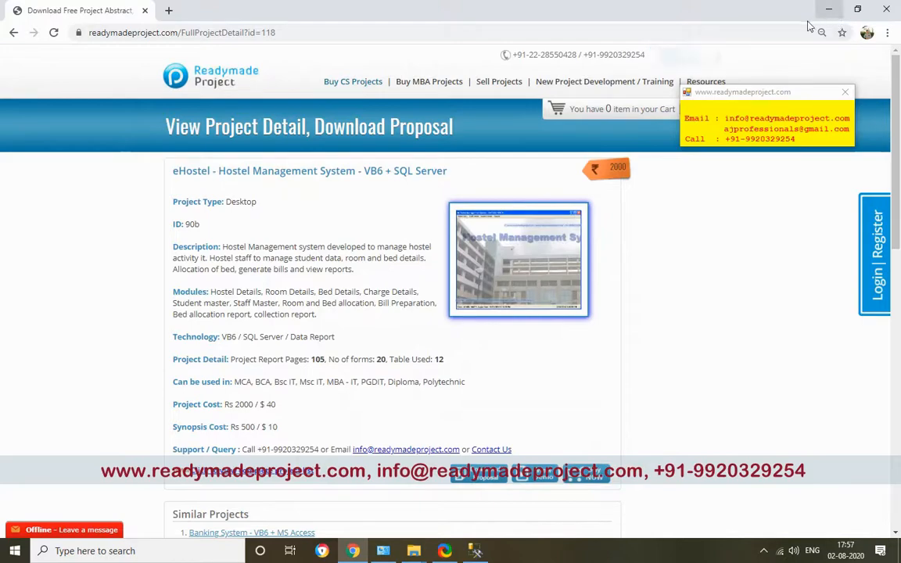
Run Microsoft Visual Basic 6.0 as administrator from the Start menu app list
{"action": "left_click", "coordinate": [823, 9]}
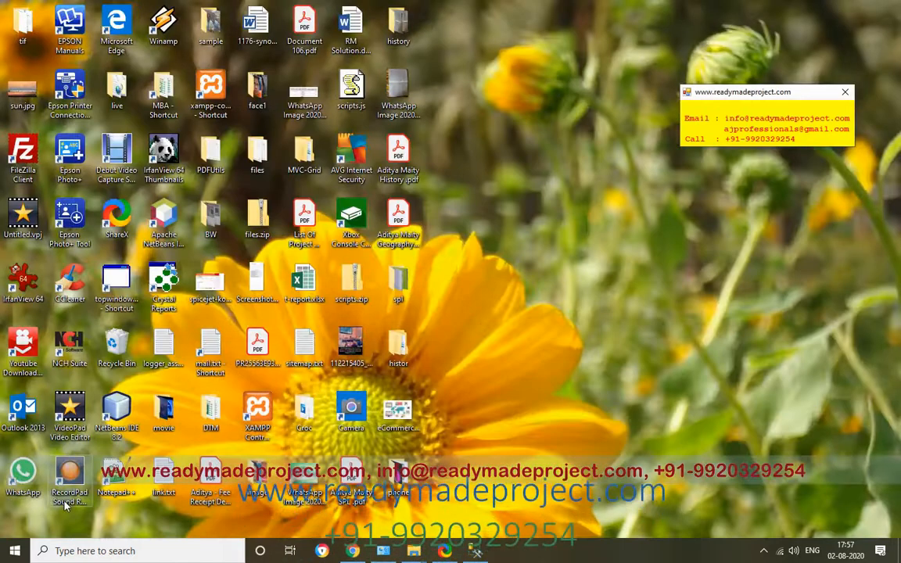
{"action": "left_click", "coordinate": [13, 551]}
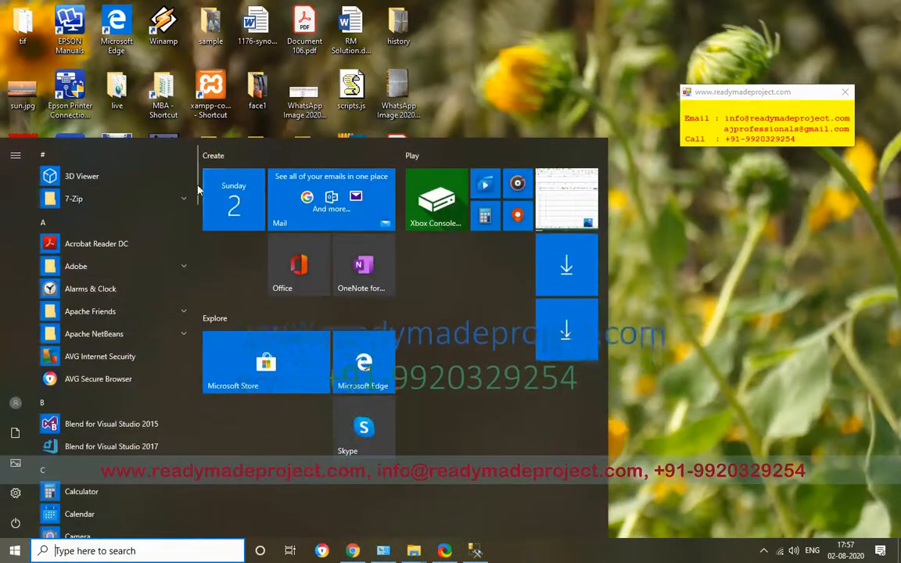
{"action": "scroll", "scroll_direction": "down", "scroll_amount": 3}
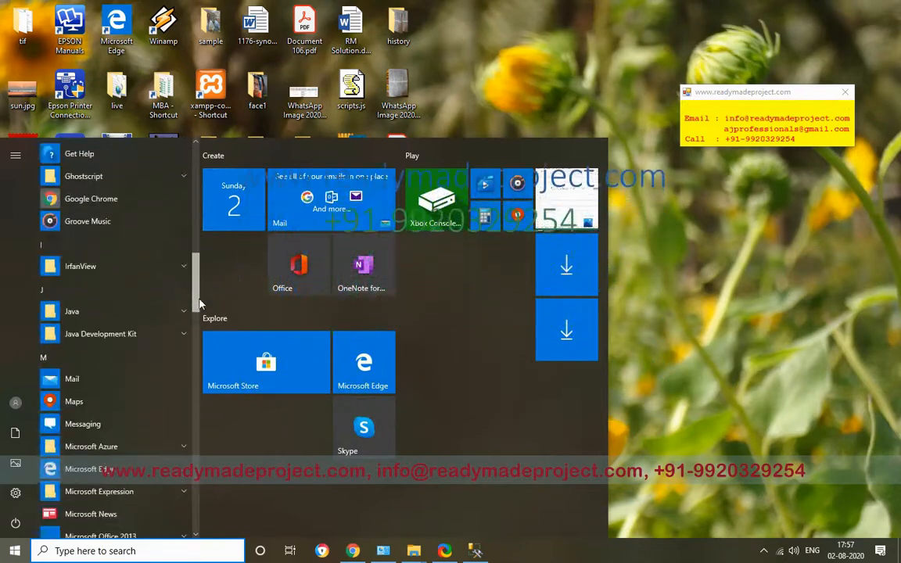
{"action": "scroll", "scroll_direction": "down", "scroll_amount": 3}
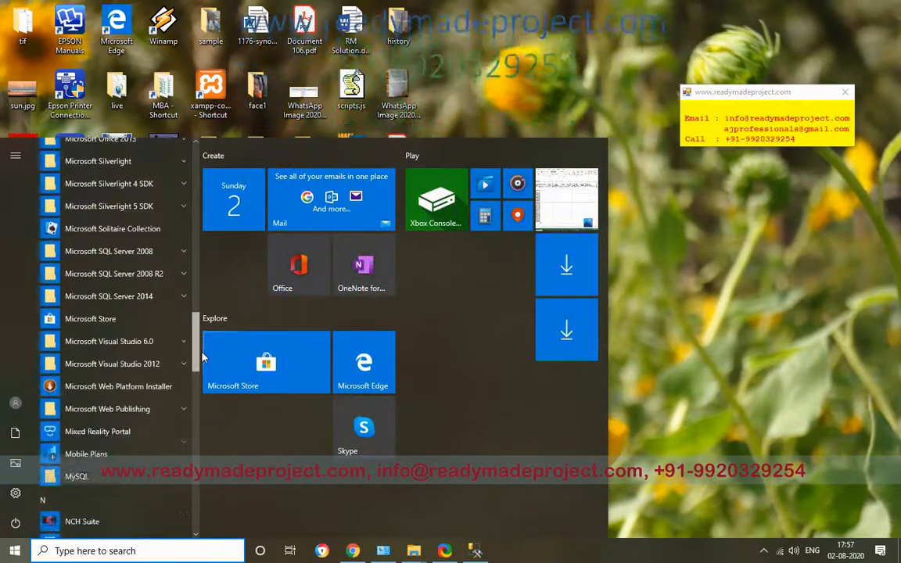
{"action": "scroll", "scroll_direction": "down", "scroll_amount": 3}
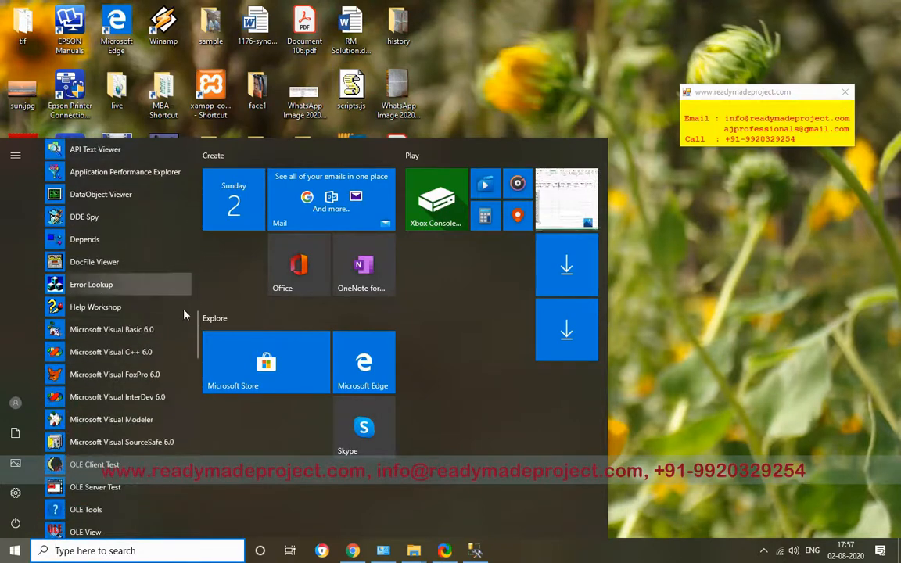
{"action": "right_click", "coordinate": [112, 330]}
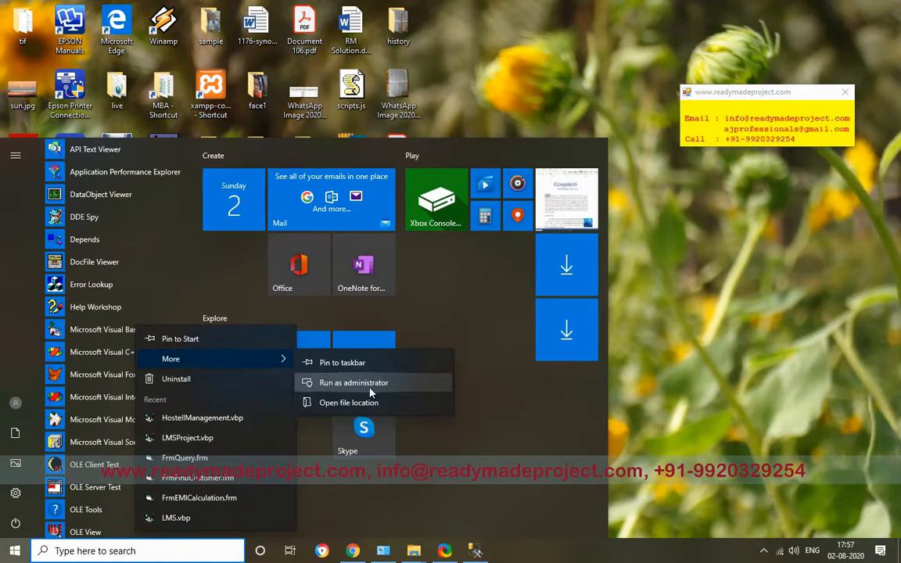
{"action": "left_click", "coordinate": [350, 382]}
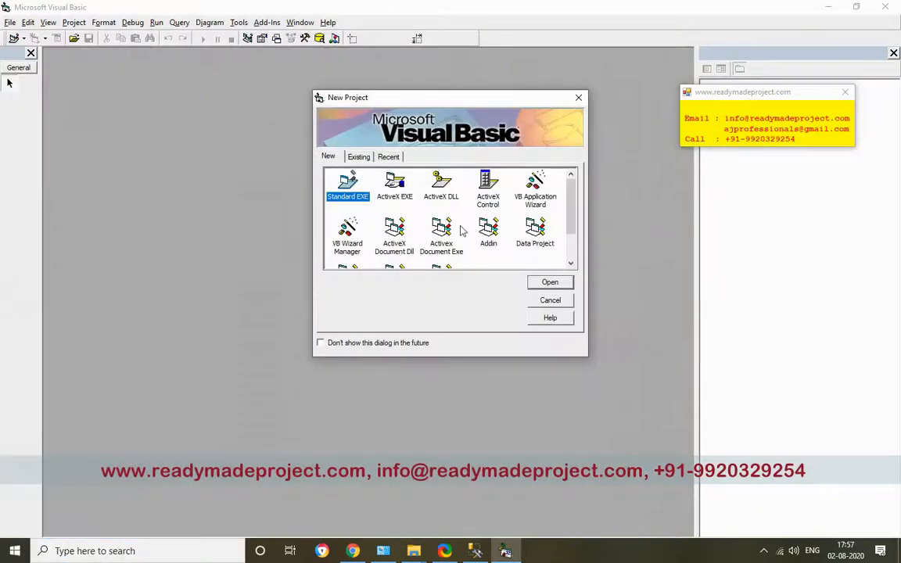
Open HostellManagement.vbp from the Existing tab of the Open Project dialog
{"action": "left_click", "coordinate": [550, 281]}
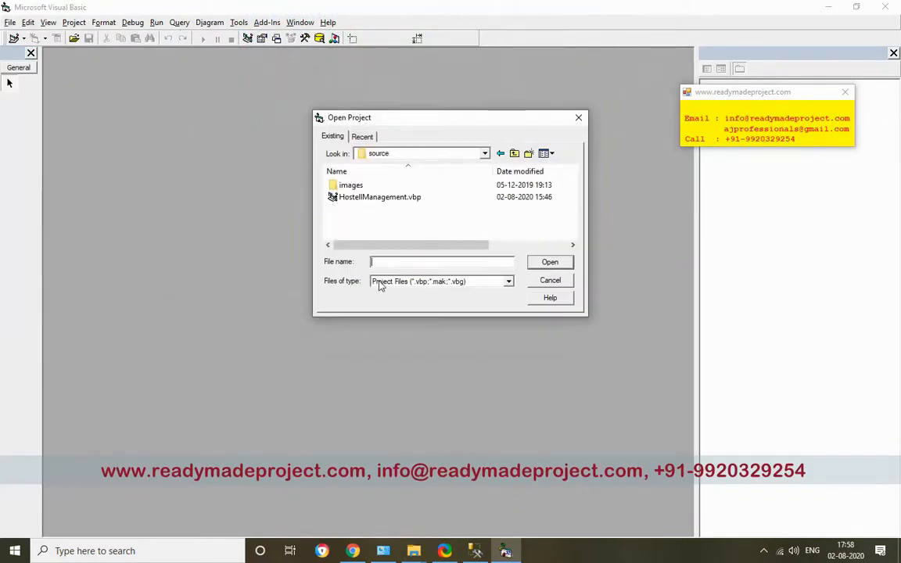
{"action": "left_click", "coordinate": [379, 196]}
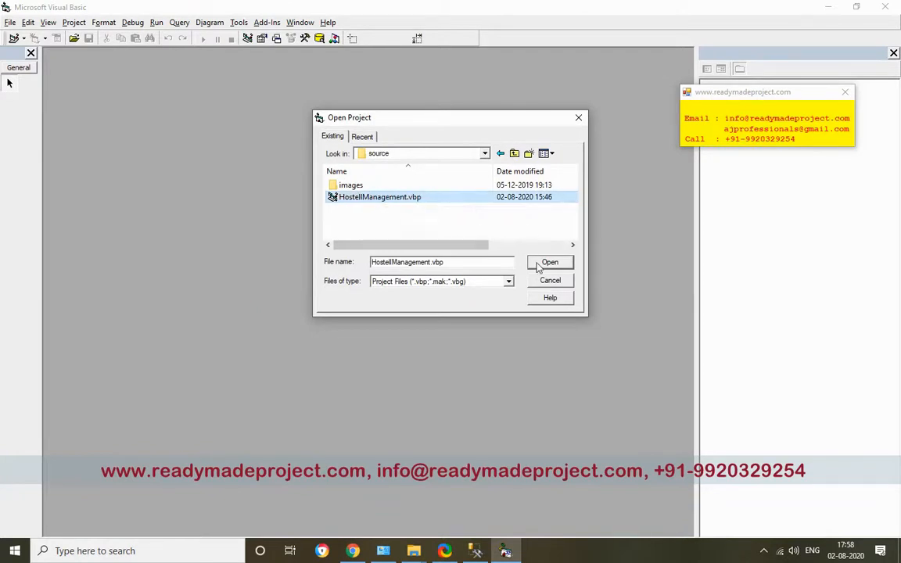
{"action": "left_click", "coordinate": [550, 262]}
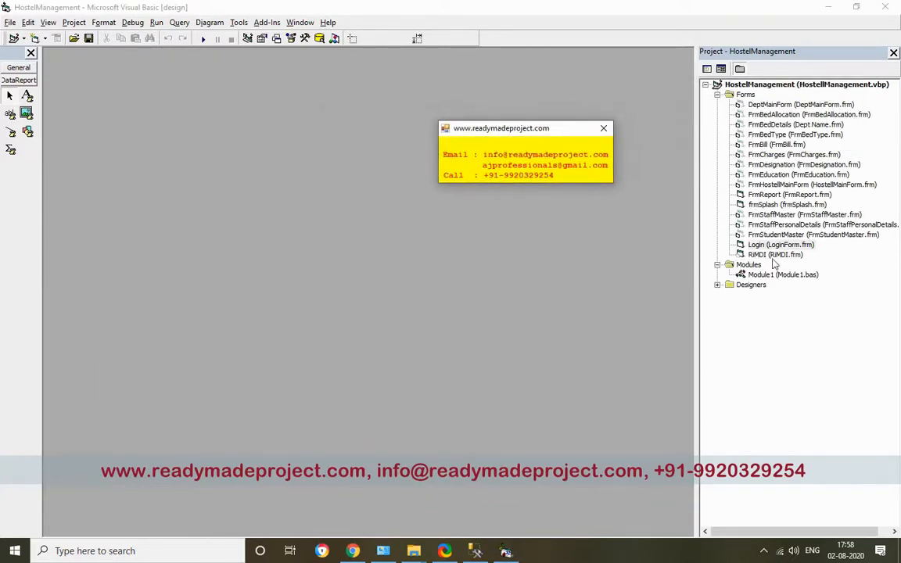
Change frmSplash's <Student Name> label caption to 'By Aditya'
{"action": "left_click", "coordinate": [770, 205]}
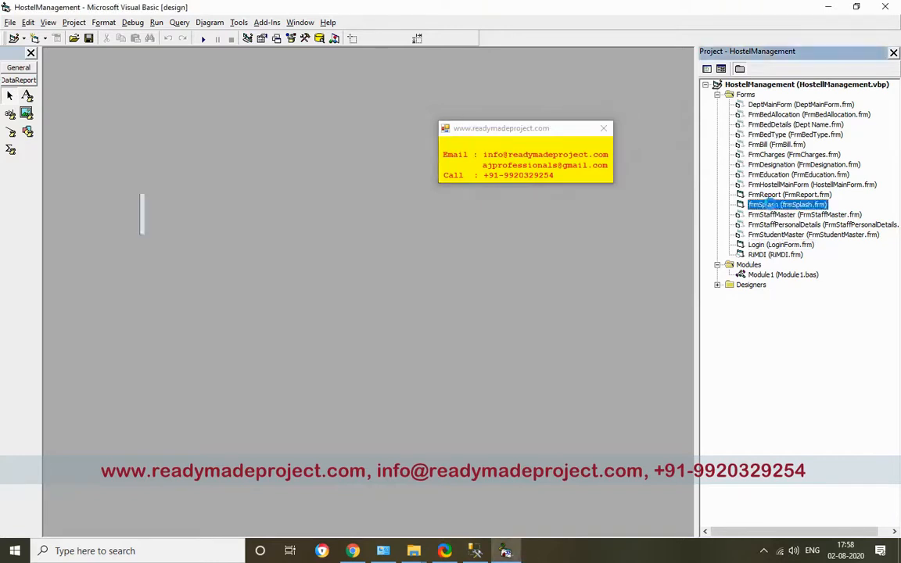
{"action": "double_click", "coordinate": [775, 204]}
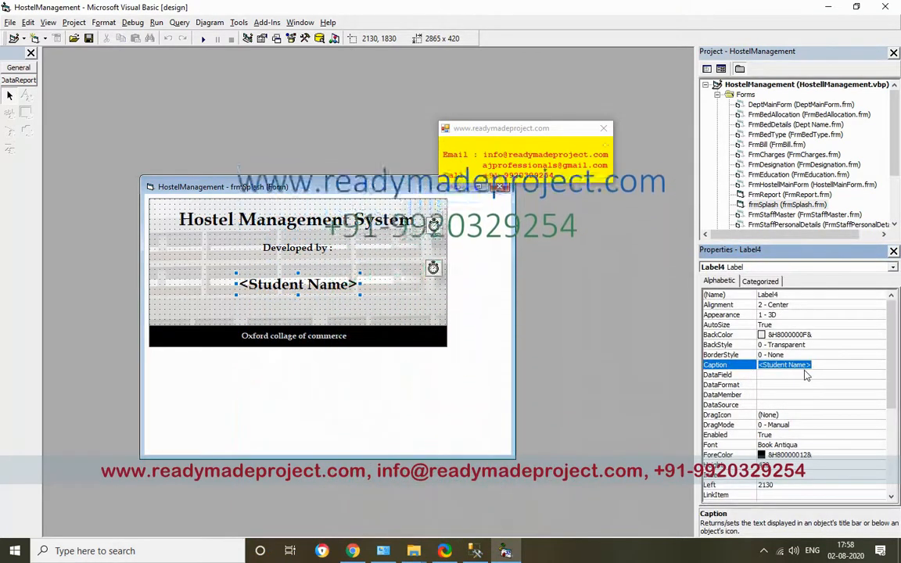
{"action": "type", "text": "By Adi"}
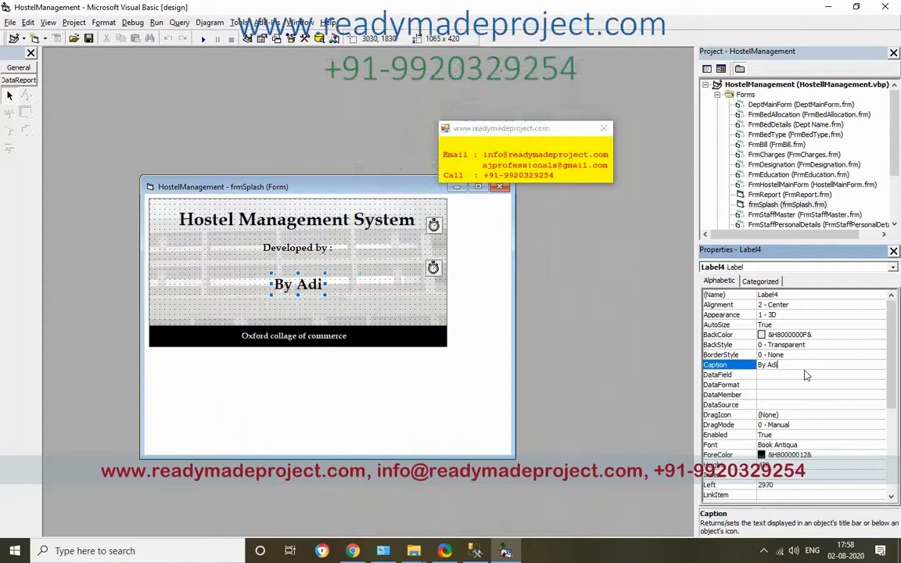
{"action": "type", "text": "tya"}
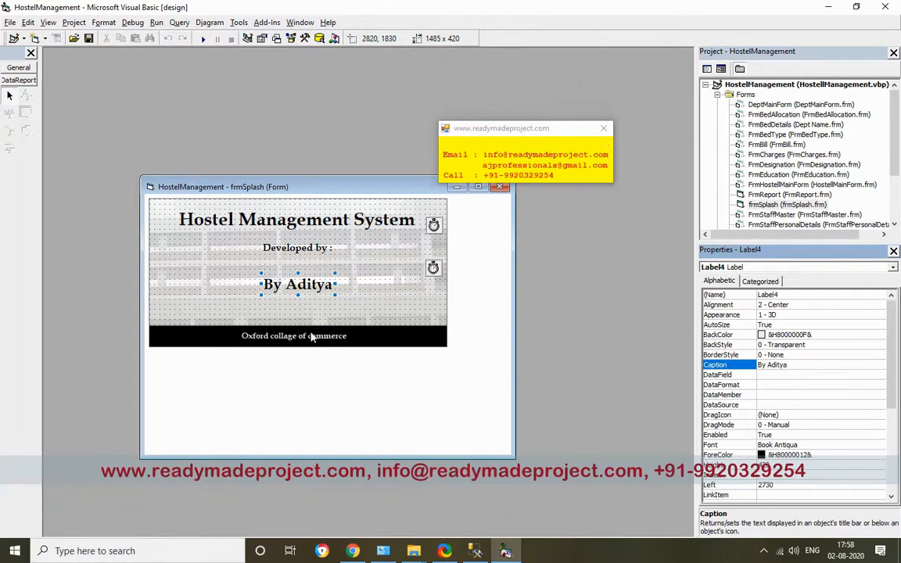
{"action": "left_click", "coordinate": [293, 336]}
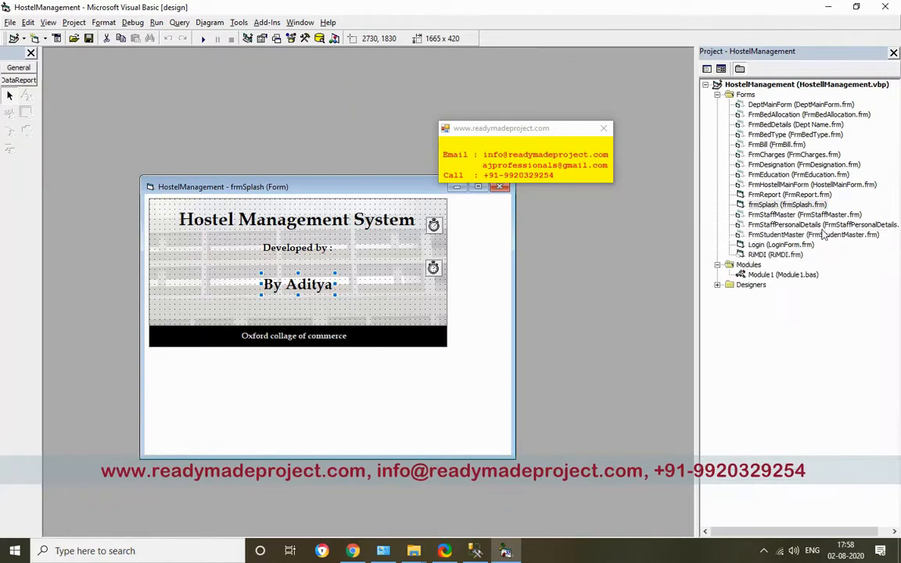
{"action": "mouse_move", "coordinate": [775, 183]}
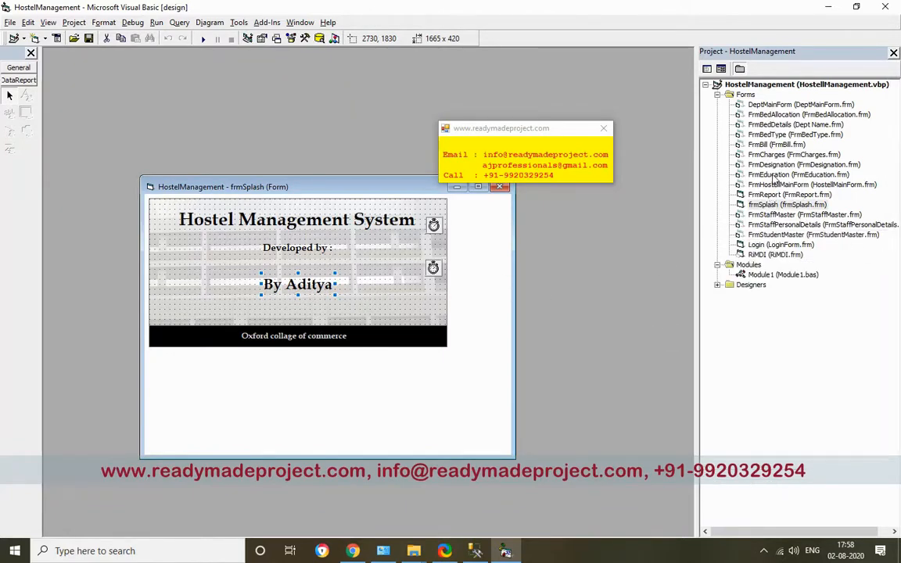
View FrmCharges and another project form, then open the Login form's code
{"action": "double_click", "coordinate": [781, 154]}
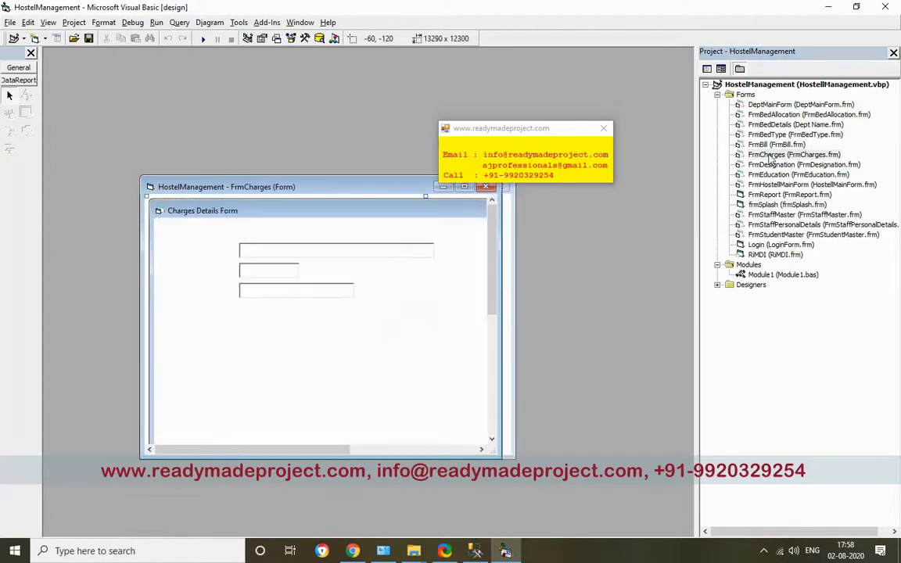
{"action": "left_click", "coordinate": [787, 204]}
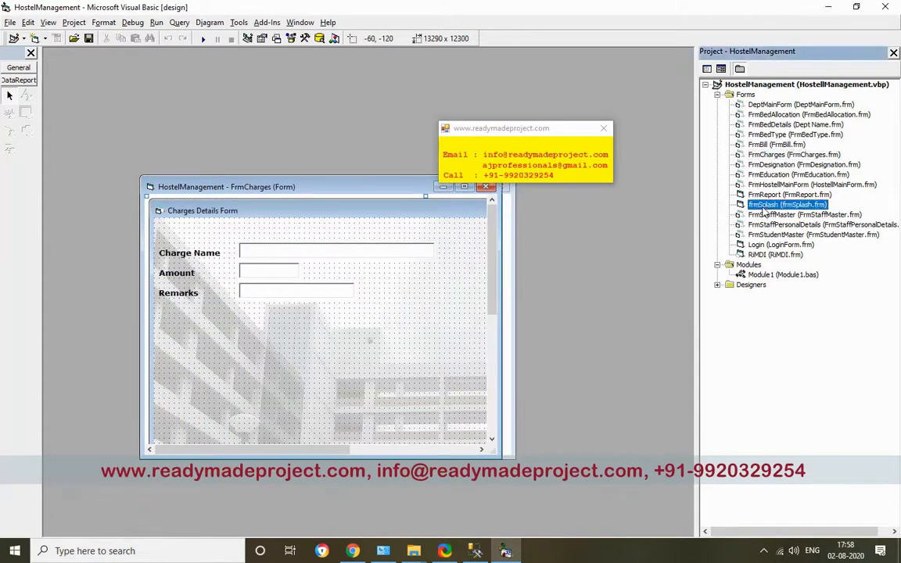
{"action": "double_click", "coordinate": [816, 224]}
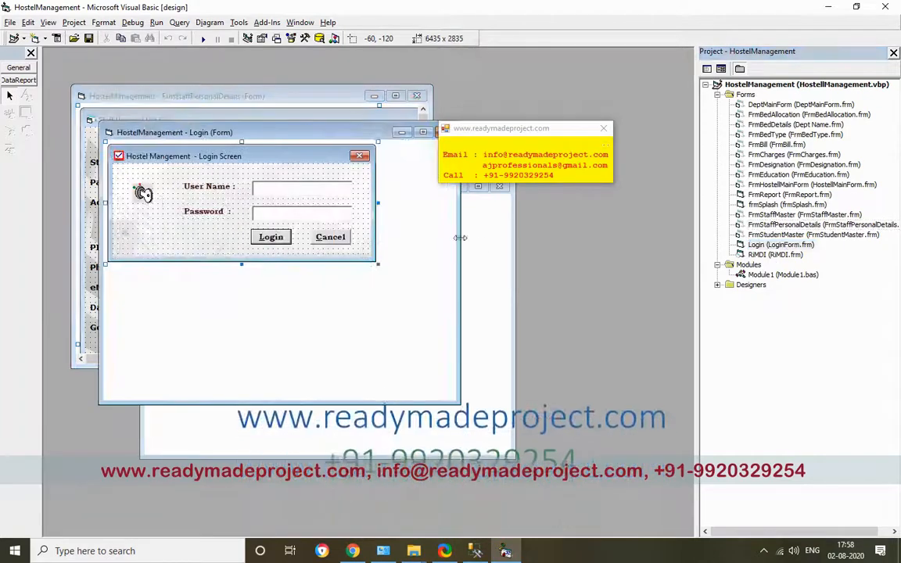
{"action": "double_click", "coordinate": [270, 236]}
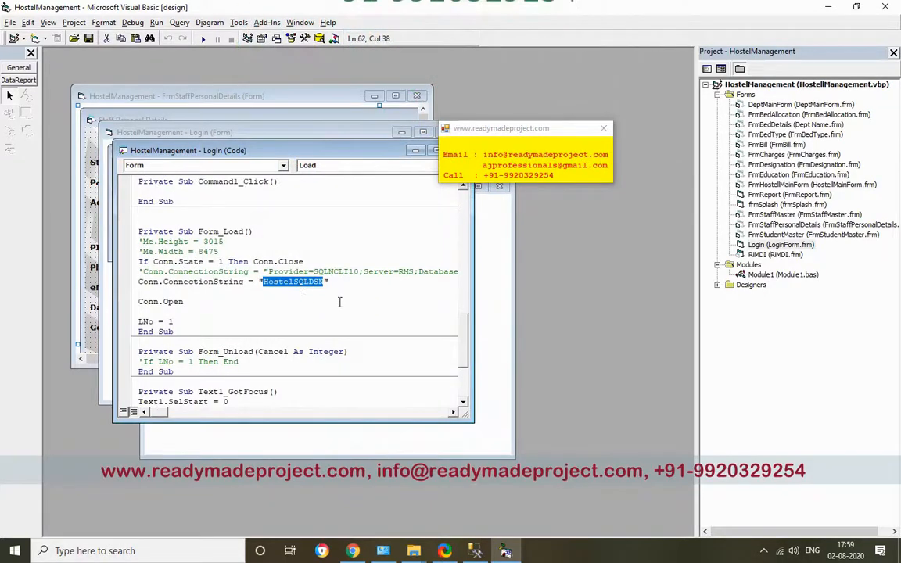
{"action": "mouse_move", "coordinate": [340, 297]}
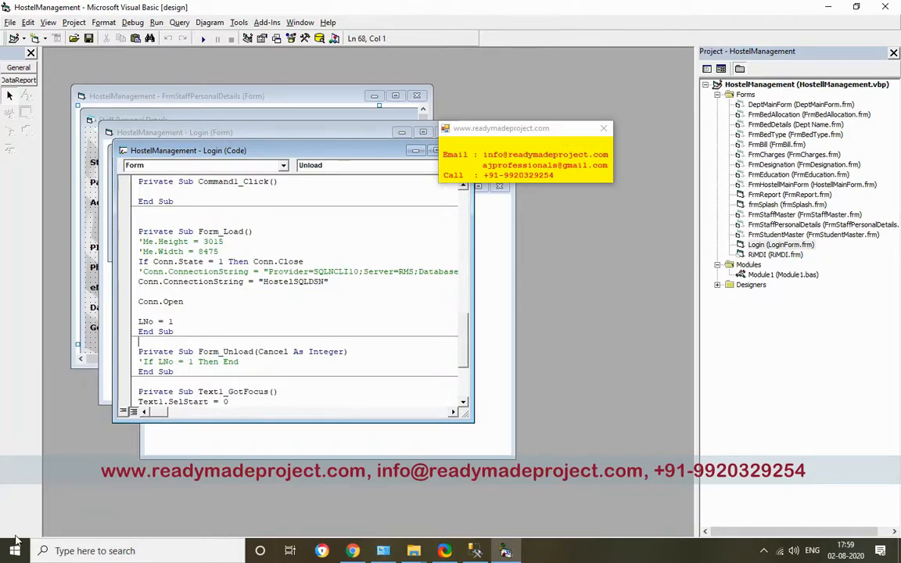
Bring up the Windows Run dialog from the Start button
{"action": "left_click", "coordinate": [13, 551]}
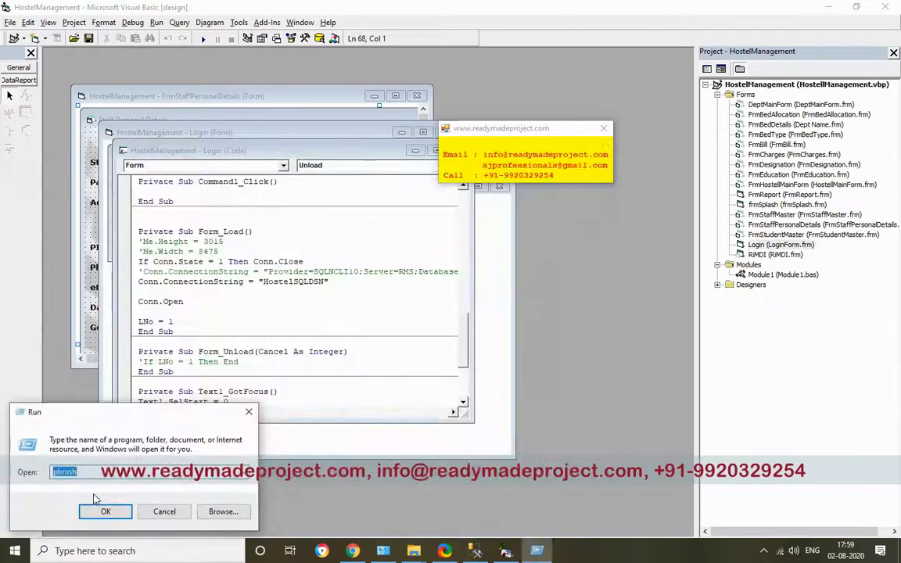
Open ODBC Data Sources (32-bit) via Control Panel's Administrative Tools
{"action": "left_click", "coordinate": [106, 511]}
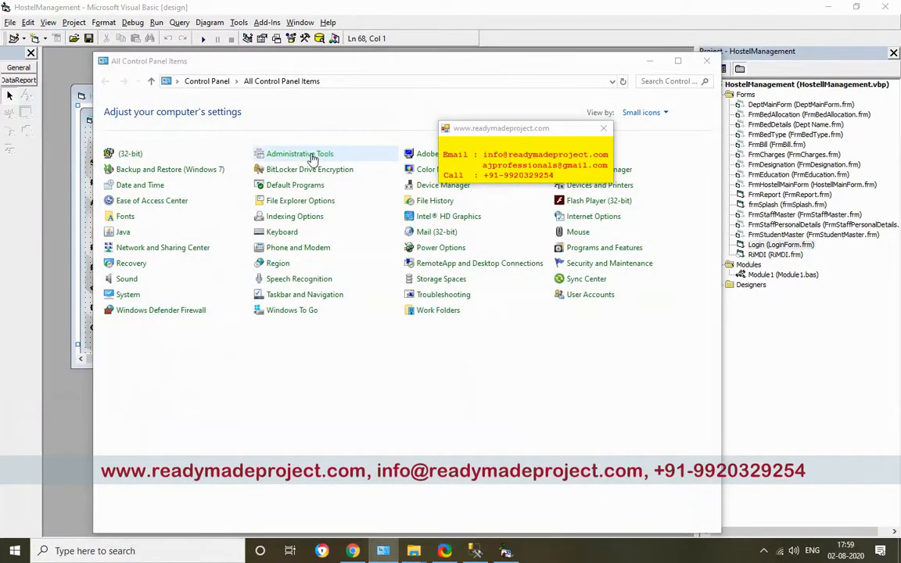
{"action": "double_click", "coordinate": [298, 153]}
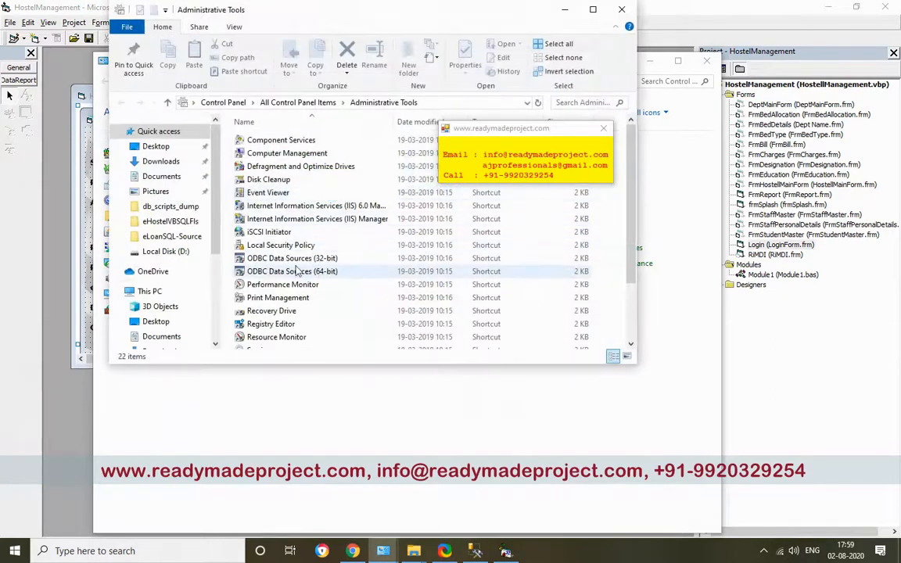
{"action": "mouse_move", "coordinate": [292, 258]}
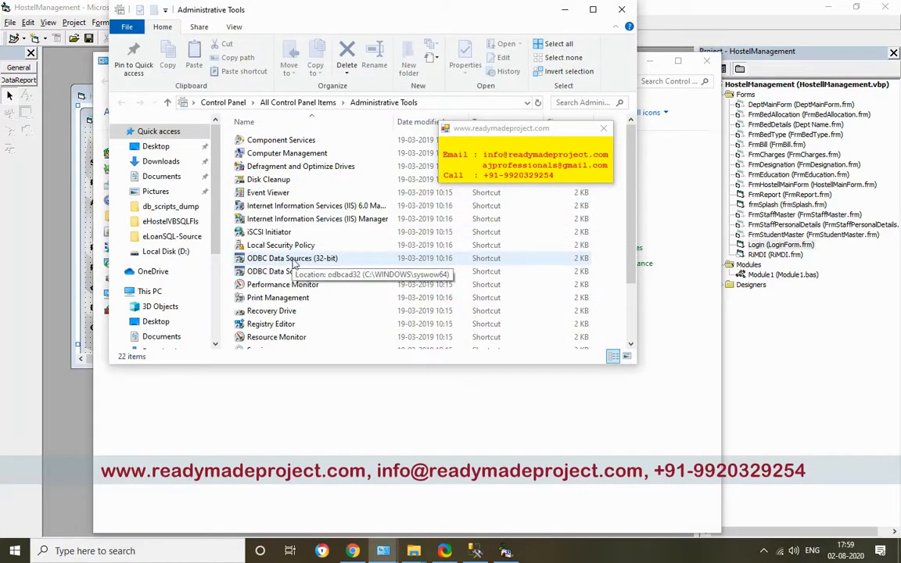
{"action": "double_click", "coordinate": [291, 258]}
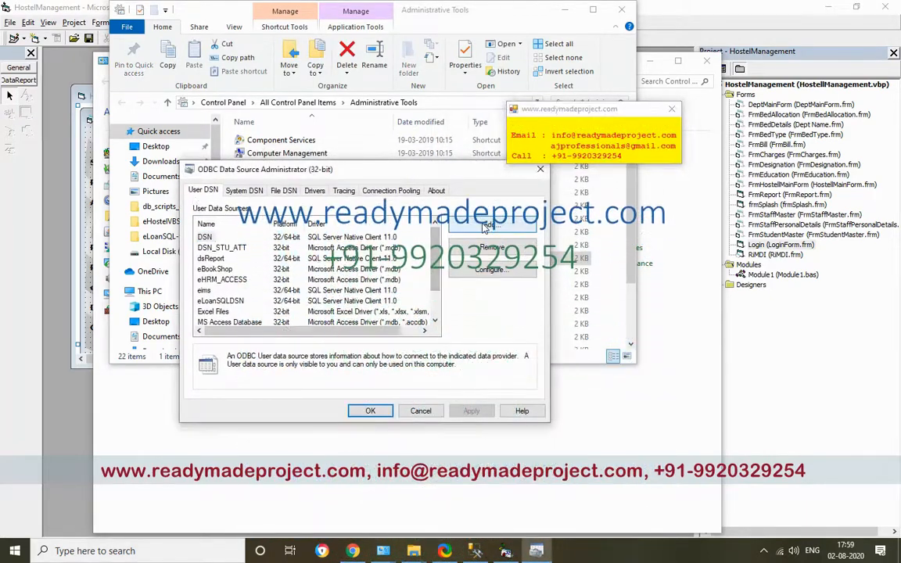
Configure a new SQL Server Native Client 11.0 data source on server RMS with default database HostelDB
{"action": "left_click", "coordinate": [490, 226]}
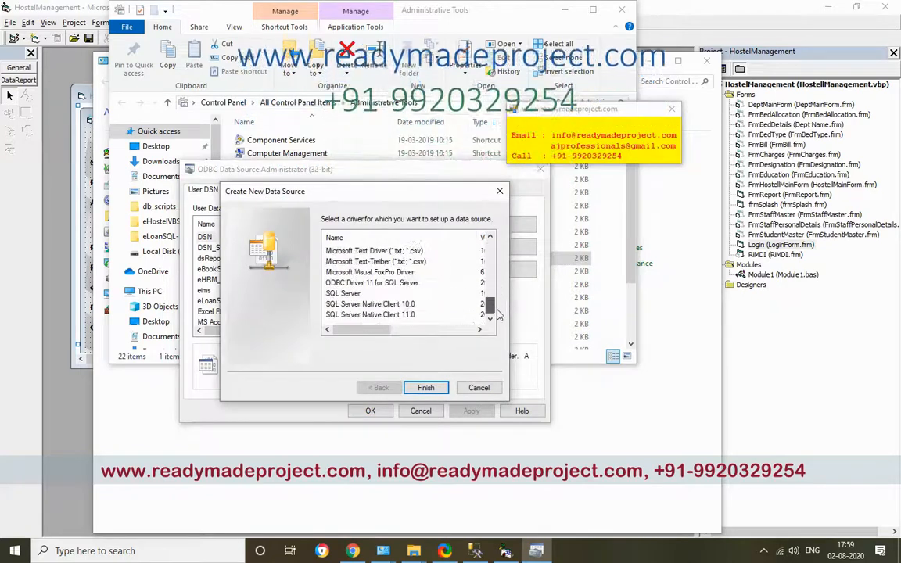
{"action": "left_click", "coordinate": [425, 388]}
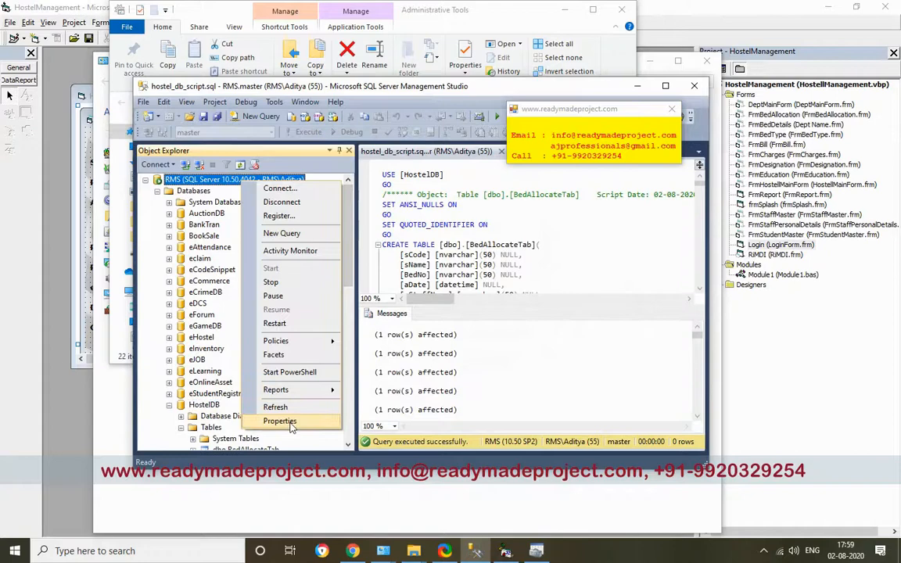
{"action": "left_click", "coordinate": [280, 421]}
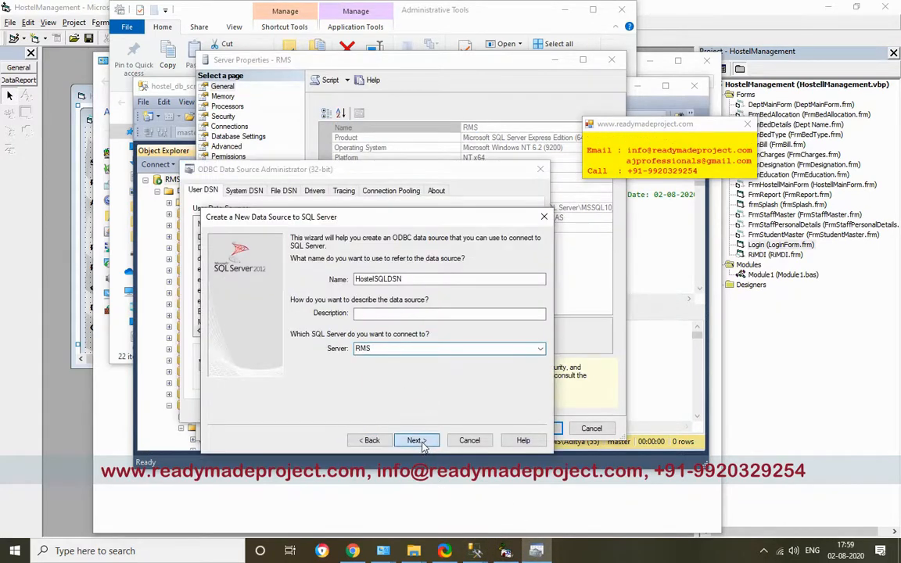
{"action": "left_click", "coordinate": [415, 440]}
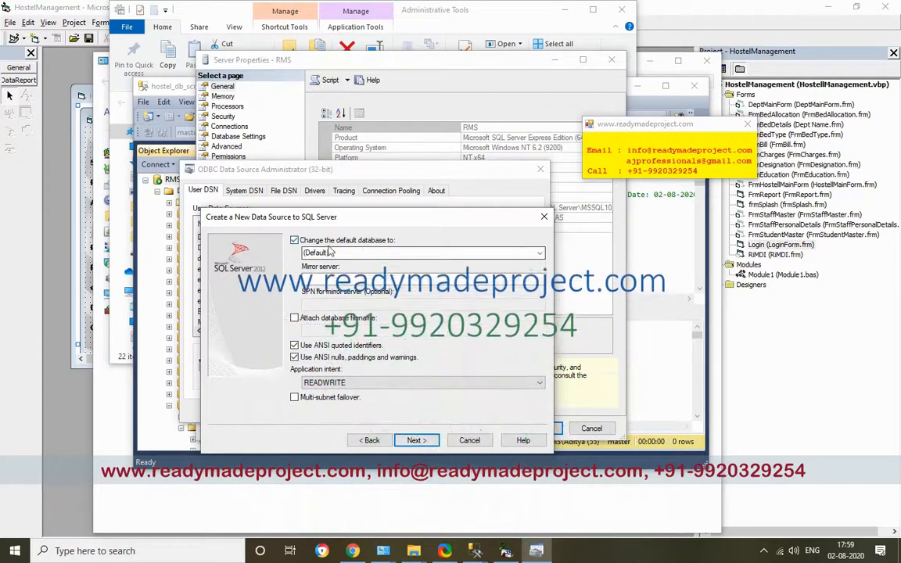
{"action": "left_click", "coordinate": [537, 253]}
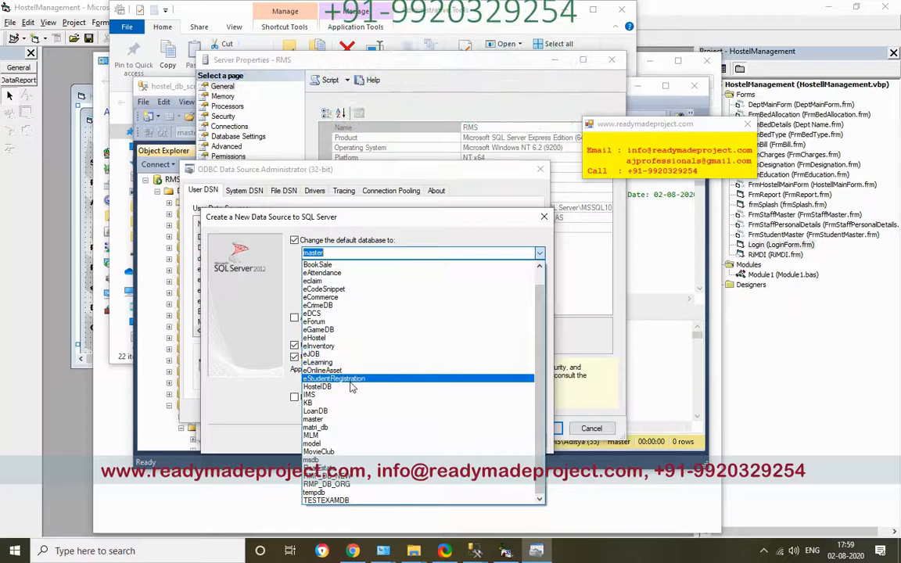
{"action": "left_click", "coordinate": [318, 387]}
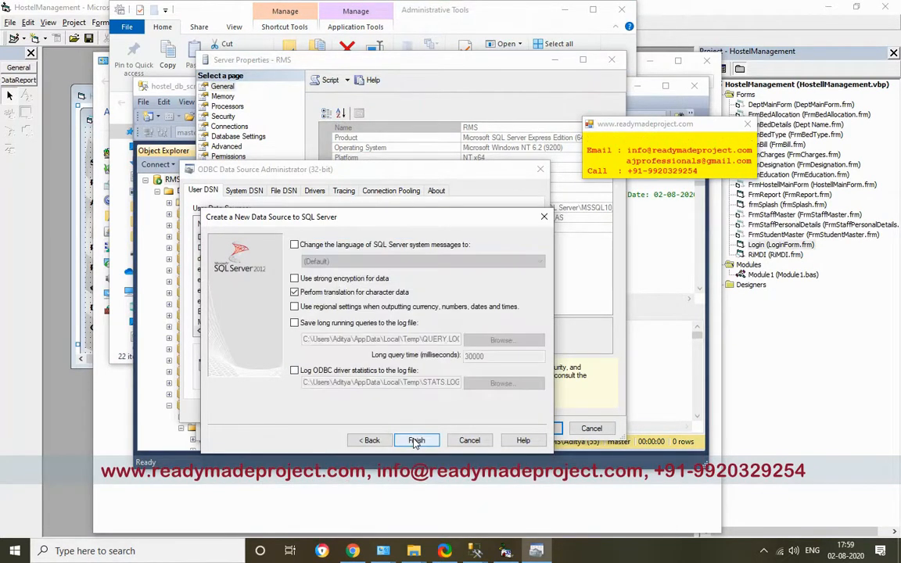
Finish and test the HostelSQLDSN data source, then close the ODBC and Server Properties windows
{"action": "left_click", "coordinate": [416, 441]}
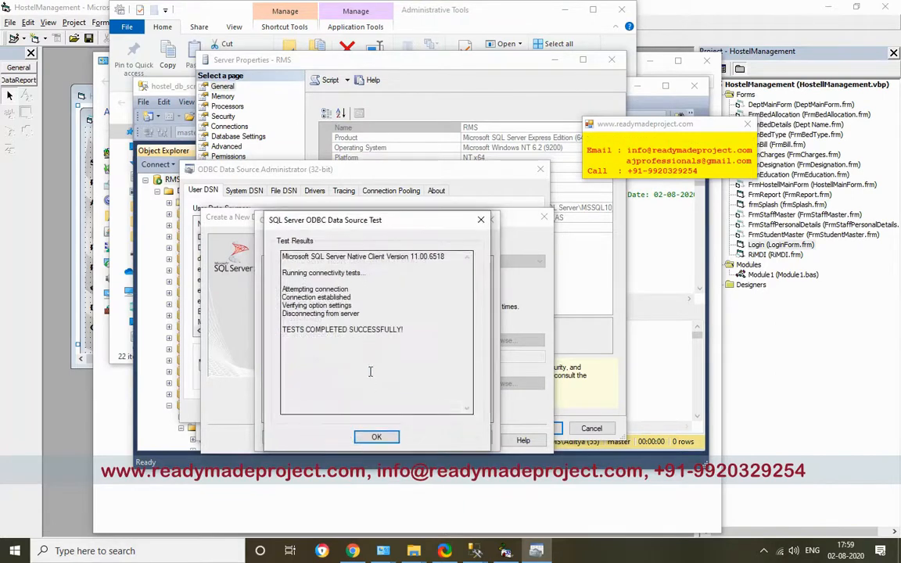
{"action": "left_click", "coordinate": [376, 436]}
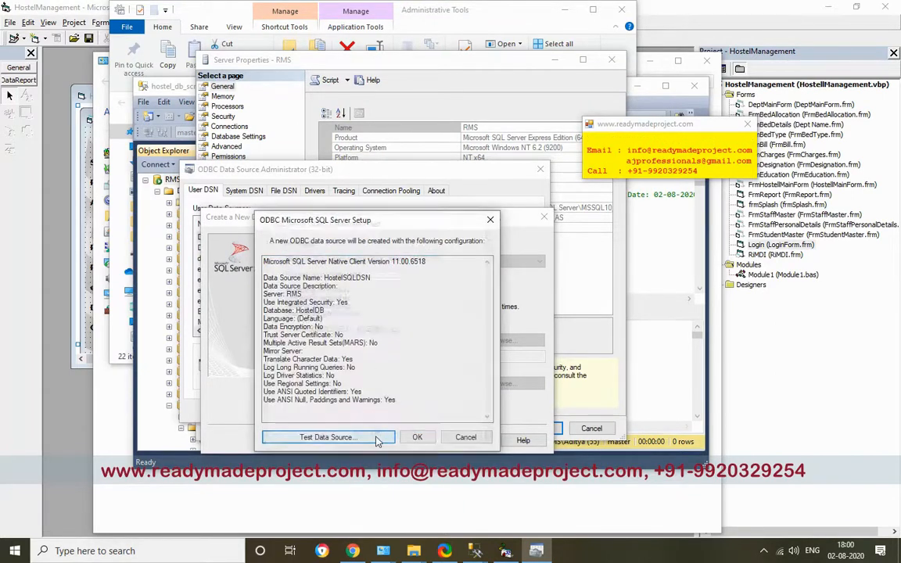
{"action": "left_click", "coordinate": [417, 437]}
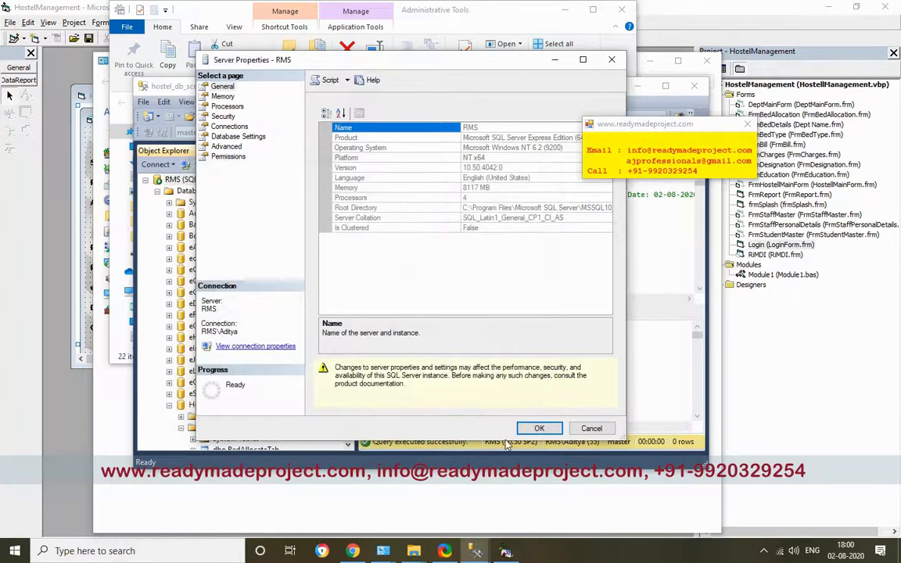
{"action": "left_click", "coordinate": [539, 428]}
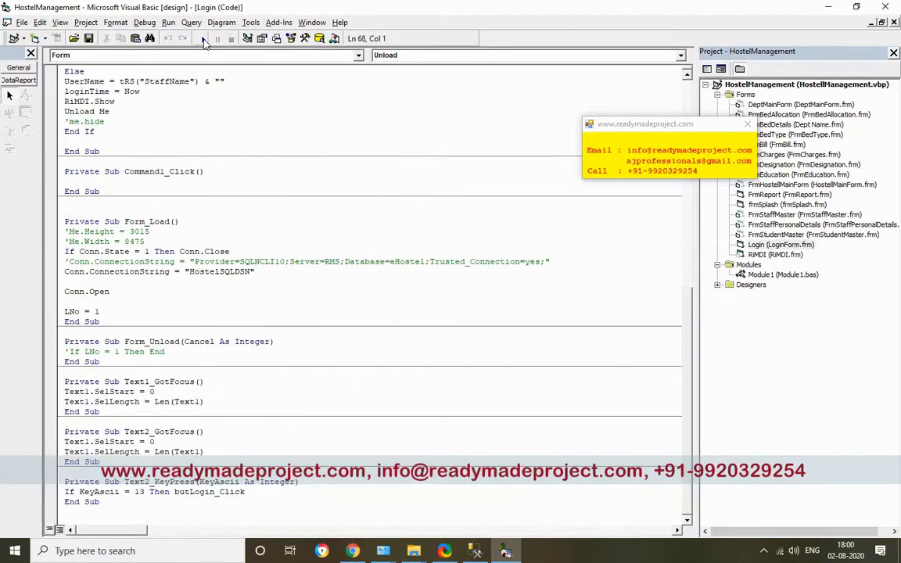
Run the HostellManagement project with its HostelSQLDSN login connection
{"action": "left_click", "coordinate": [203, 40]}
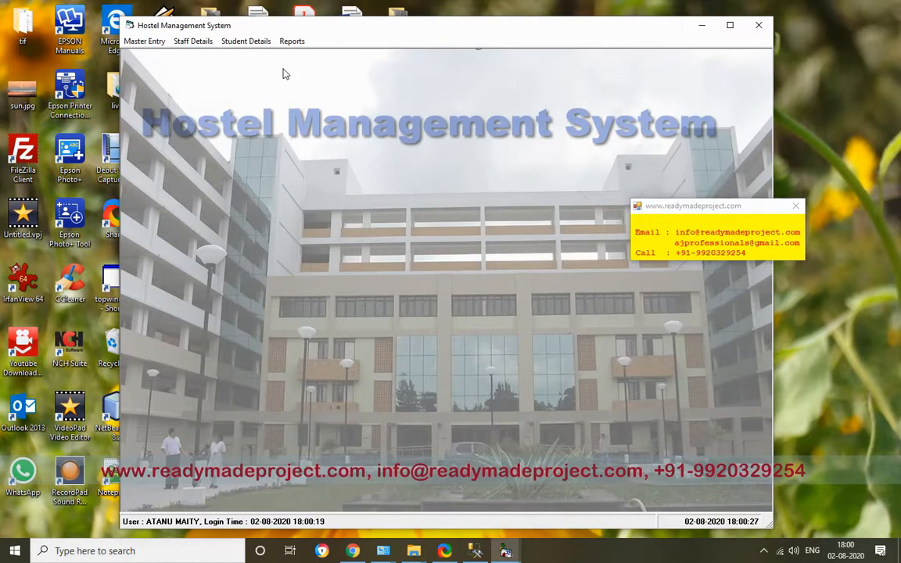
{"action": "mouse_move", "coordinate": [340, 175]}
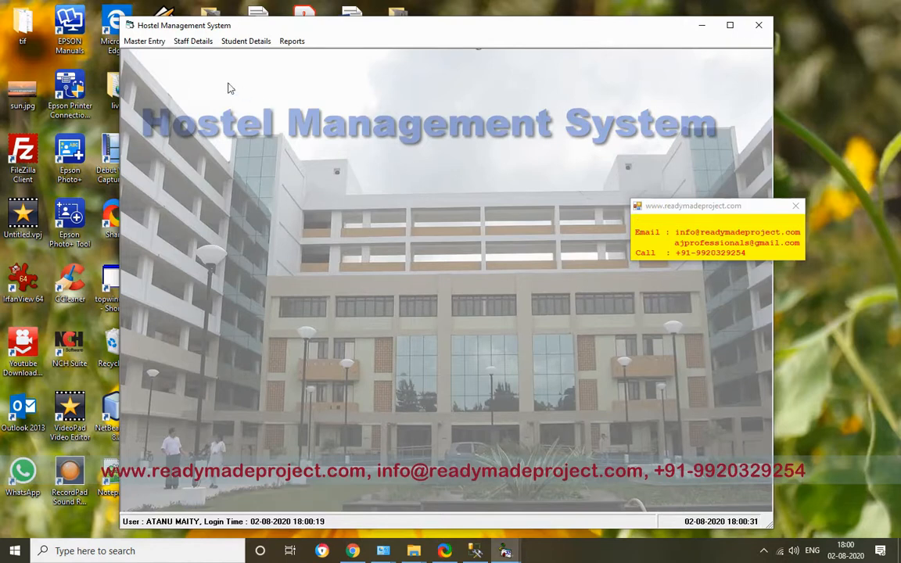
Browse the Staff, Student, Master Entry and Reports menus, then open Hostel Details
{"action": "left_click", "coordinate": [191, 40]}
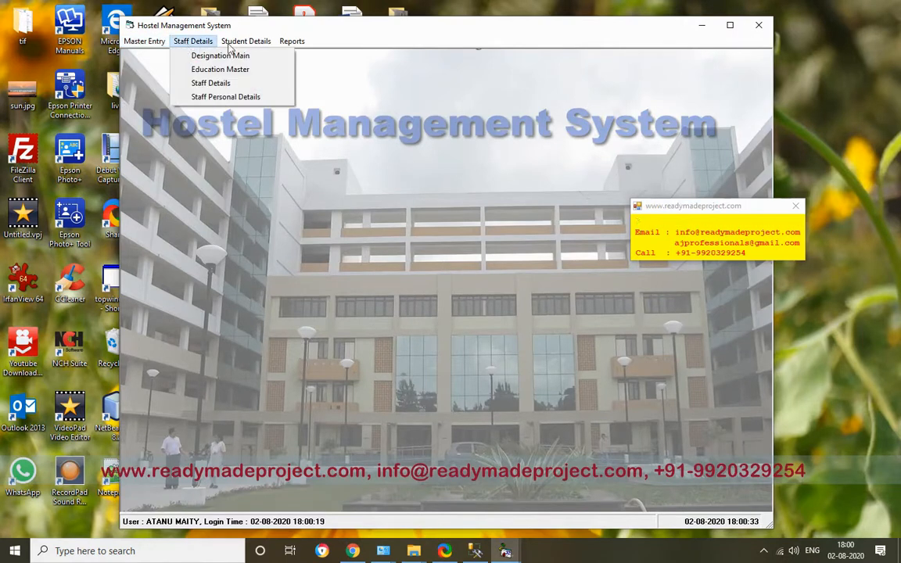
{"action": "left_click", "coordinate": [250, 41]}
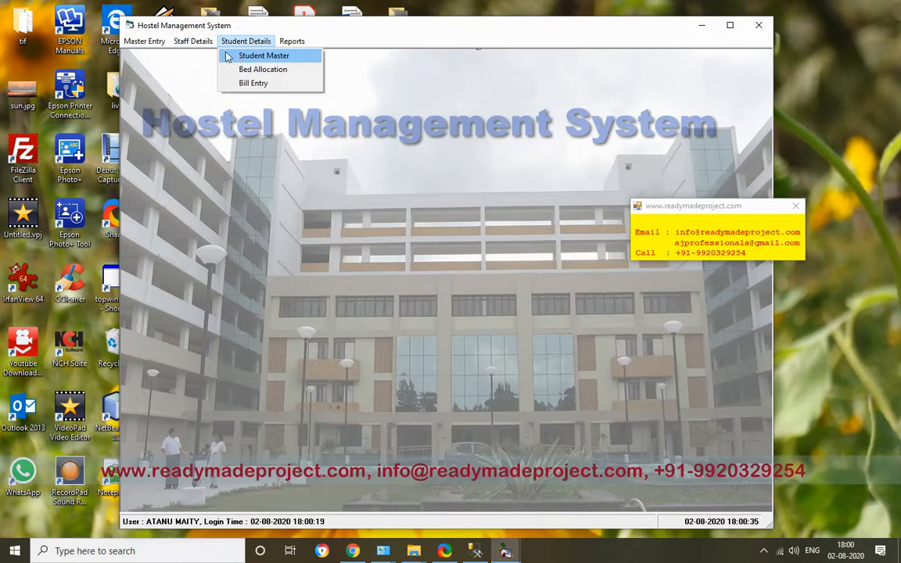
{"action": "left_click", "coordinate": [147, 41]}
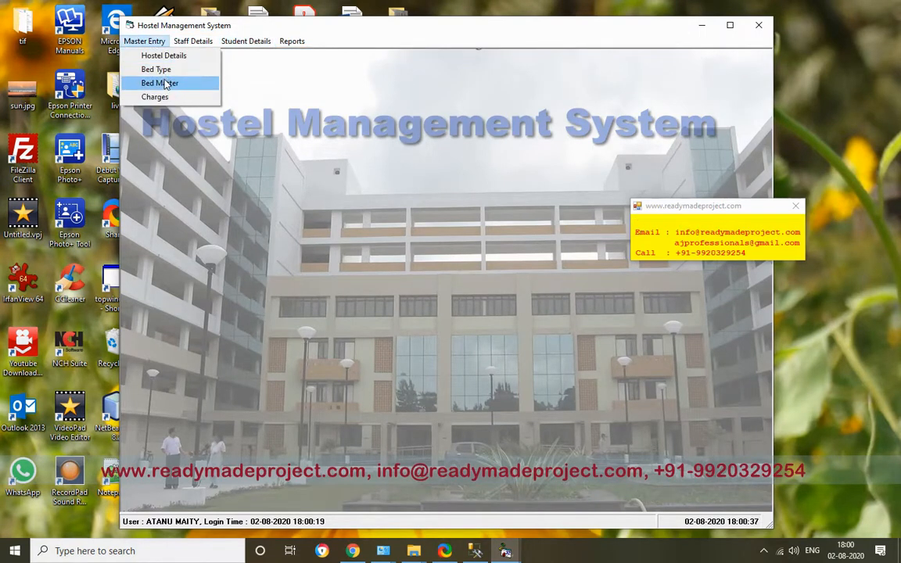
{"action": "left_click", "coordinate": [251, 40]}
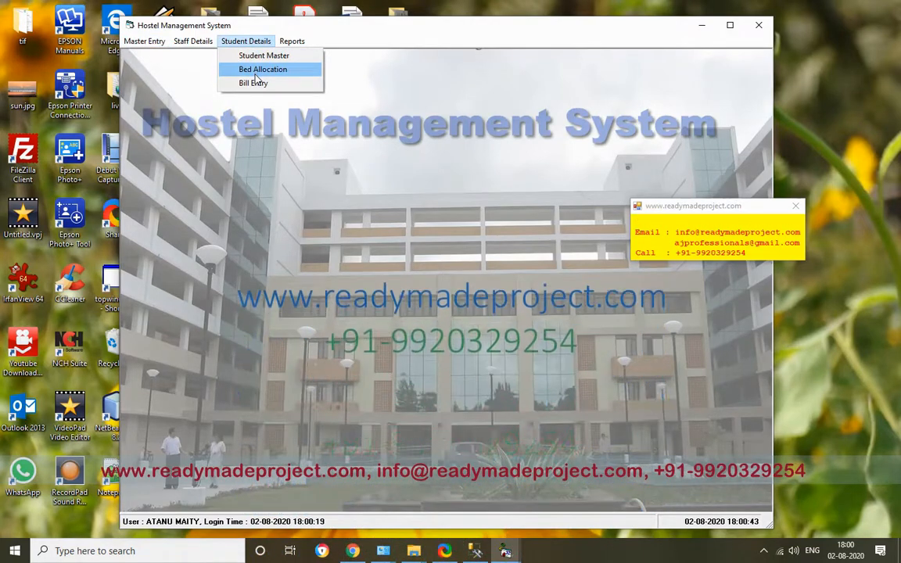
{"action": "left_click", "coordinate": [301, 40]}
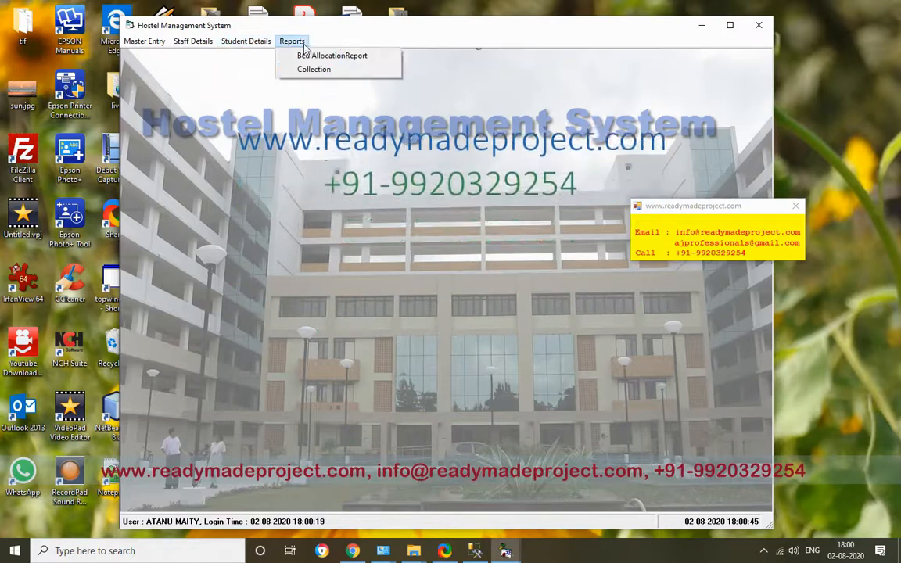
{"action": "left_click", "coordinate": [155, 41]}
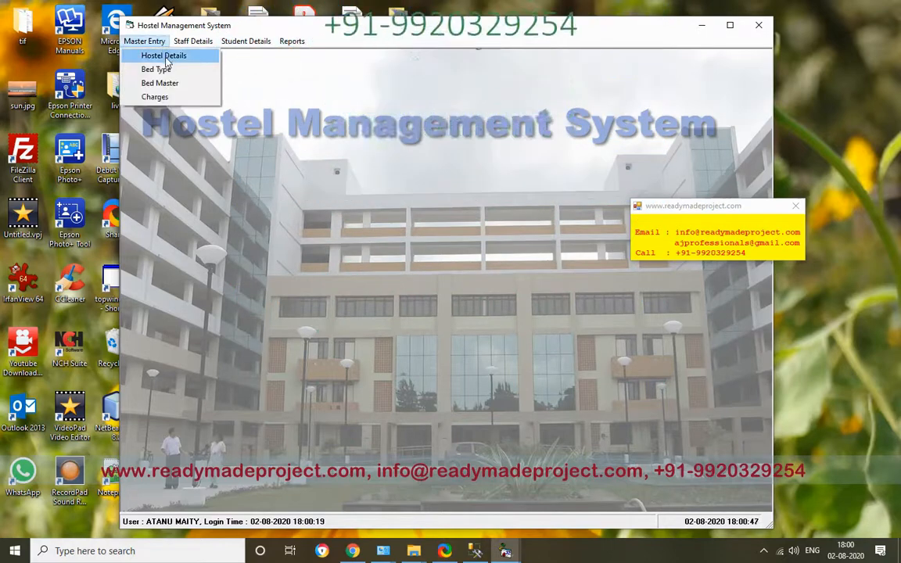
{"action": "left_click", "coordinate": [174, 55]}
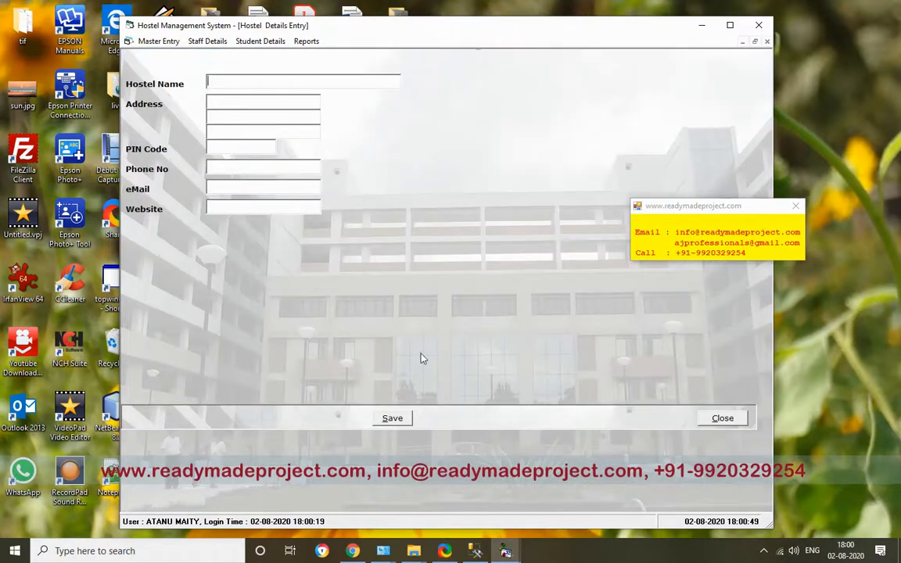
{"action": "mouse_move", "coordinate": [196, 88]}
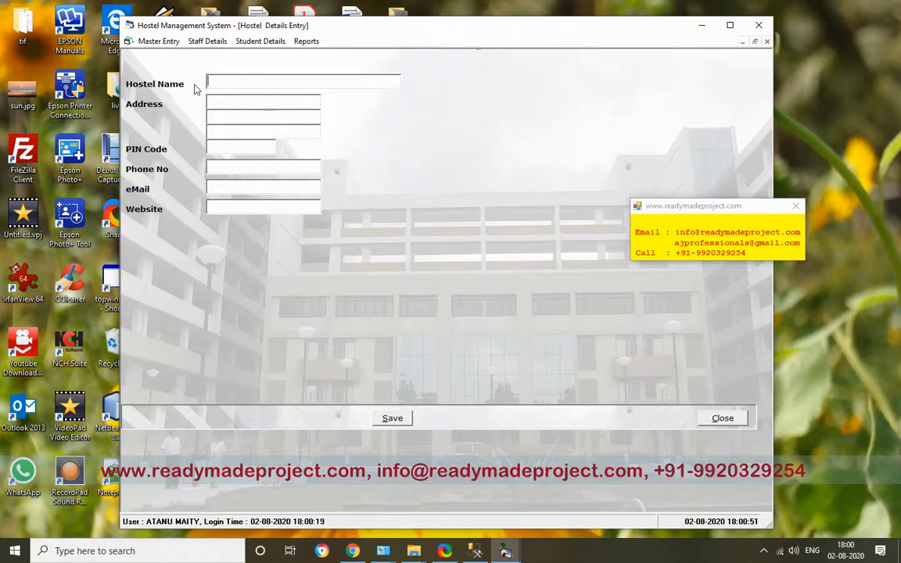
Close Hostel Details, inspect the TEST and OTH bed types, then close Bed Type Entry
{"action": "left_click", "coordinate": [723, 418]}
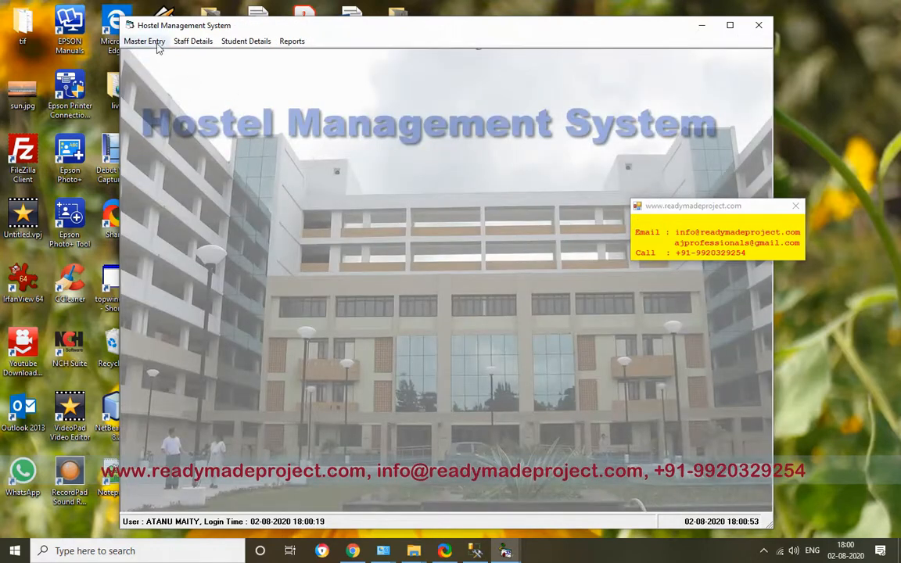
{"action": "left_click", "coordinate": [152, 41]}
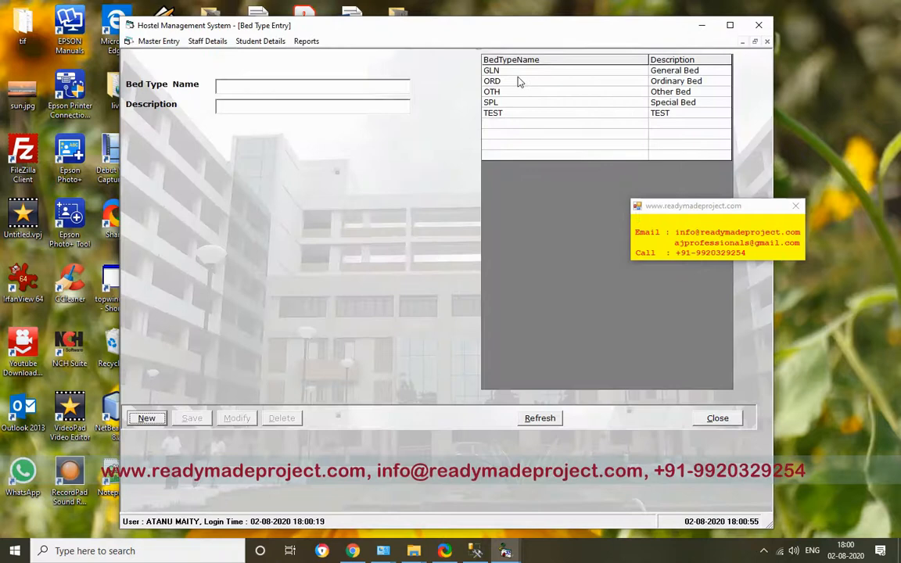
{"action": "left_click", "coordinate": [493, 112]}
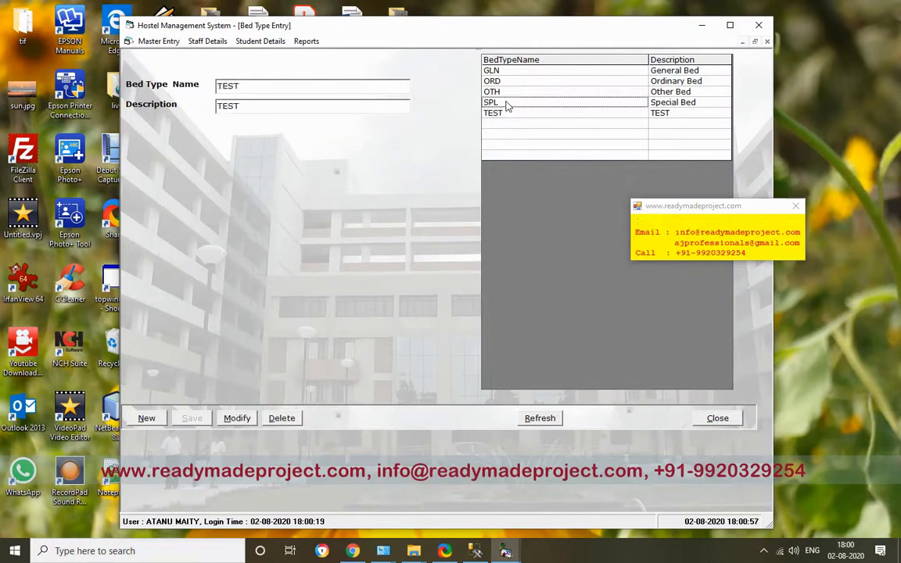
{"action": "left_click", "coordinate": [507, 91]}
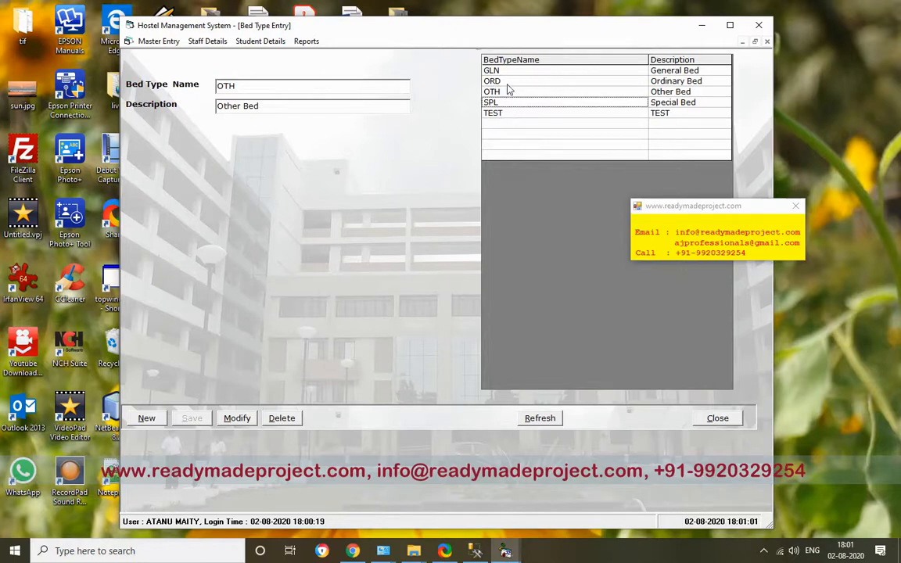
{"action": "left_click", "coordinate": [718, 418]}
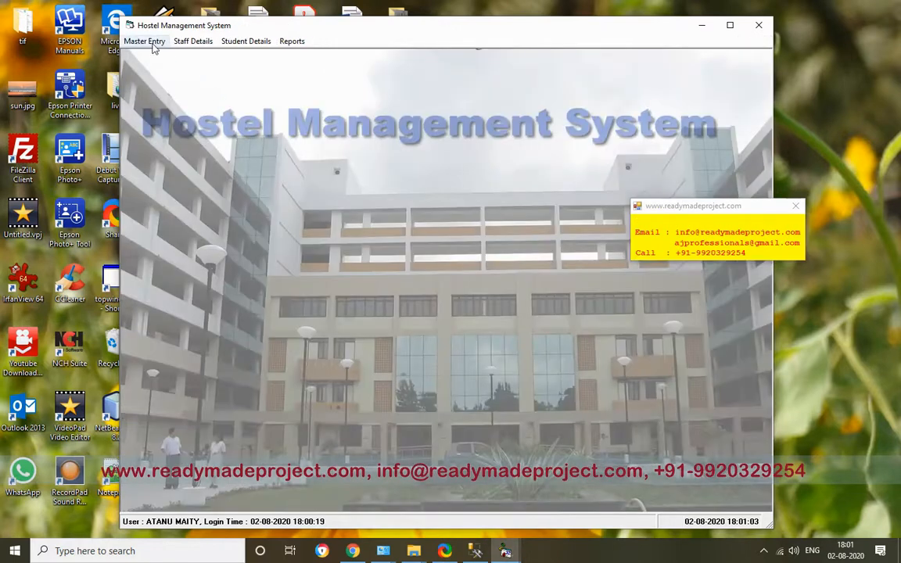
{"action": "left_click", "coordinate": [151, 41]}
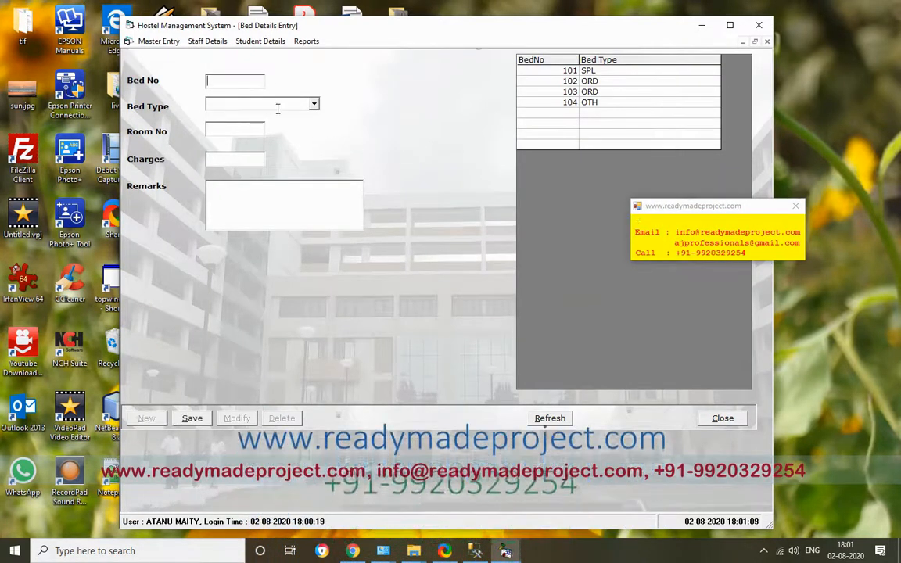
Add bed 105 of type GLN in room 4 with charges 500
{"action": "type", "text": "105"}
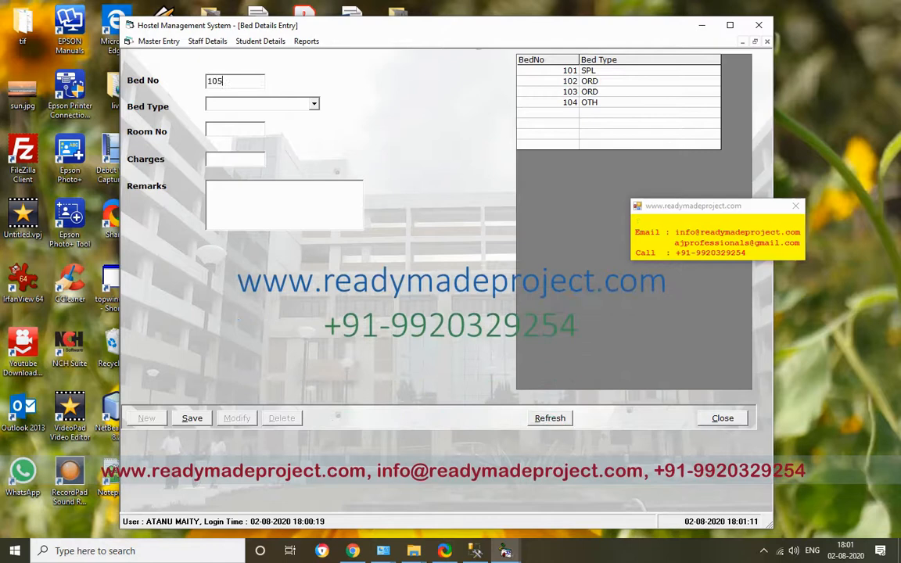
{"action": "left_click", "coordinate": [314, 103]}
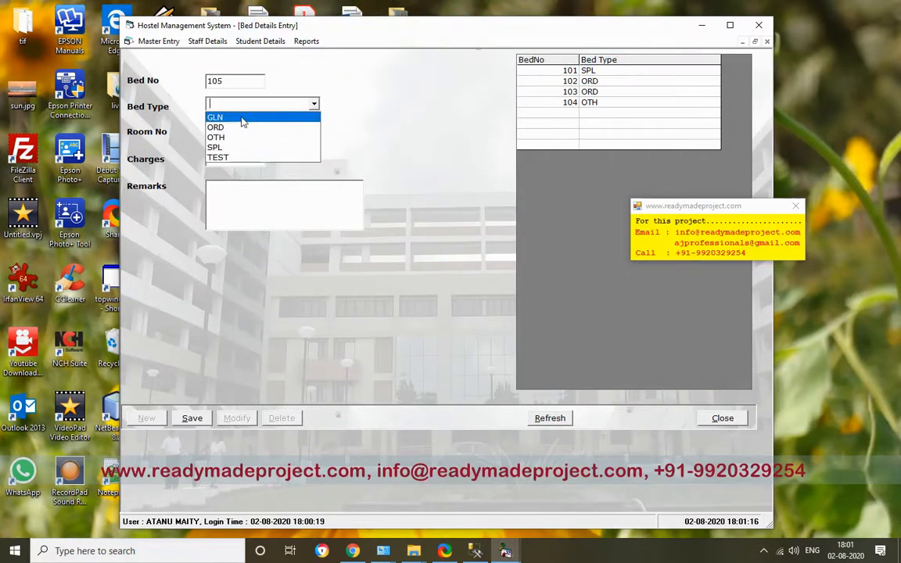
{"action": "left_click", "coordinate": [227, 117]}
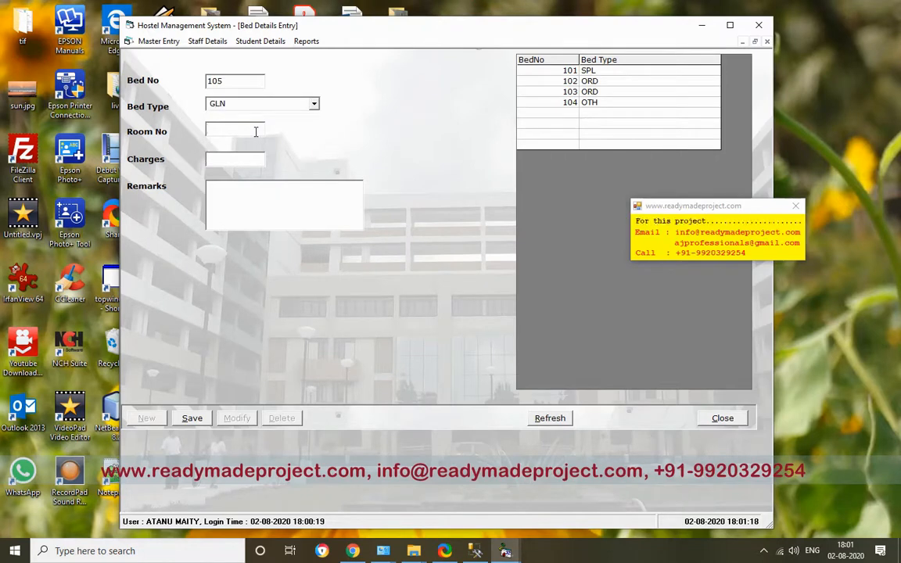
{"action": "type", "text": "10"}
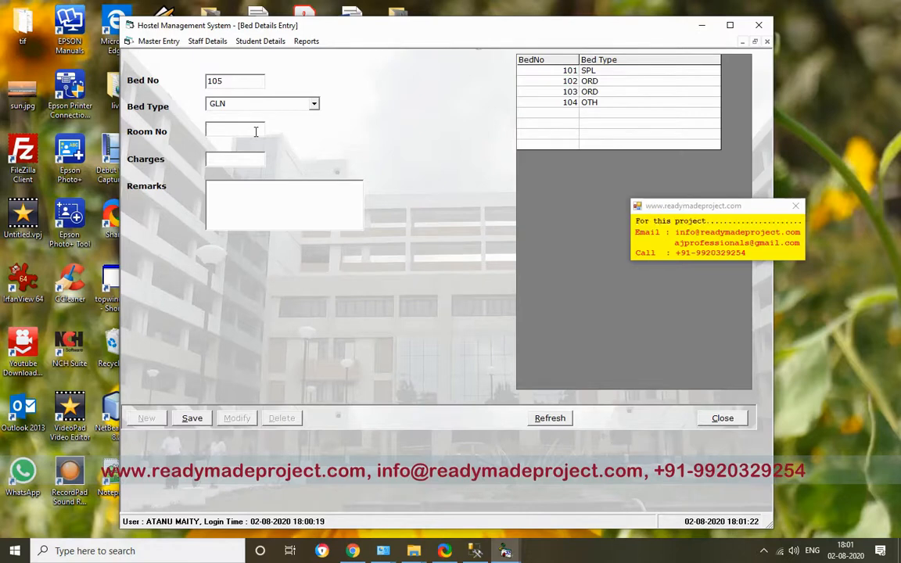
{"action": "type", "text": "4"}
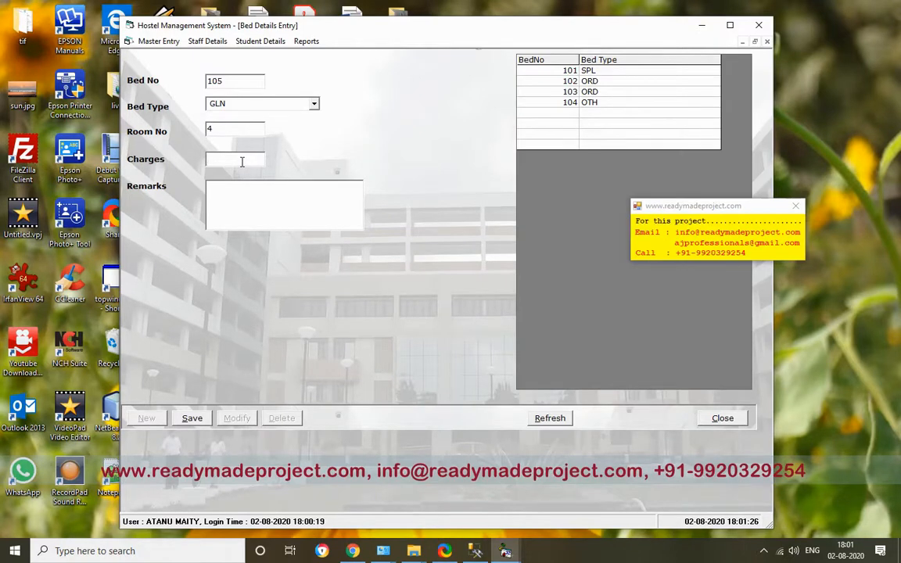
{"action": "type", "text": "500"}
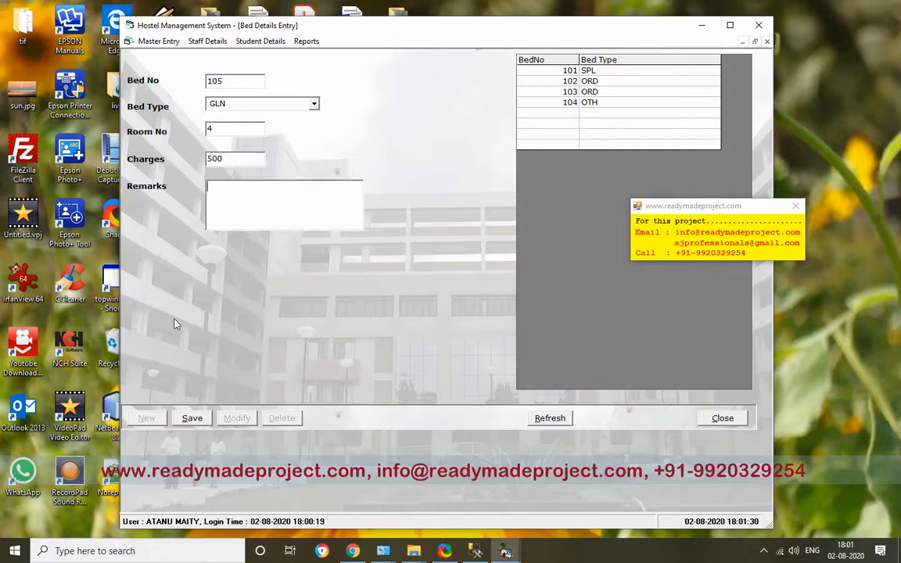
{"action": "left_click", "coordinate": [192, 418]}
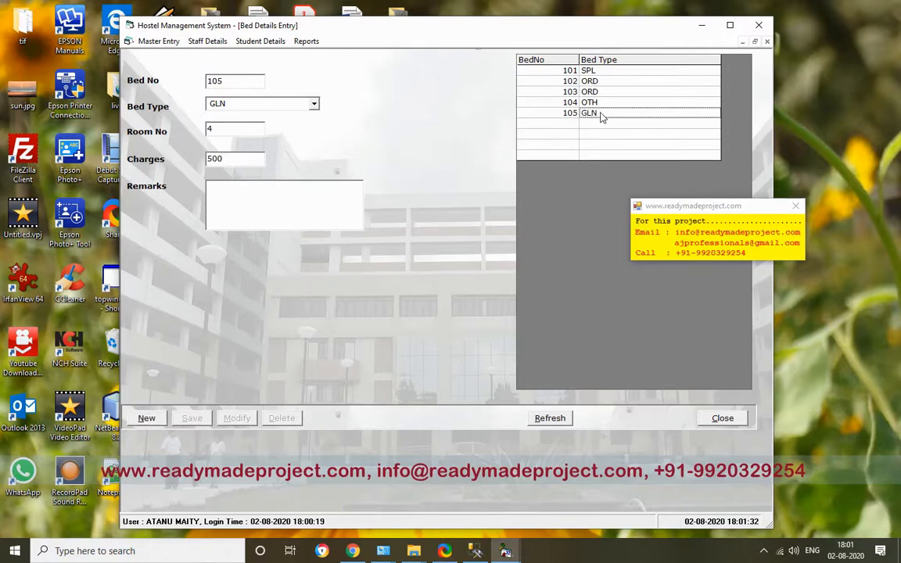
Change bed 105's charges to 750, reload it from the list, and close the form
{"action": "left_click", "coordinate": [601, 102]}
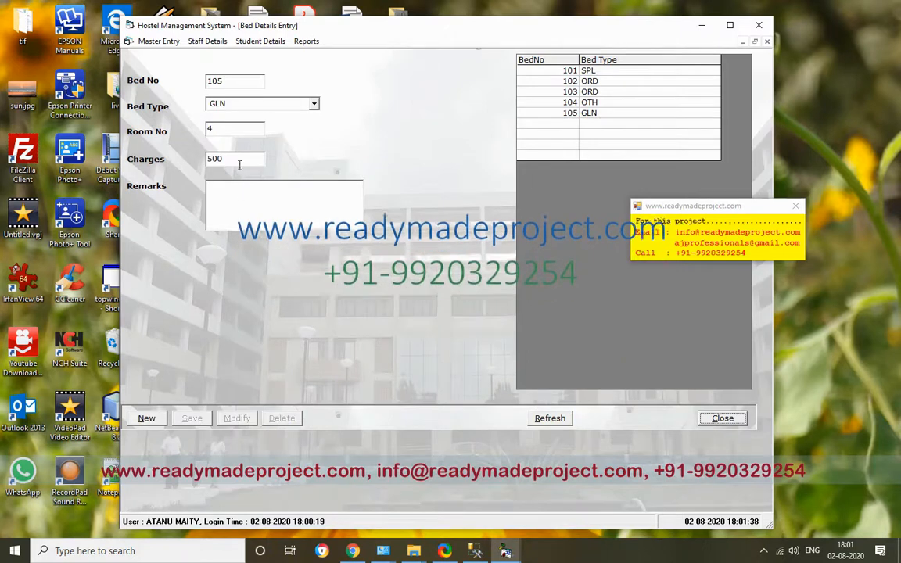
{"action": "type", "text": "750"}
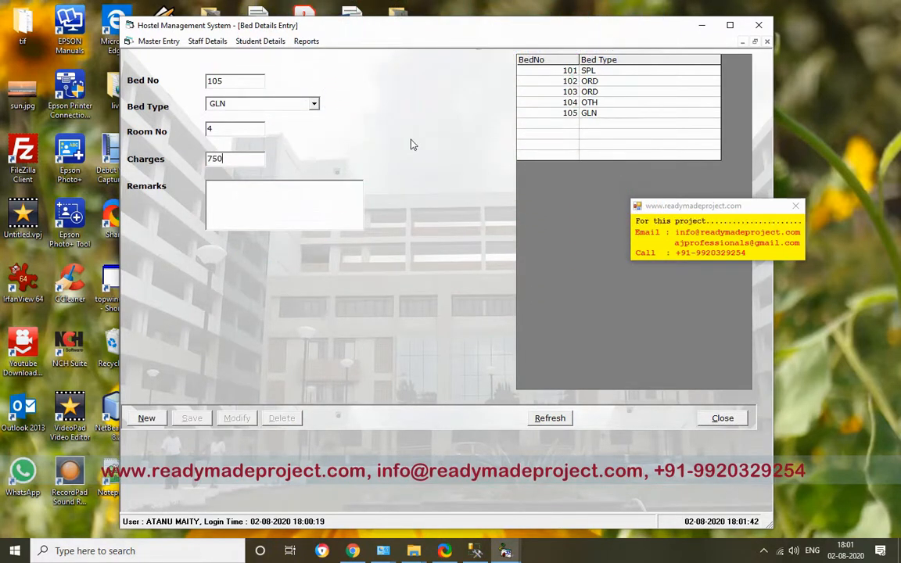
{"action": "mouse_move", "coordinate": [464, 114]}
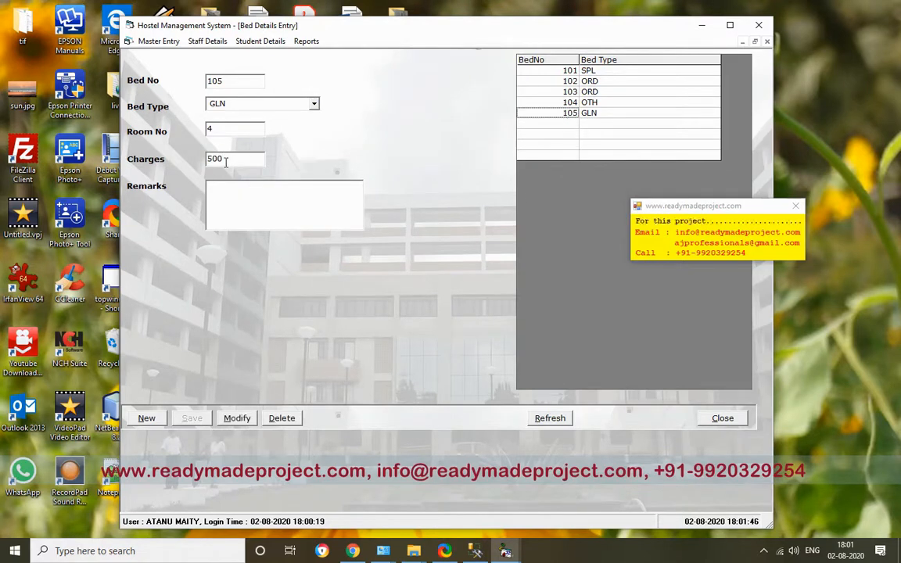
{"action": "type", "text": "750"}
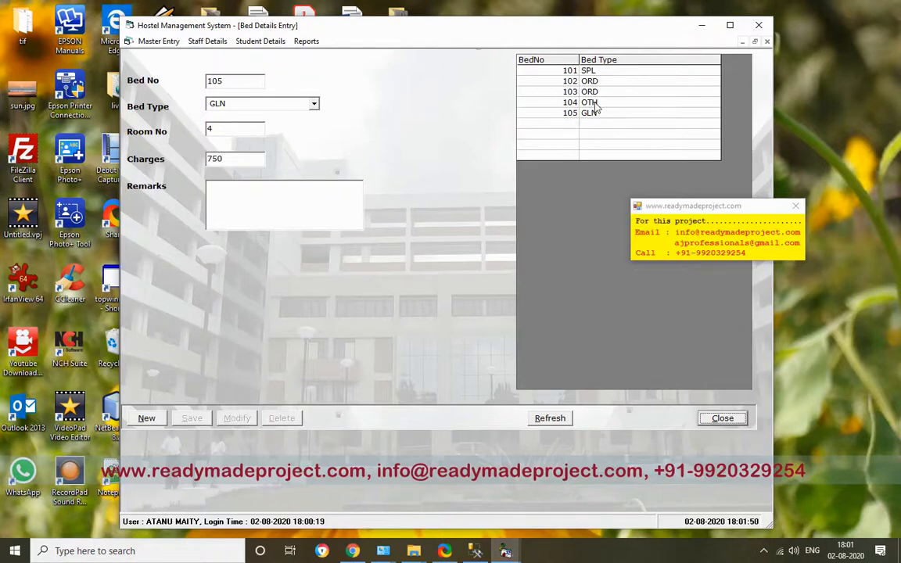
{"action": "left_click", "coordinate": [610, 112]}
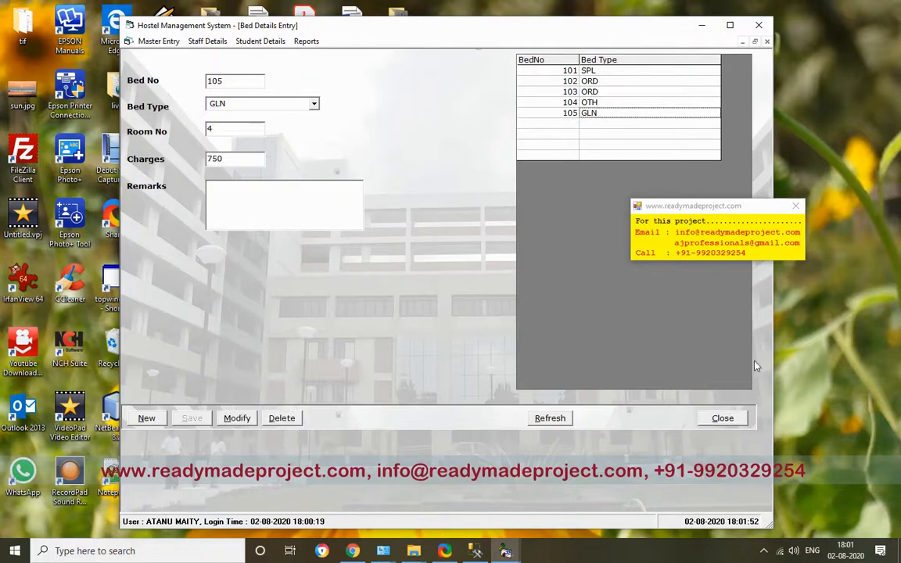
{"action": "left_click", "coordinate": [157, 40]}
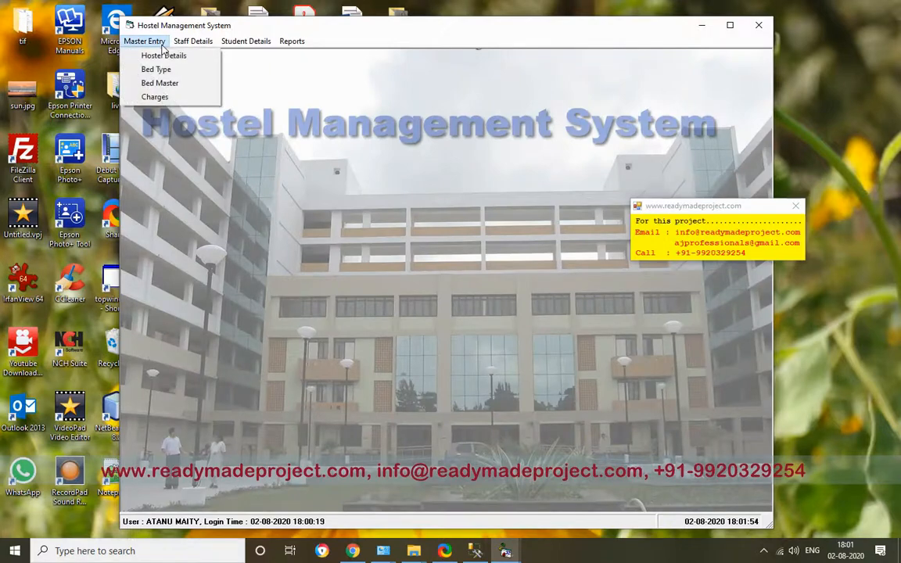
Save a new INTERNET CHARGES entry of 50, check the record, and close Charges
{"action": "left_click", "coordinate": [155, 97]}
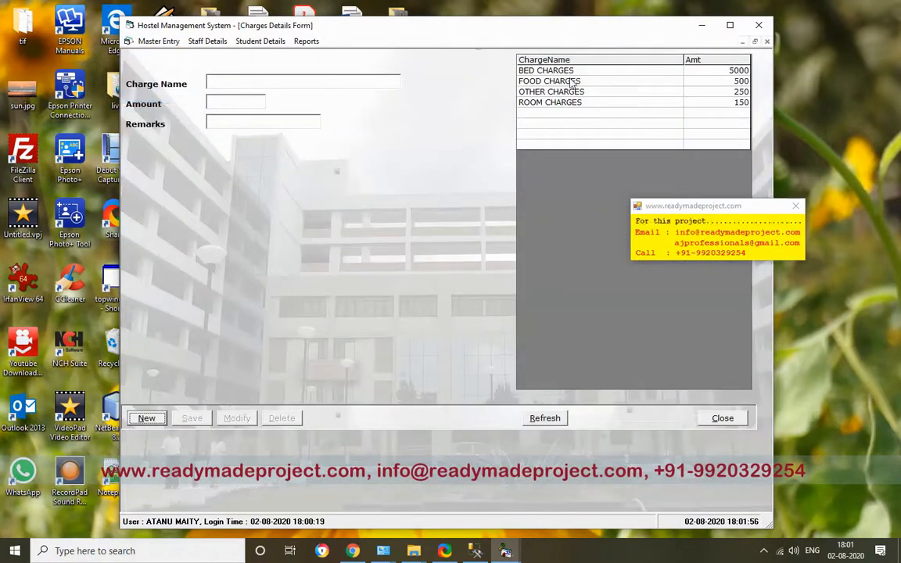
{"action": "left_click", "coordinate": [549, 81]}
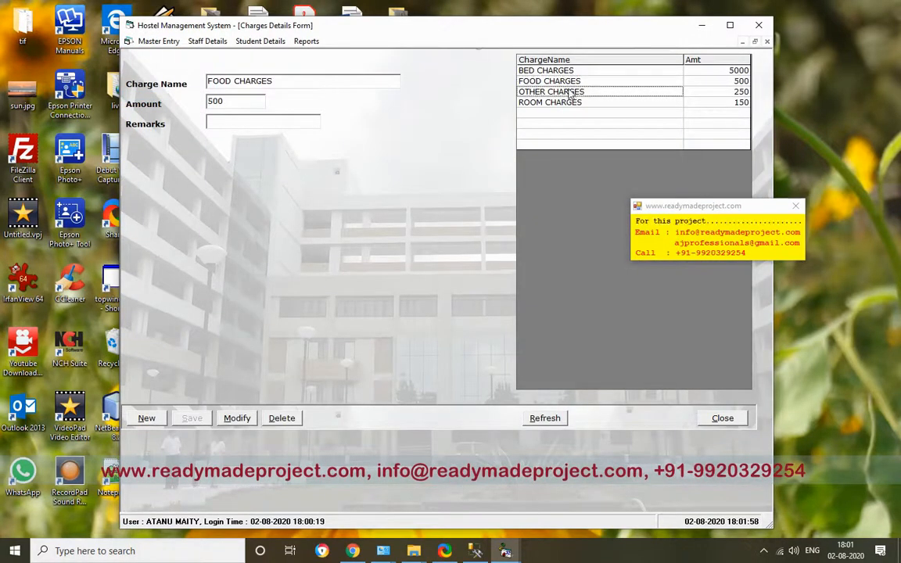
{"action": "left_click", "coordinate": [573, 101]}
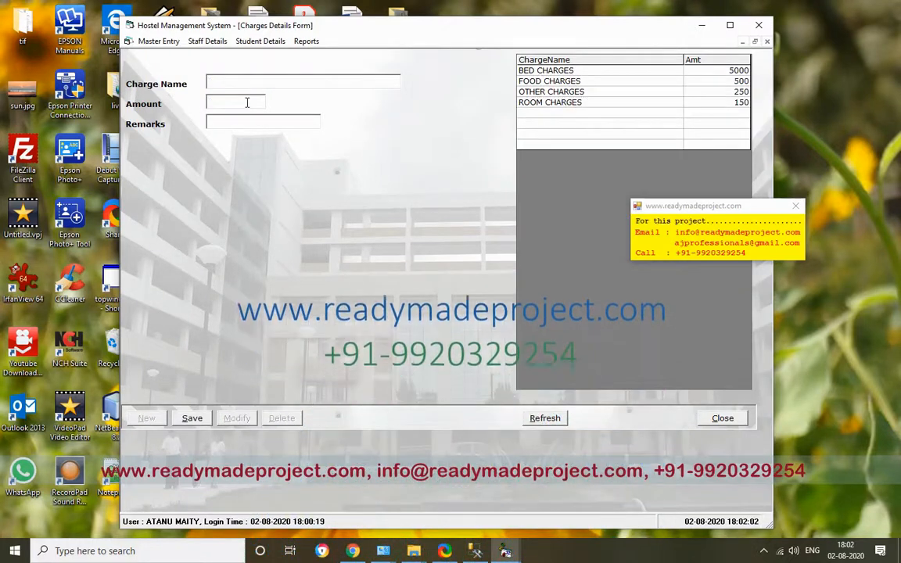
{"action": "type", "text": "INTERNET CHARGES"}
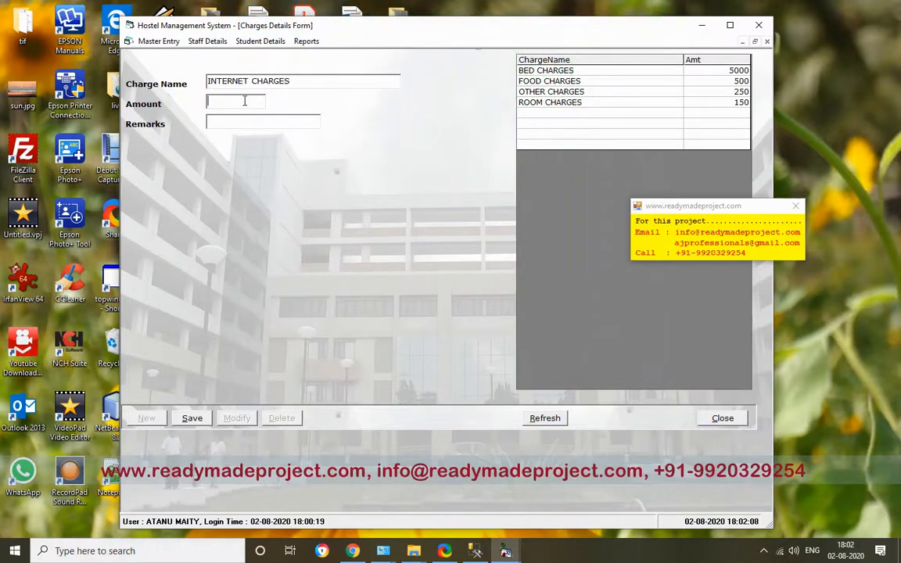
{"action": "type", "text": "50"}
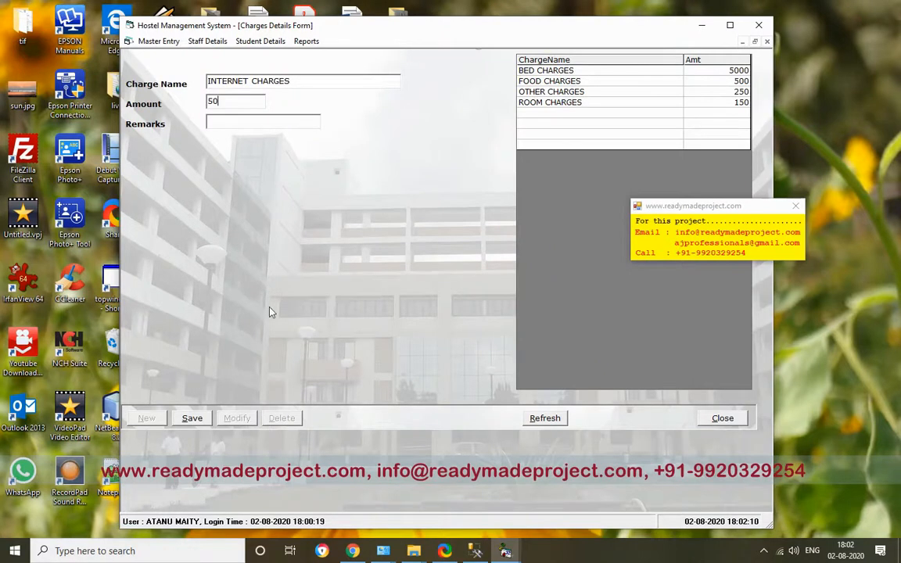
{"action": "left_click", "coordinate": [191, 418]}
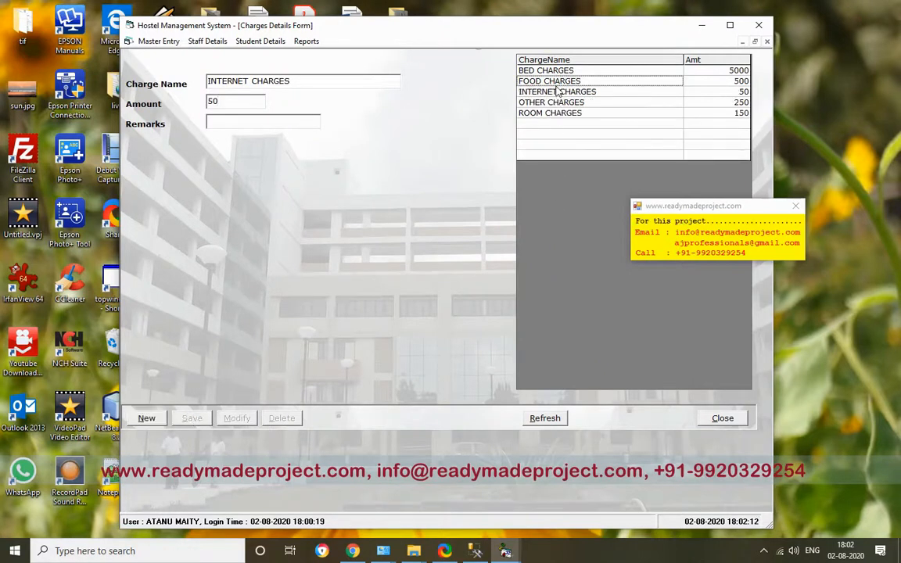
{"action": "left_click", "coordinate": [559, 92]}
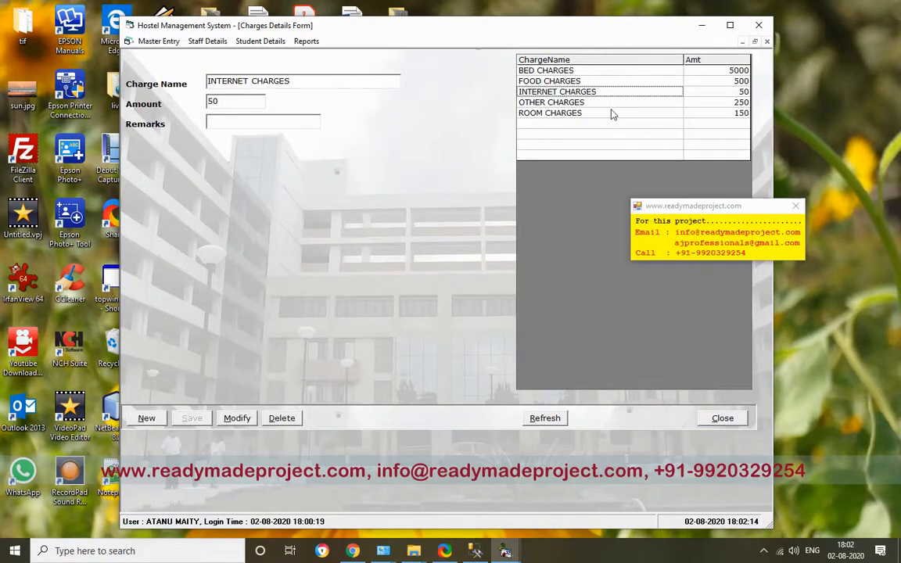
{"action": "left_click", "coordinate": [722, 418]}
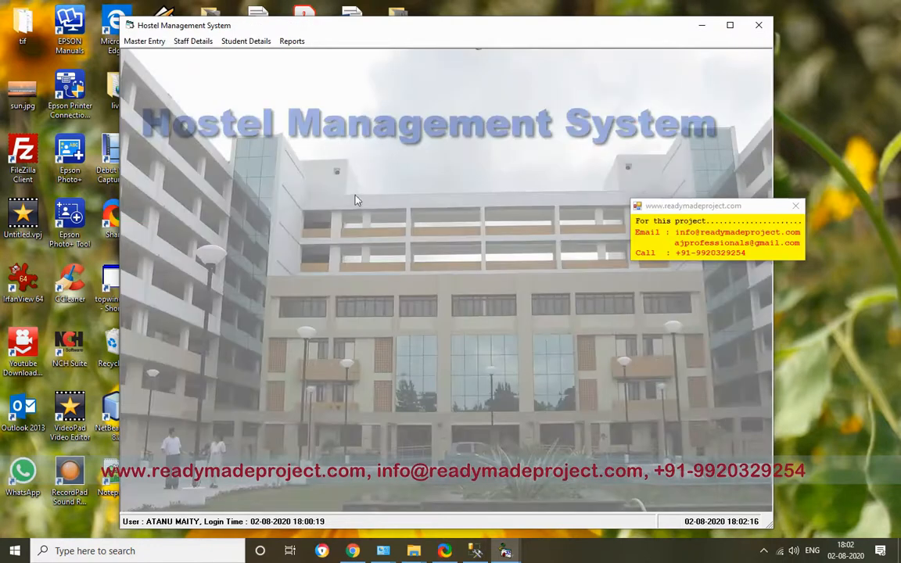
Look at the Designation entry form, then open the Staff Details entry form
{"action": "left_click", "coordinate": [195, 41]}
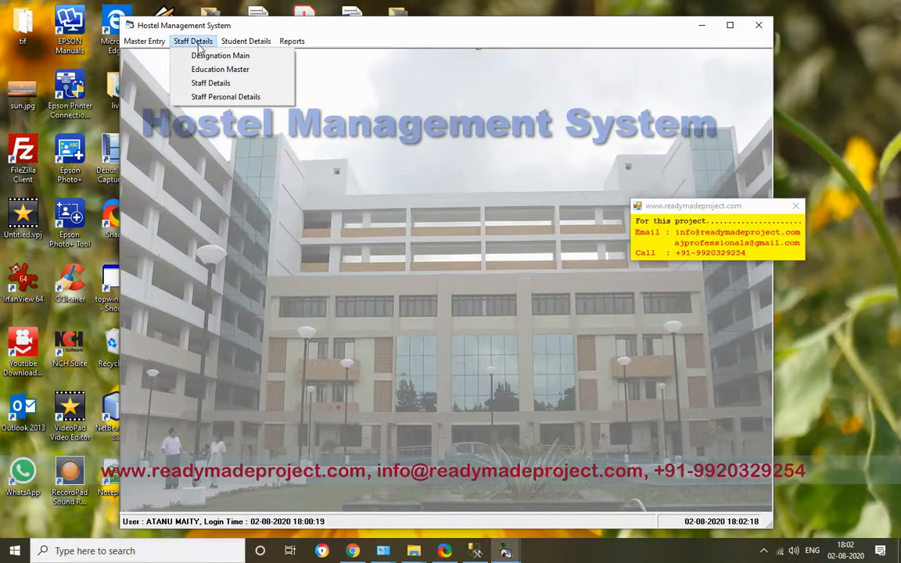
{"action": "left_click", "coordinate": [220, 54]}
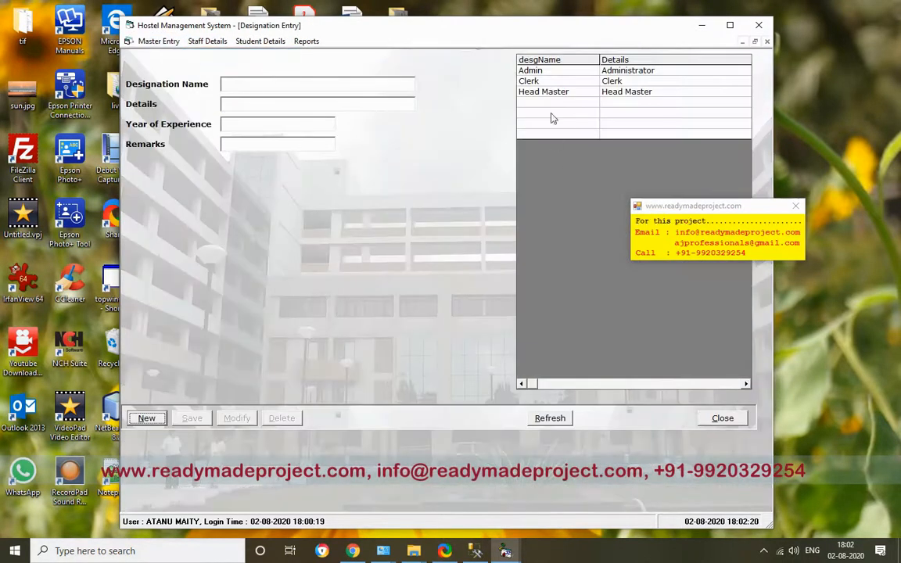
{"action": "left_click", "coordinate": [204, 41]}
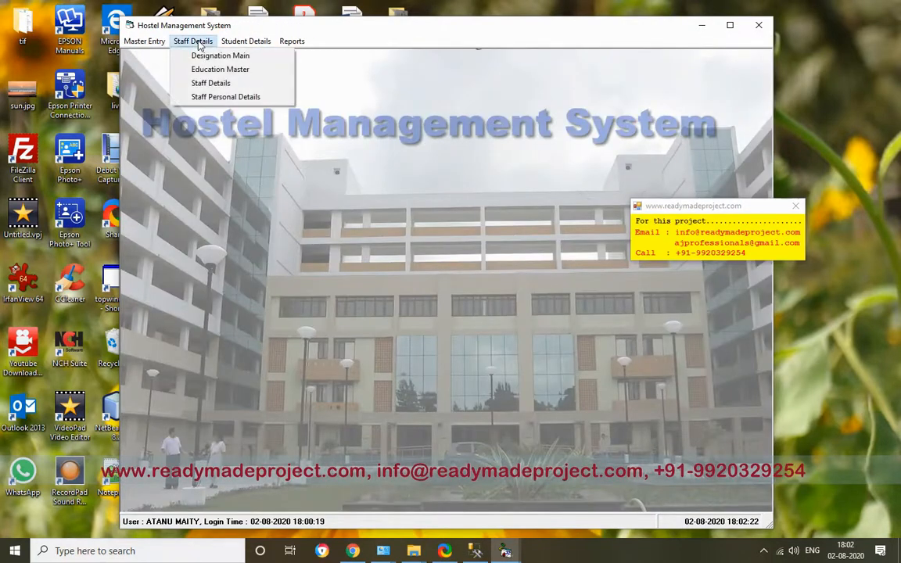
{"action": "mouse_move", "coordinate": [211, 83]}
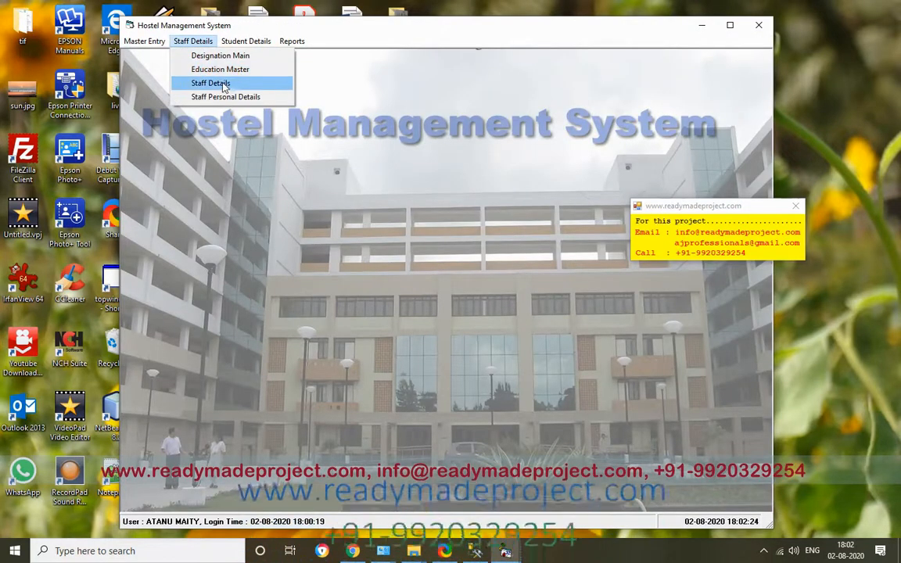
{"action": "left_click", "coordinate": [209, 83]}
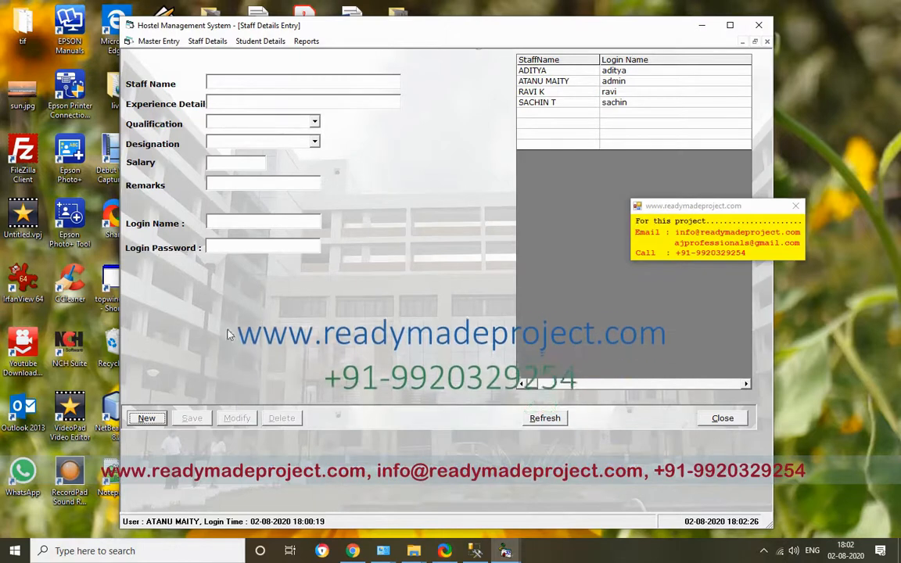
Save staff SUNIL: BSC, 4 YRS, Post Graduate, Clerk, salary 50000, then close the form
{"action": "left_click", "coordinate": [147, 418]}
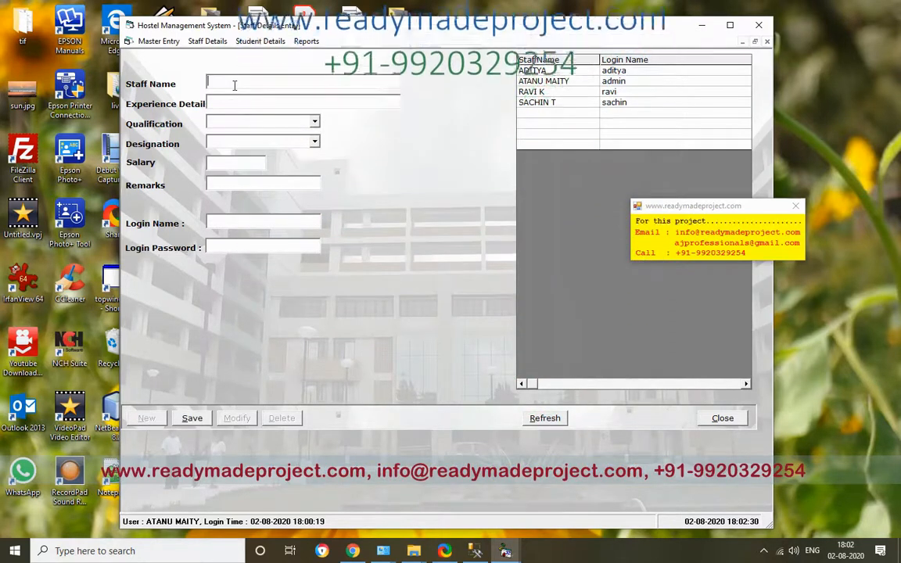
{"action": "type", "text": "SUNIL"}
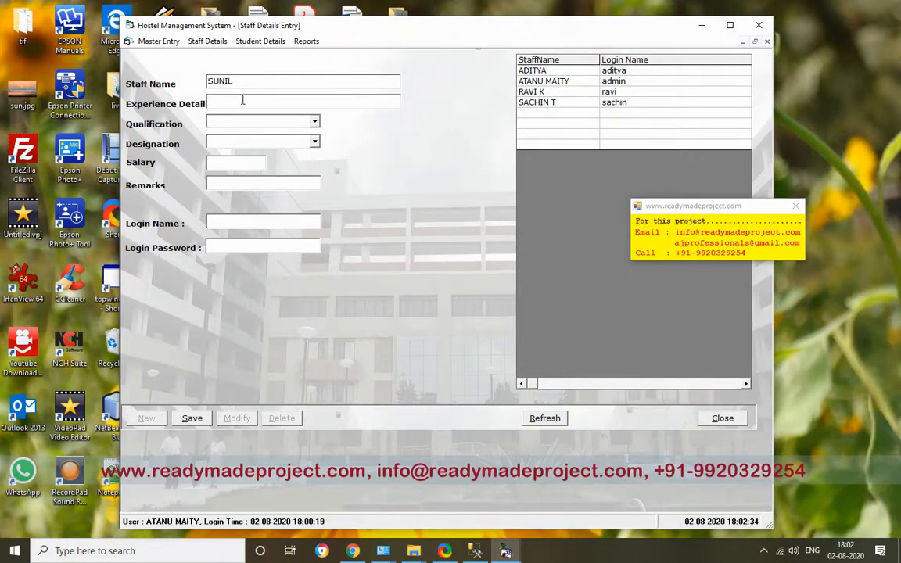
{"action": "type", "text": "BSC"}
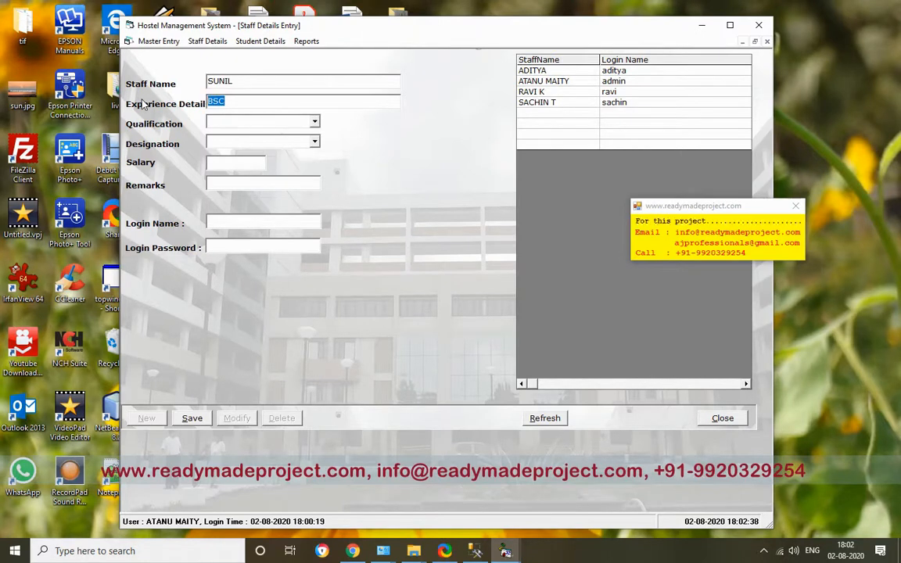
{"action": "type", "text": "4 Y"}
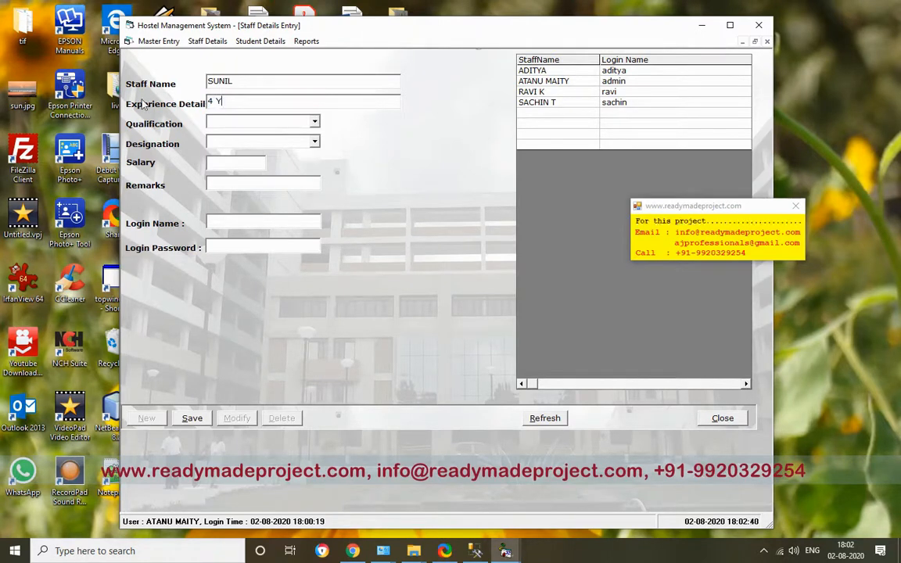
{"action": "left_click", "coordinate": [313, 122]}
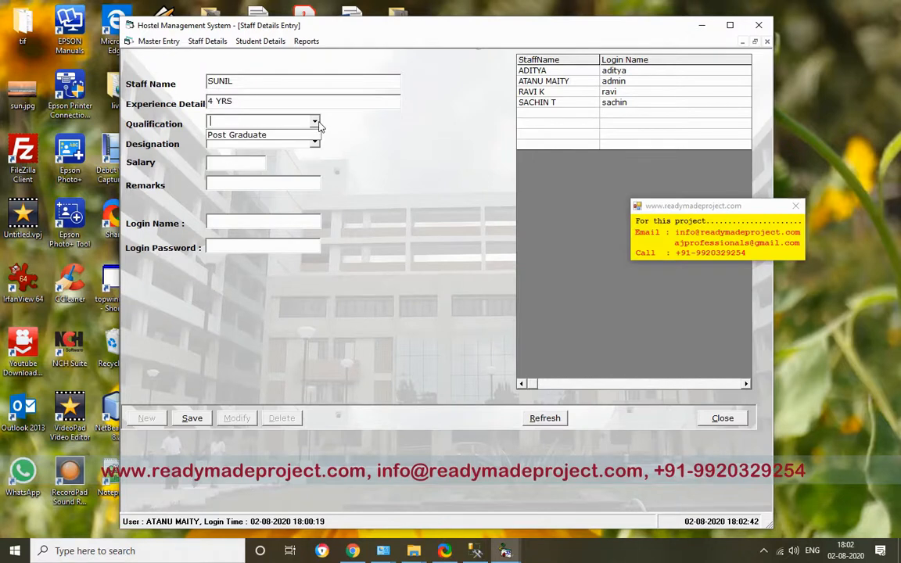
{"action": "left_click", "coordinate": [313, 140]}
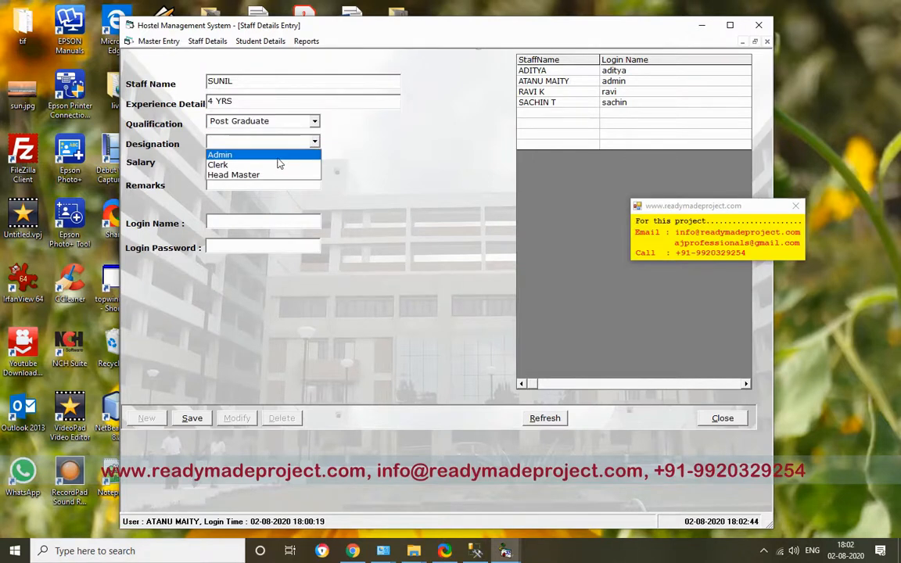
{"action": "left_click", "coordinate": [218, 164]}
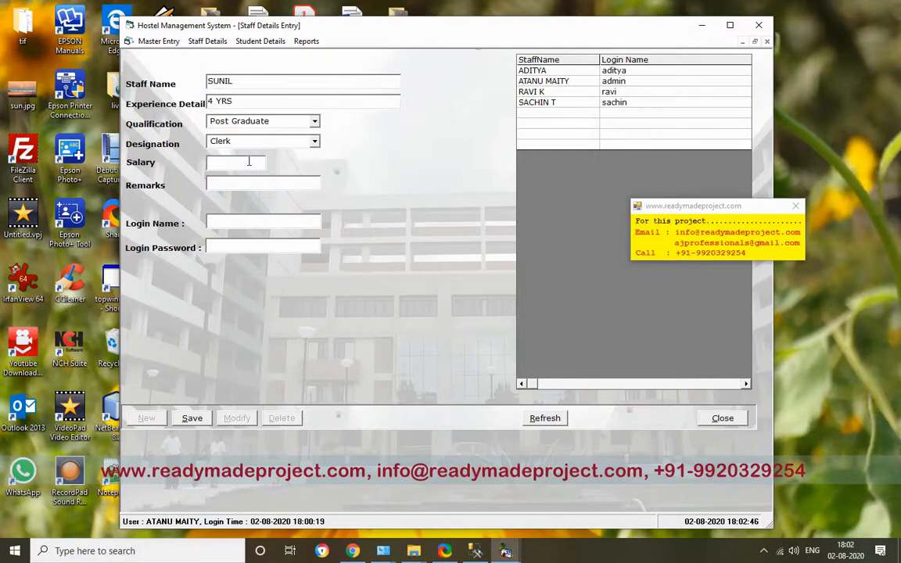
{"action": "type", "text": "50000"}
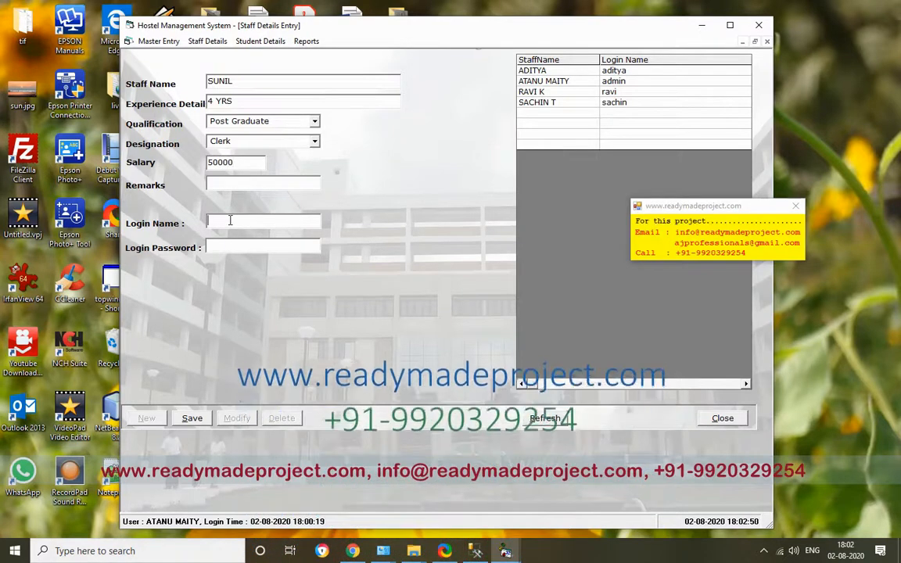
{"action": "double_click", "coordinate": [226, 83]}
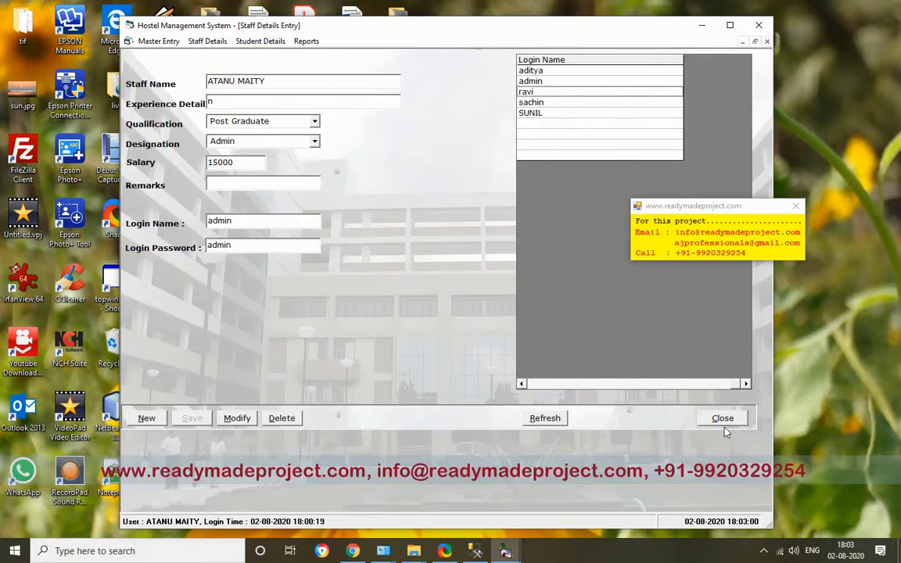
{"action": "left_click", "coordinate": [203, 41]}
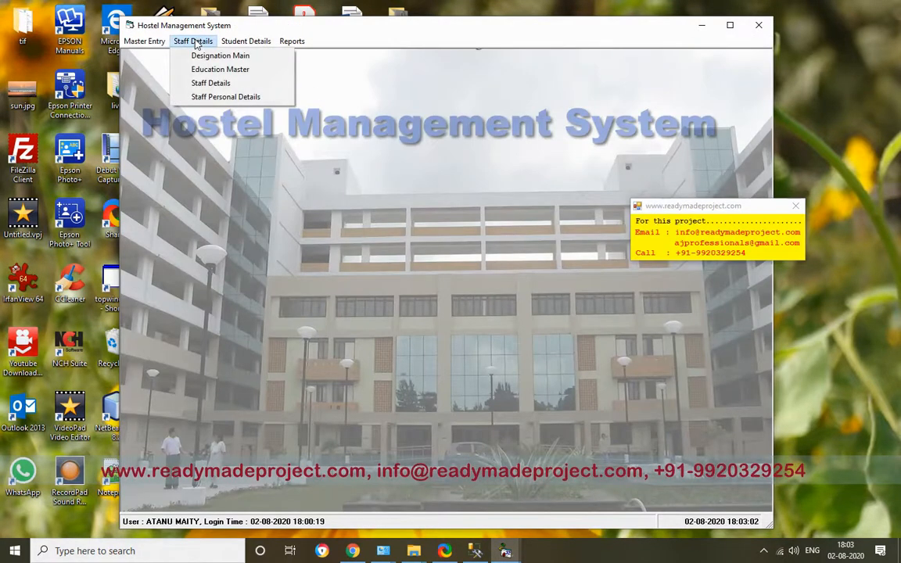
{"action": "left_click", "coordinate": [255, 41]}
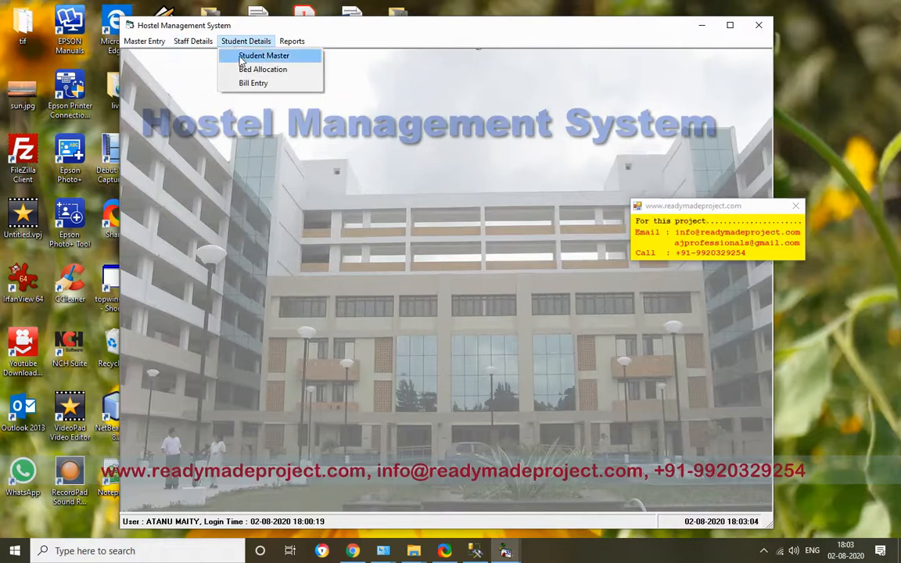
{"action": "left_click", "coordinate": [269, 55]}
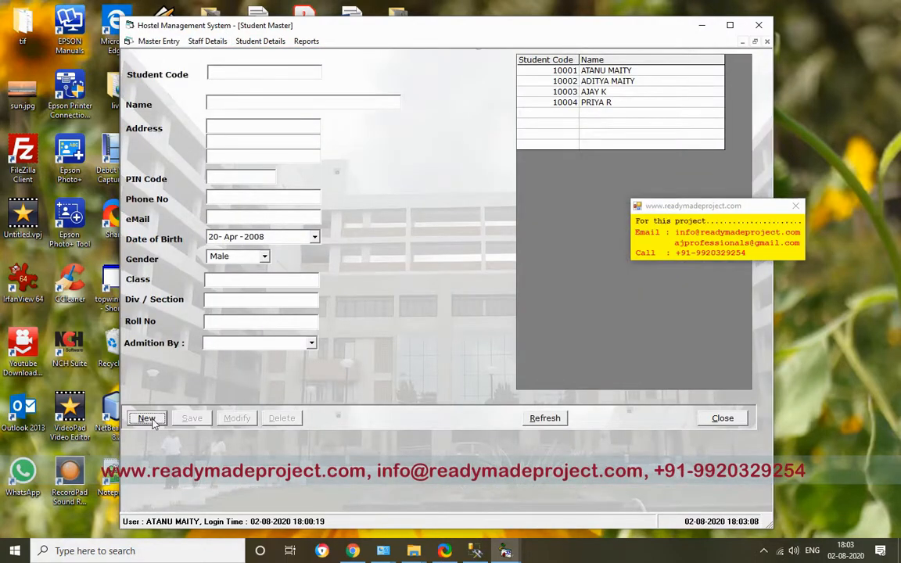
{"action": "left_click", "coordinate": [146, 418]}
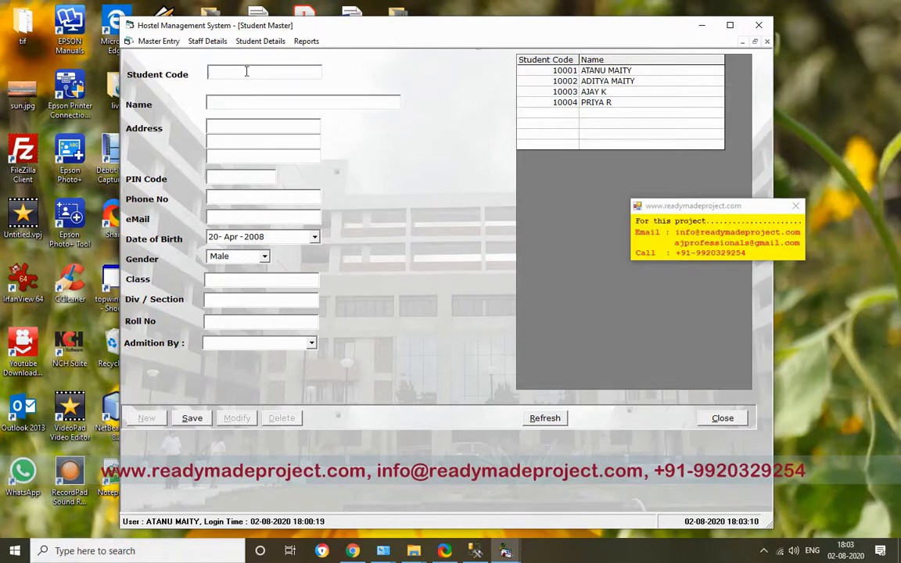
{"action": "type", "text": "SNE"}
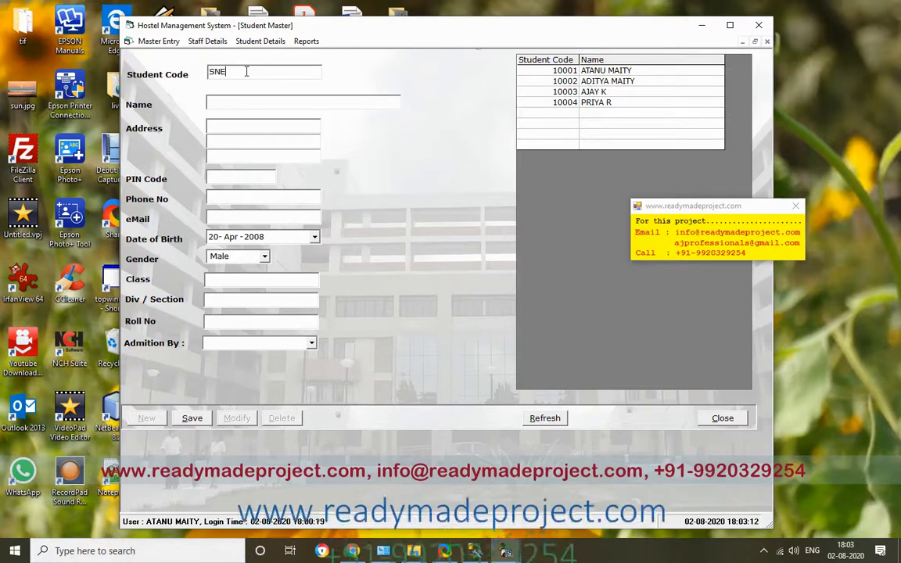
{"action": "type", "text": "HA"}
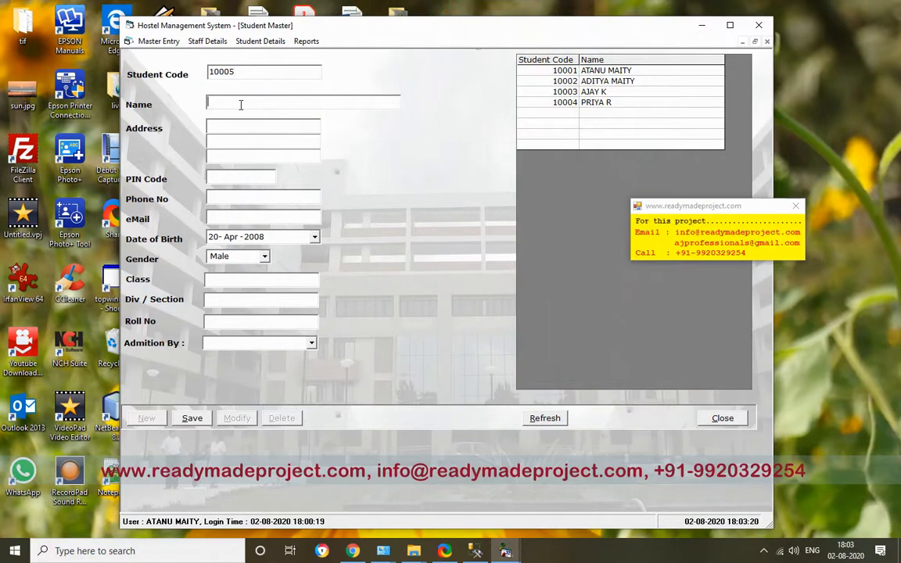
{"action": "type", "text": "SNEHA R"}
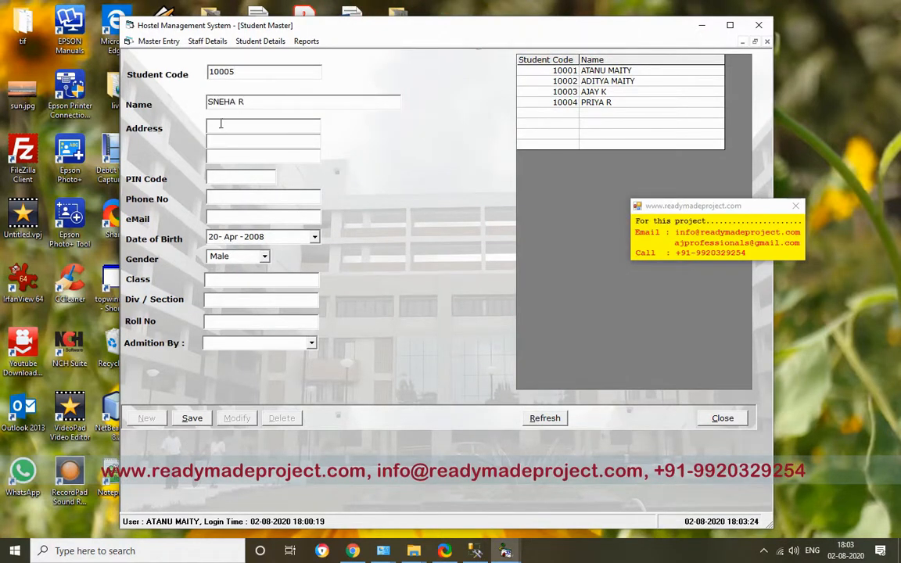
{"action": "type", "text": "PUNE"}
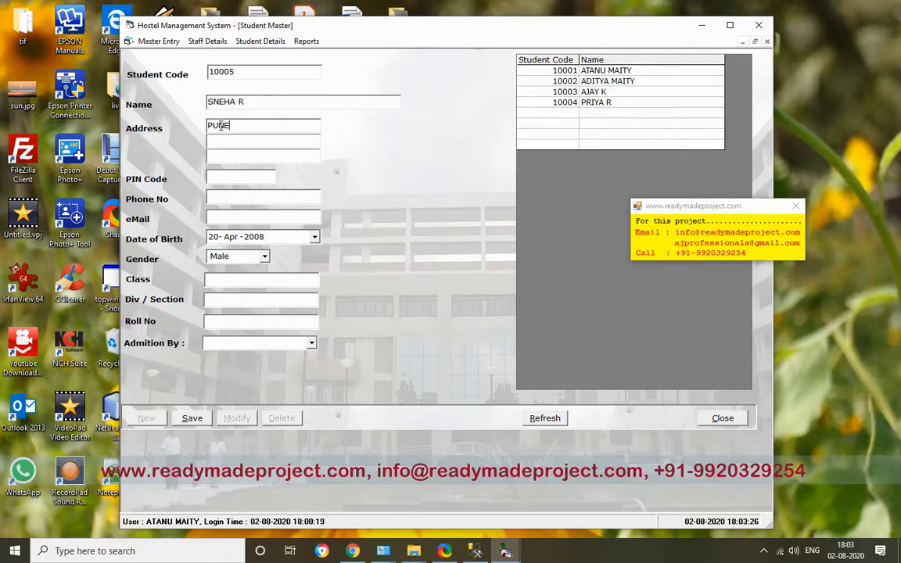
{"action": "type", "text": "4"}
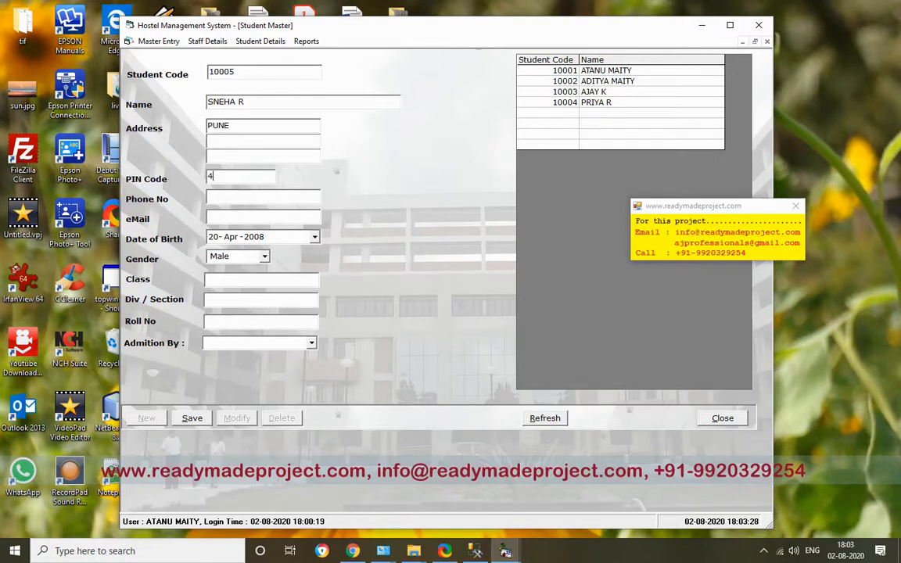
{"action": "type", "text": "02525"}
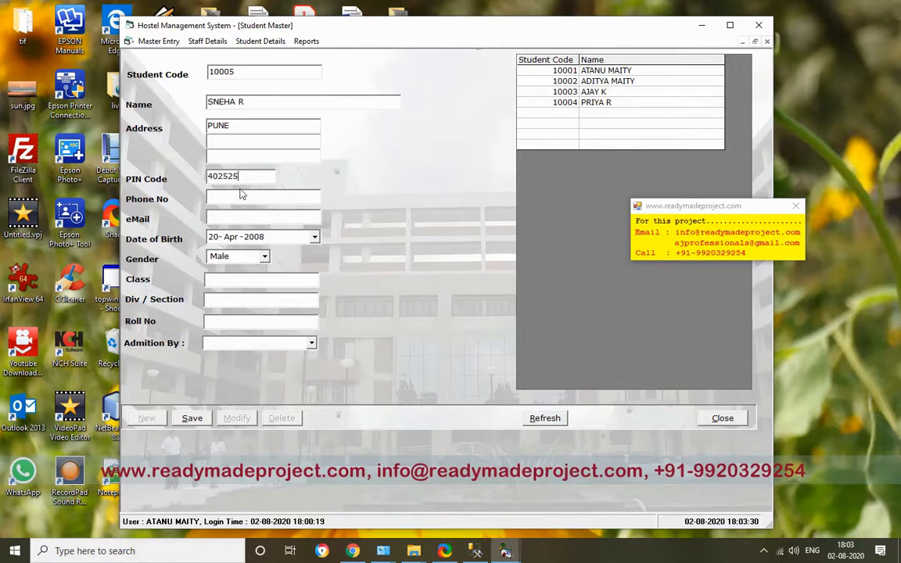
{"action": "mouse_move", "coordinate": [249, 252]}
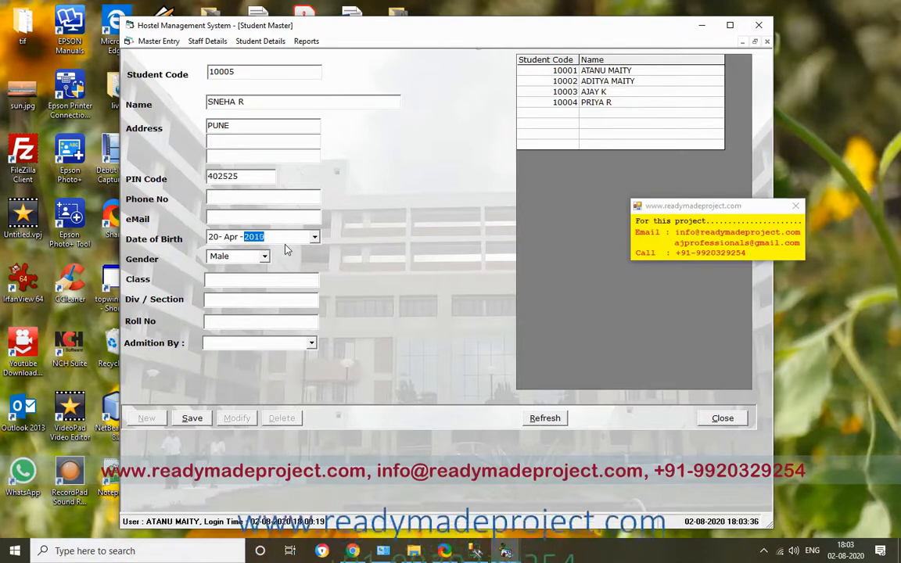
{"action": "left_click", "coordinate": [266, 256]}
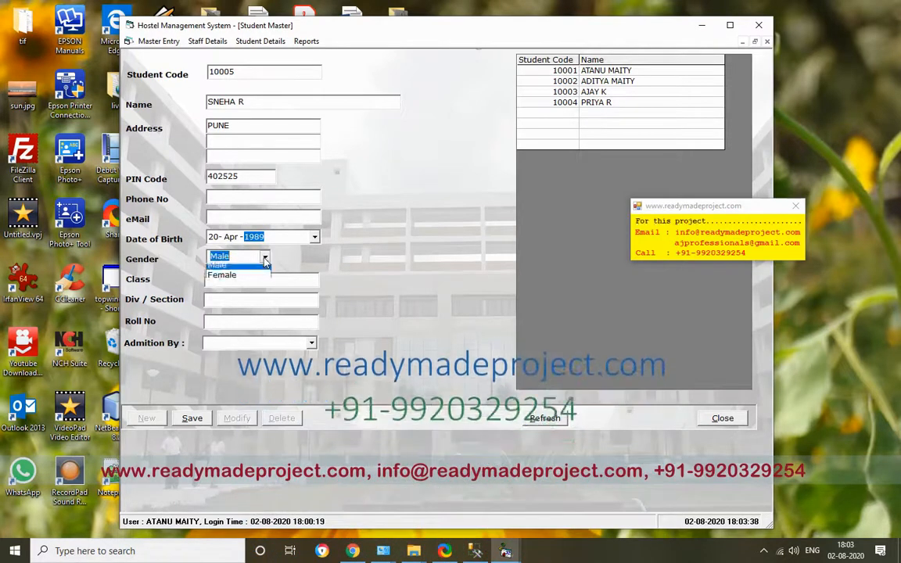
{"action": "left_click", "coordinate": [221, 275]}
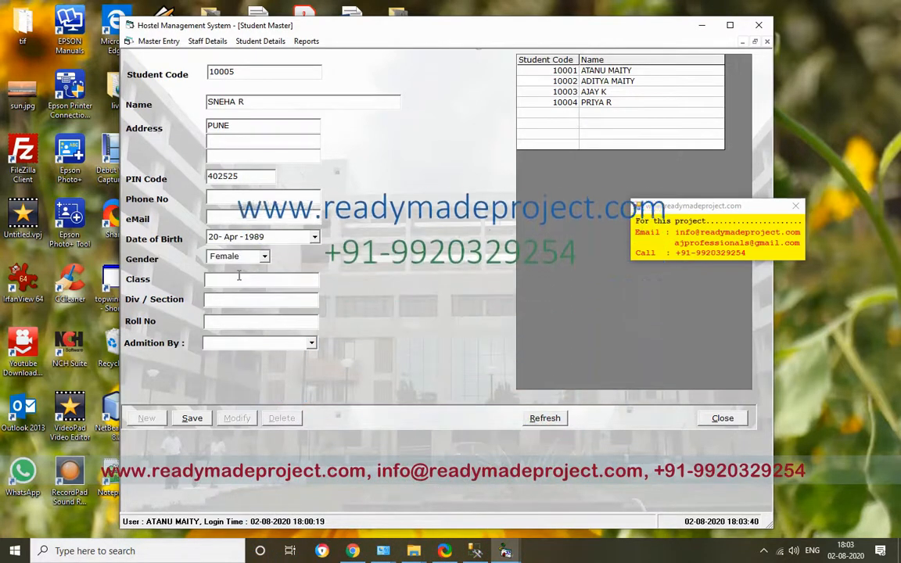
{"action": "type", "text": "10"}
{"action": "type", "text": "A"}
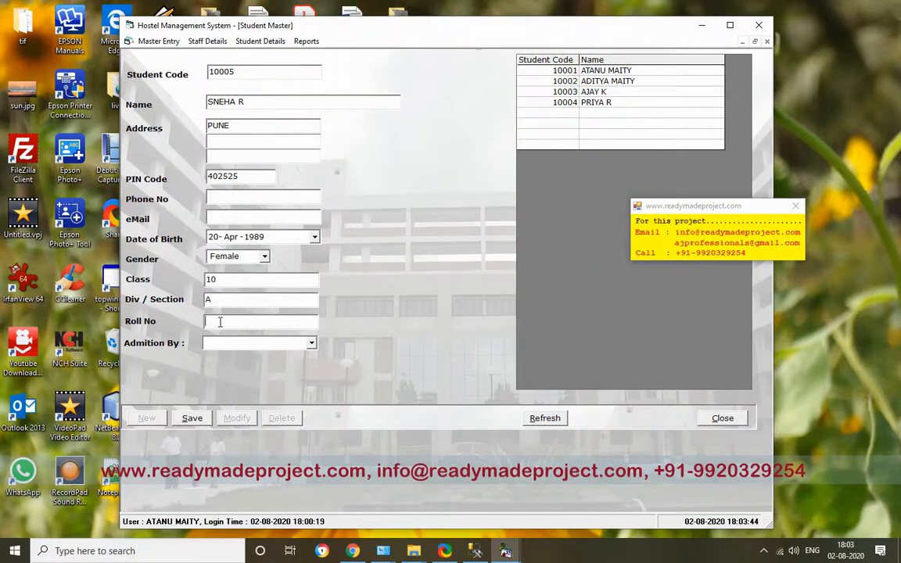
{"action": "type", "text": "12"}
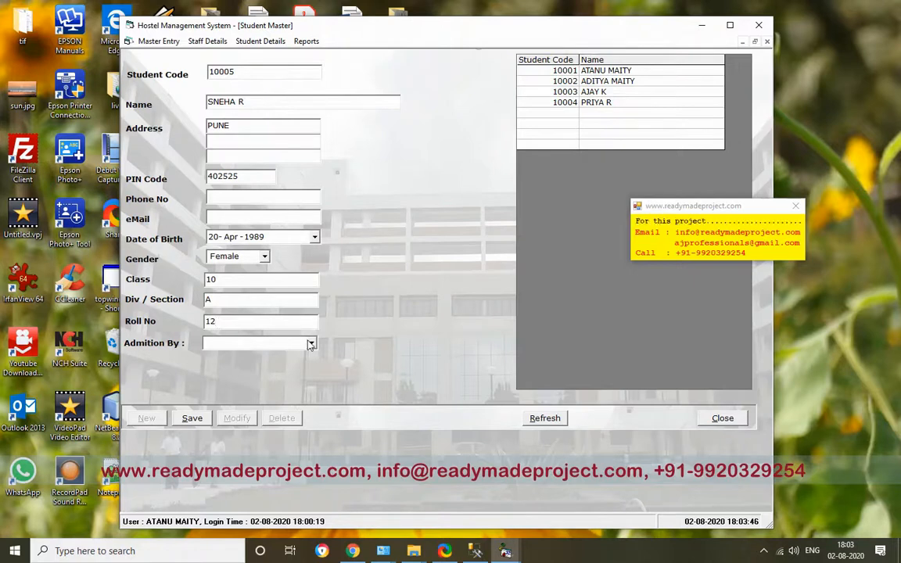
{"action": "left_click", "coordinate": [311, 344]}
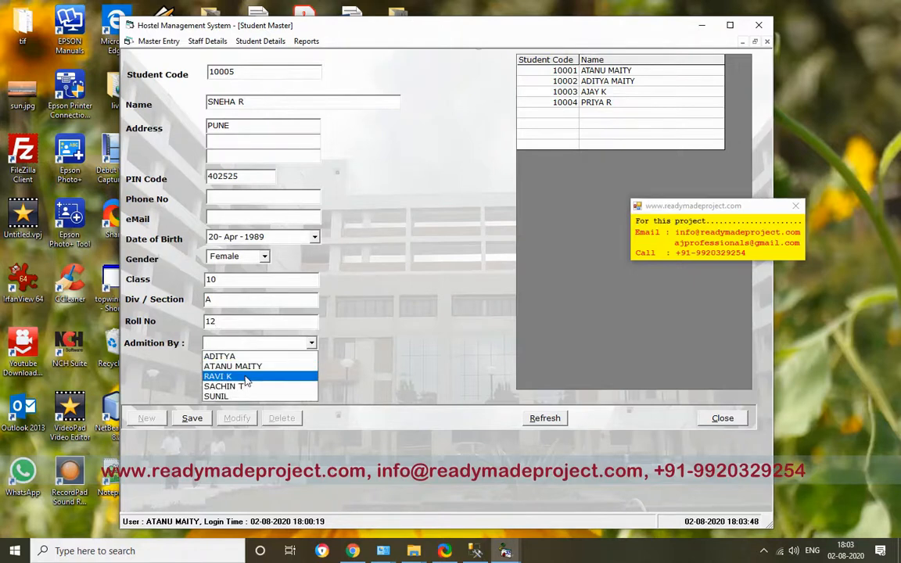
{"action": "left_click", "coordinate": [218, 377]}
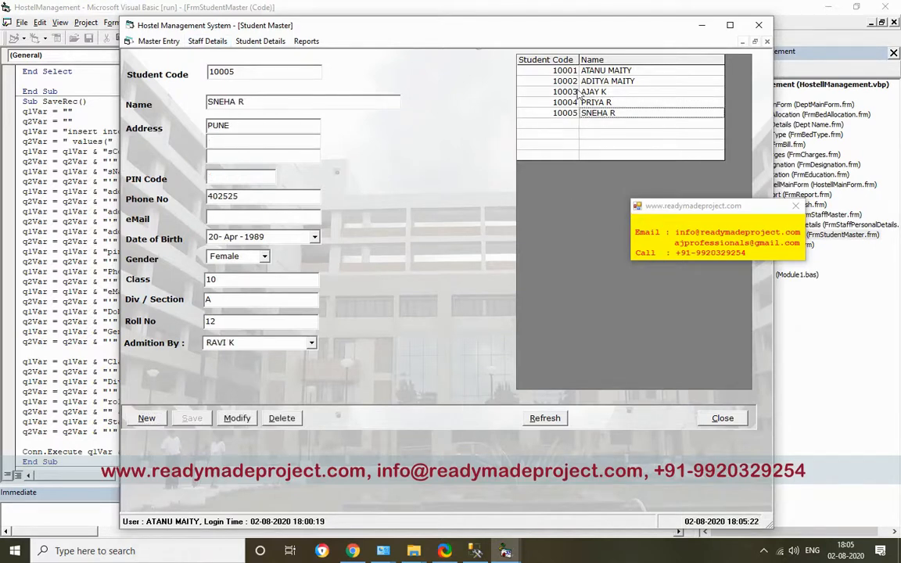
{"action": "left_click", "coordinate": [602, 91]}
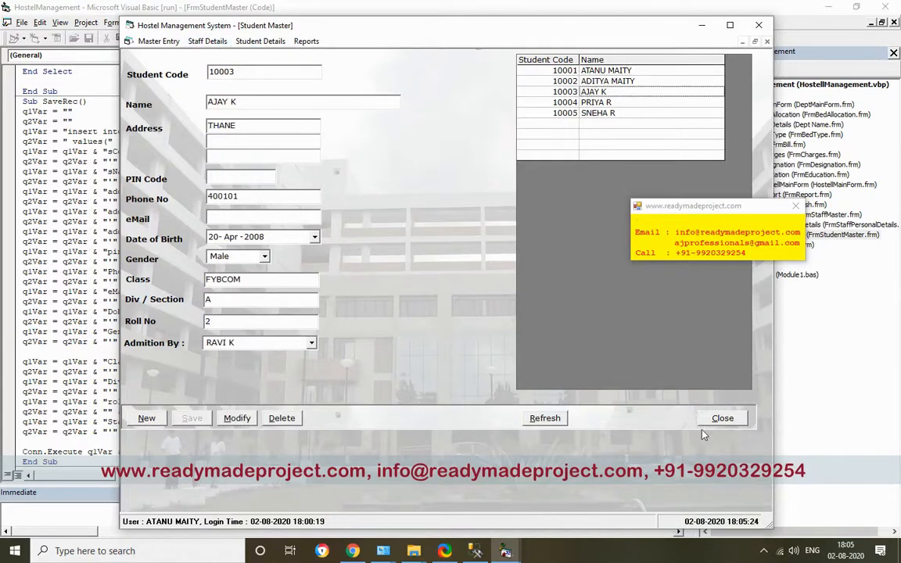
{"action": "left_click", "coordinate": [723, 418]}
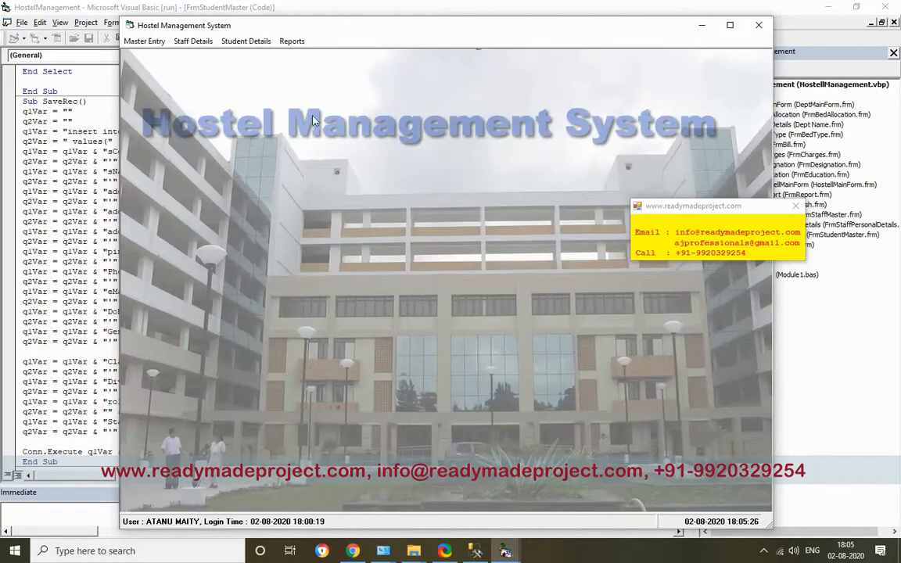
{"action": "left_click", "coordinate": [245, 41]}
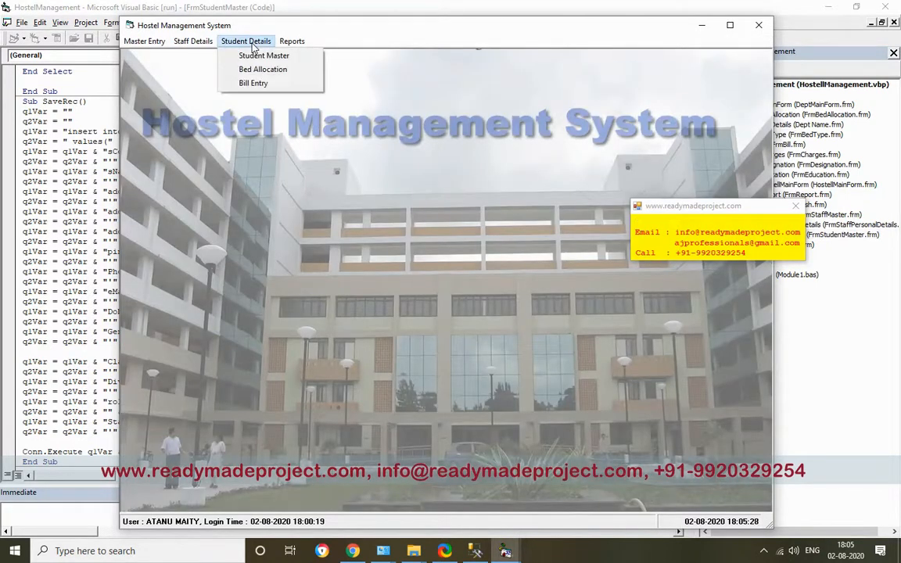
{"action": "left_click", "coordinate": [263, 69]}
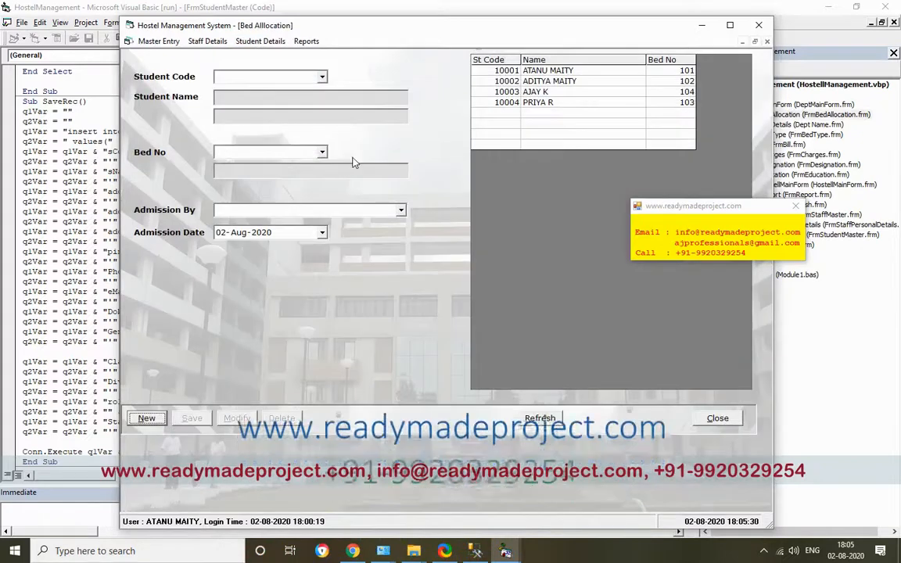
{"action": "left_click", "coordinate": [318, 76]}
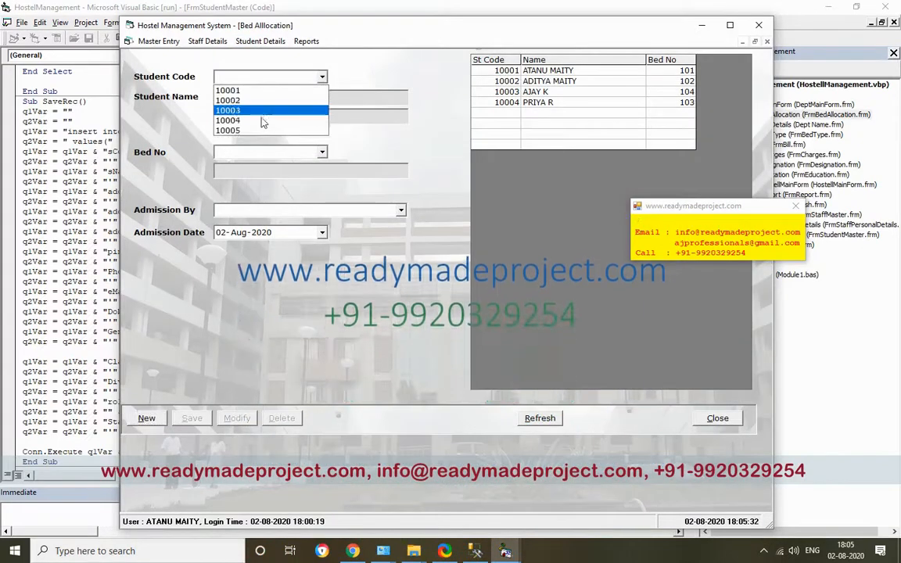
{"action": "left_click", "coordinate": [235, 131]}
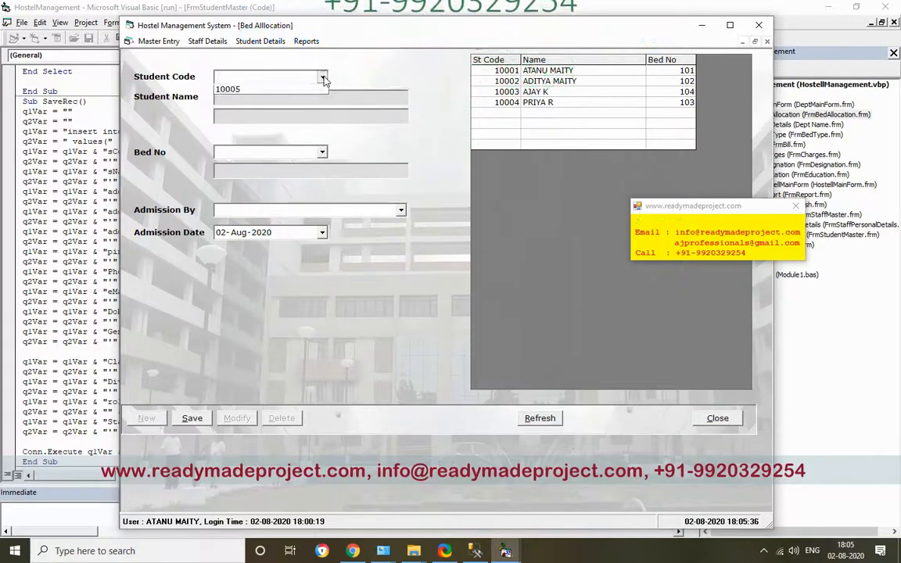
{"action": "left_click", "coordinate": [326, 76]}
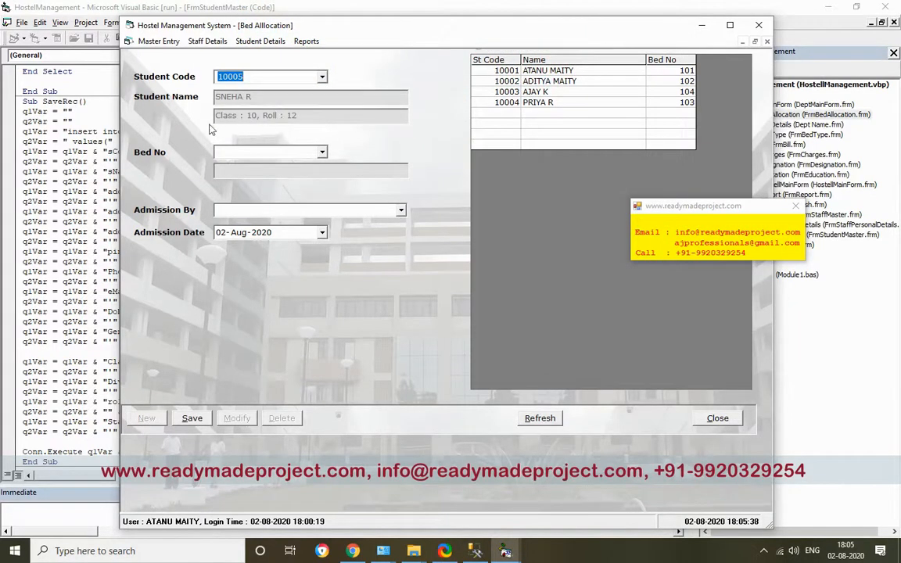
{"action": "left_click", "coordinate": [321, 152]}
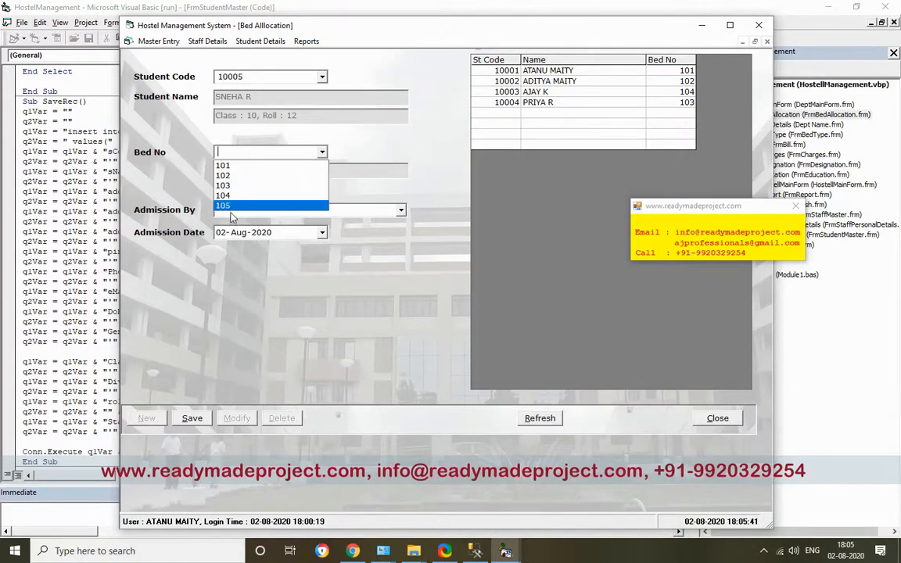
{"action": "left_click", "coordinate": [224, 205]}
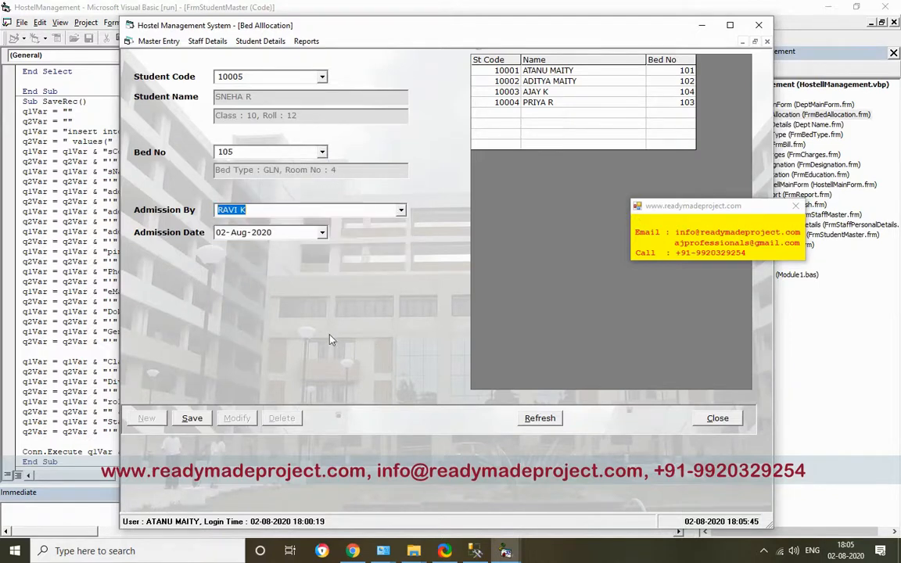
{"action": "left_click", "coordinate": [191, 417]}
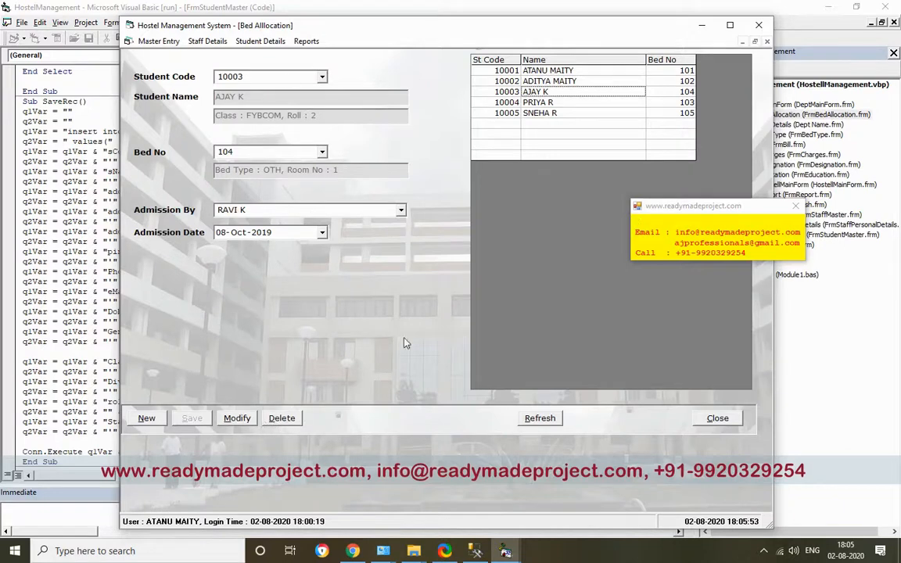
{"action": "left_click", "coordinate": [252, 41]}
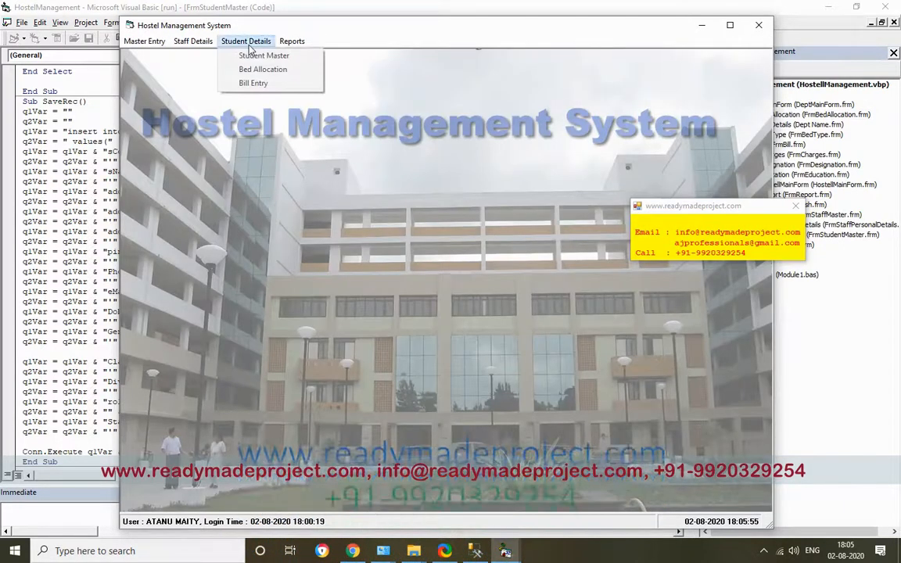
{"action": "mouse_move", "coordinate": [253, 83]}
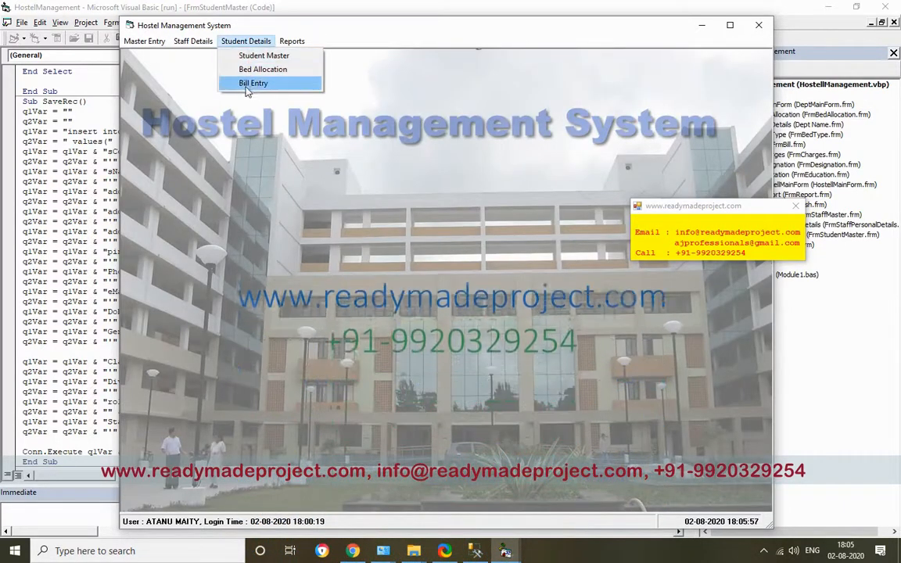
Start a new bill for student 10005 with bed charges 5000 and room charges
{"action": "left_click", "coordinate": [253, 83]}
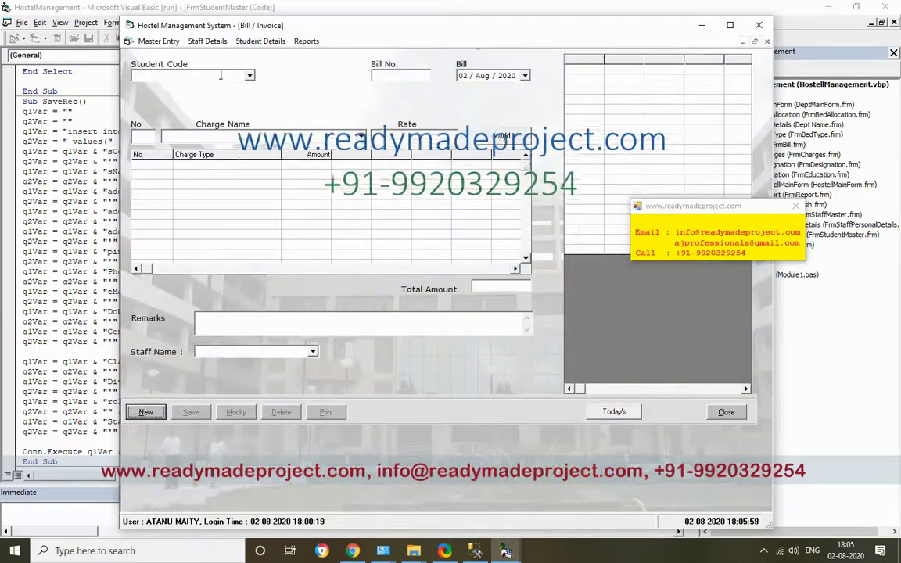
{"action": "left_click", "coordinate": [145, 412]}
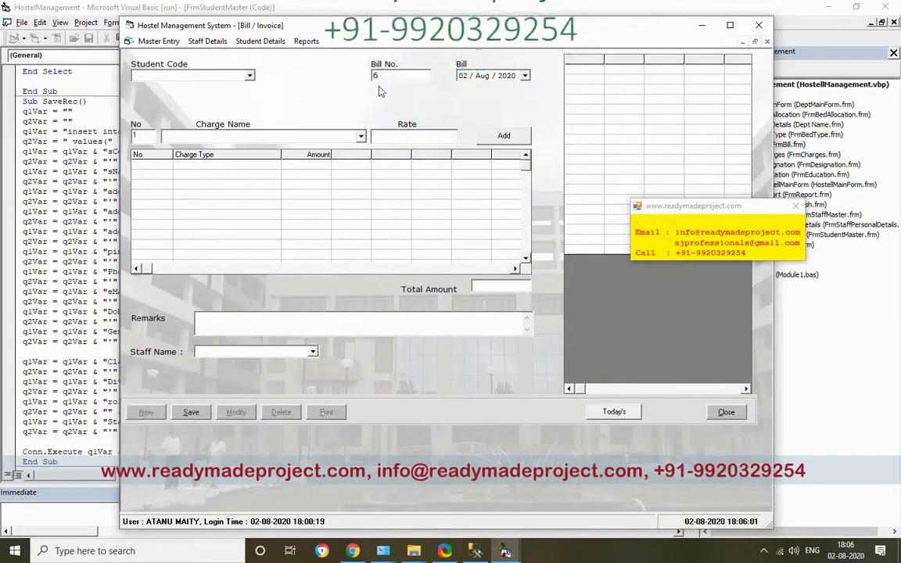
{"action": "left_click", "coordinate": [249, 76]}
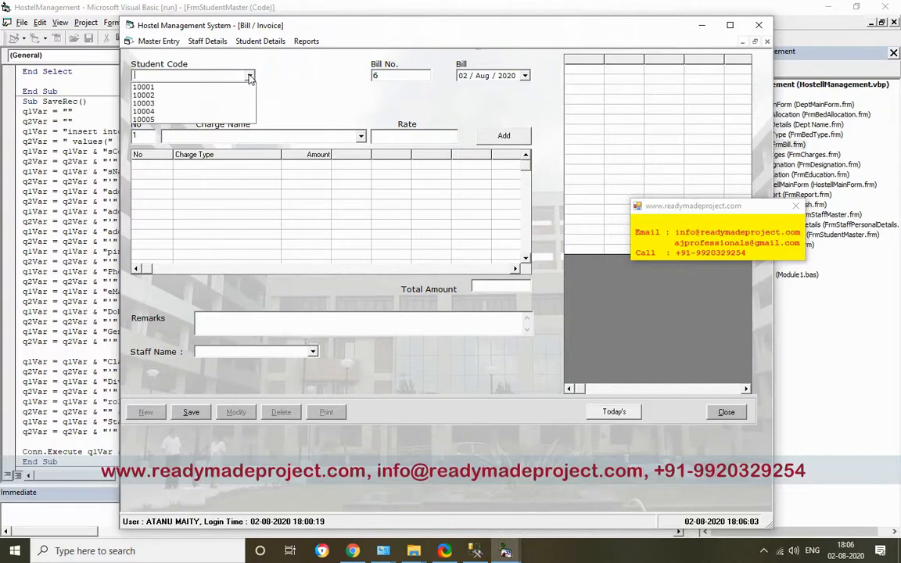
{"action": "left_click", "coordinate": [143, 119]}
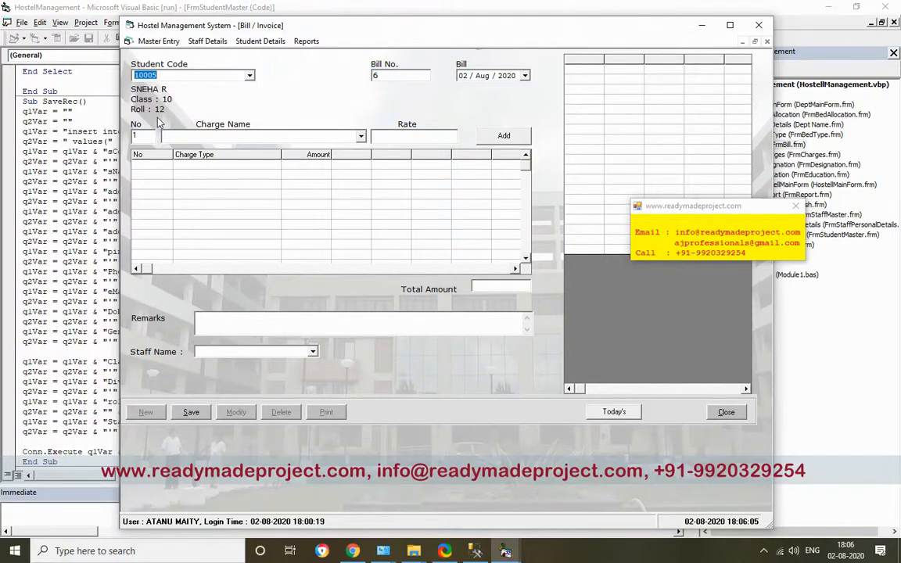
{"action": "left_click", "coordinate": [360, 136]}
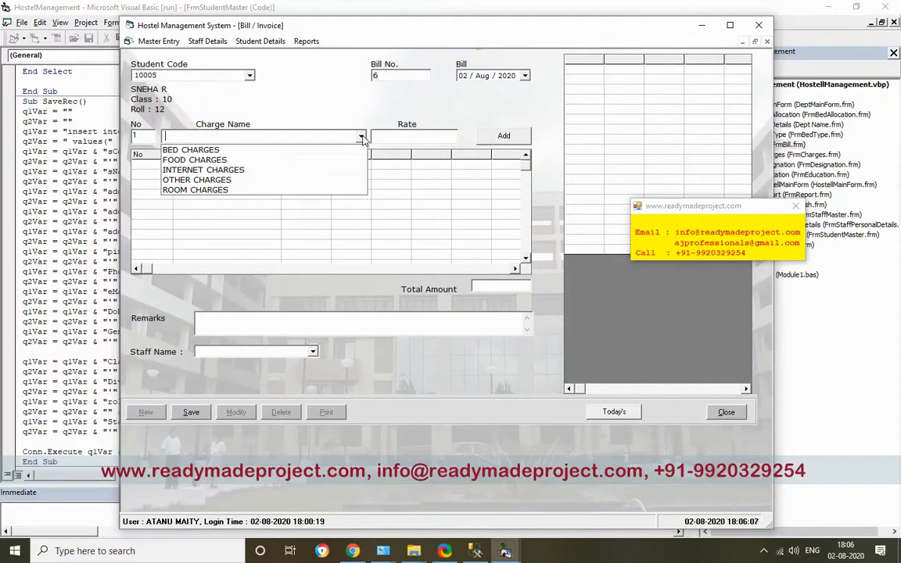
{"action": "left_click", "coordinate": [191, 149]}
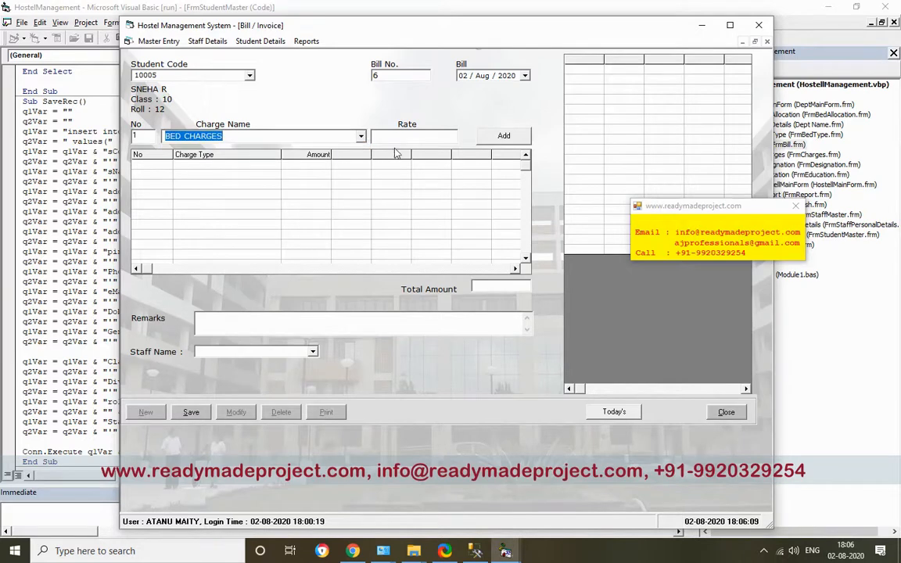
{"action": "type", "text": "5000"}
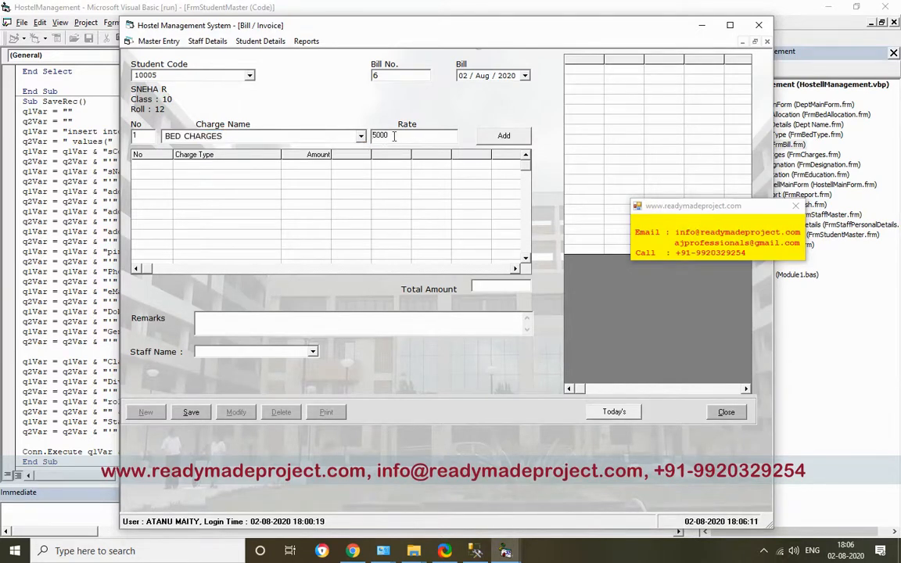
{"action": "left_click", "coordinate": [503, 135]}
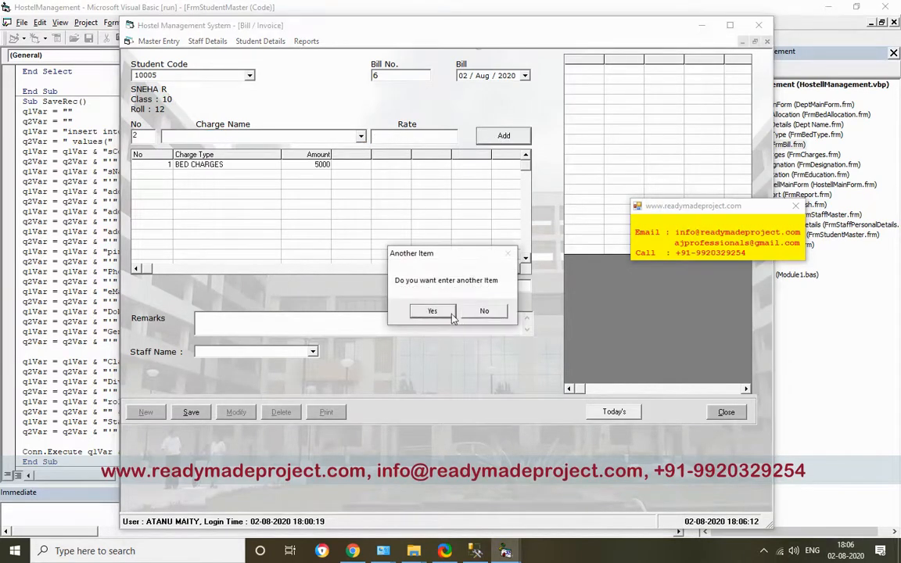
{"action": "left_click", "coordinate": [432, 311]}
{"action": "type", "text": "150"}
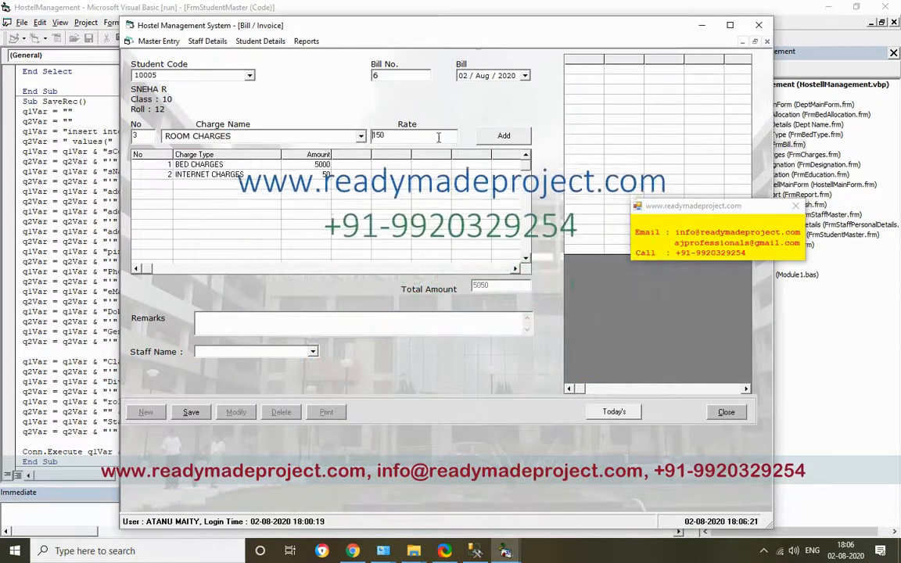
{"action": "left_click", "coordinate": [503, 135]}
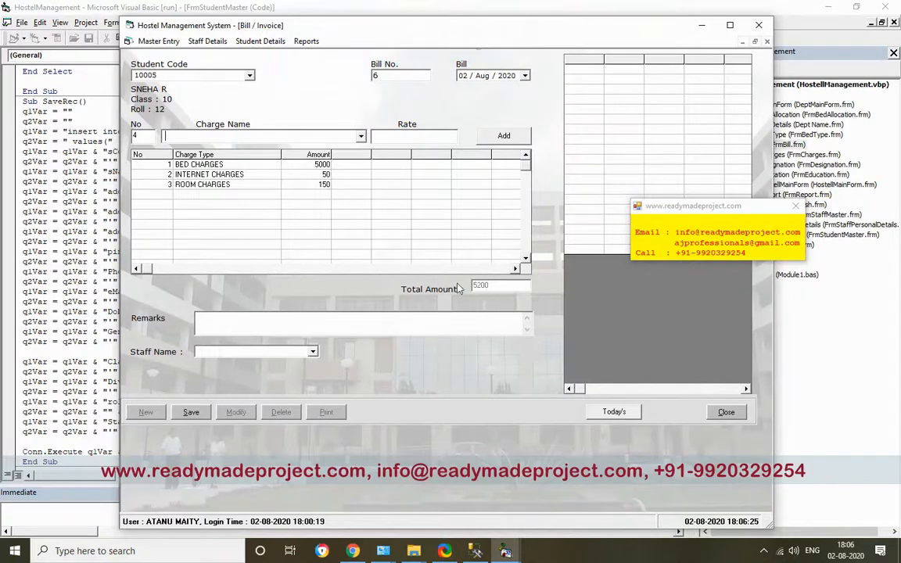
{"action": "left_click", "coordinate": [360, 135]}
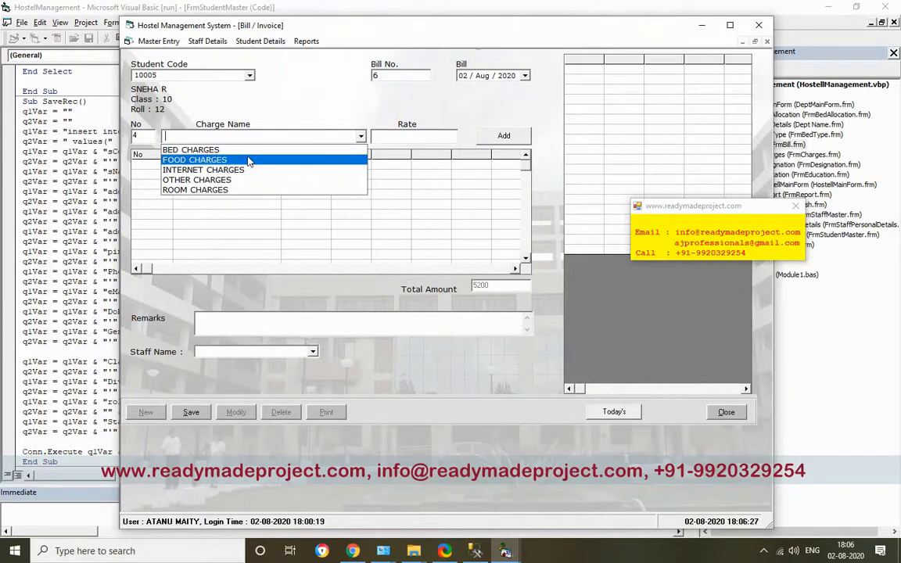
{"action": "left_click", "coordinate": [195, 159]}
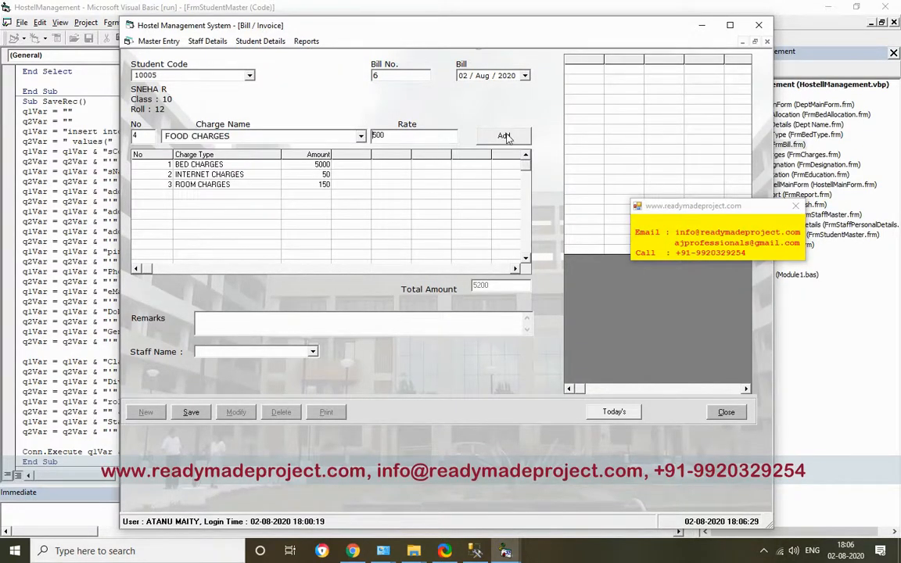
{"action": "left_click", "coordinate": [502, 135]}
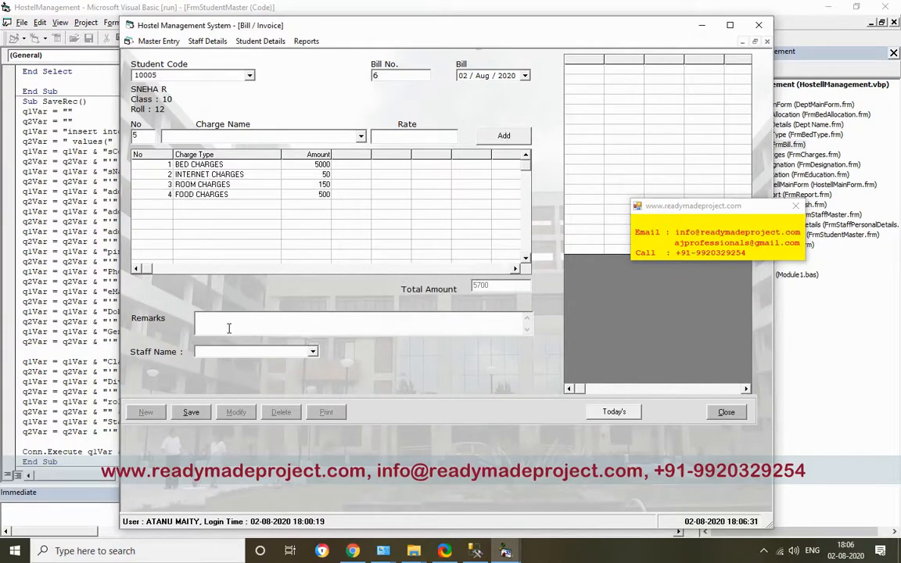
{"action": "type", "text": "Pais by Cash"}
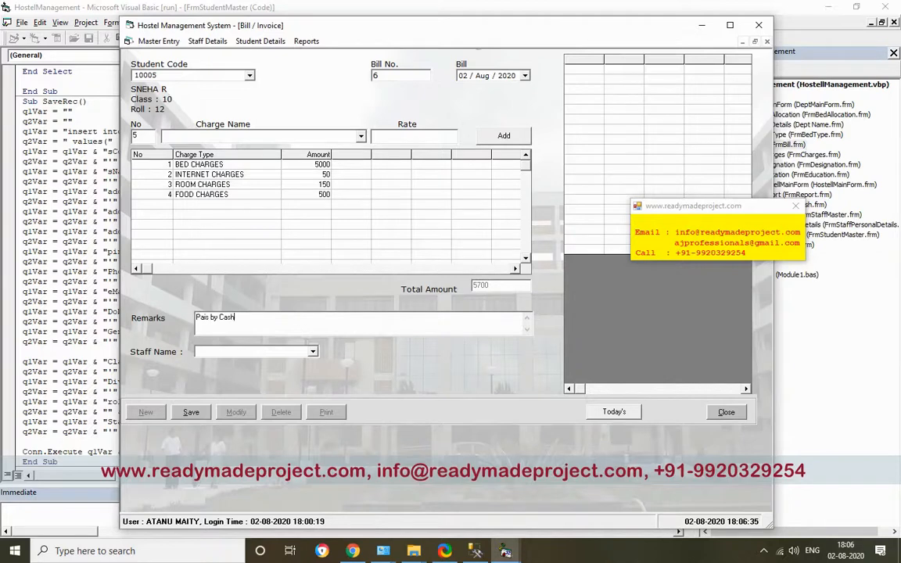
{"action": "left_click", "coordinate": [313, 351]}
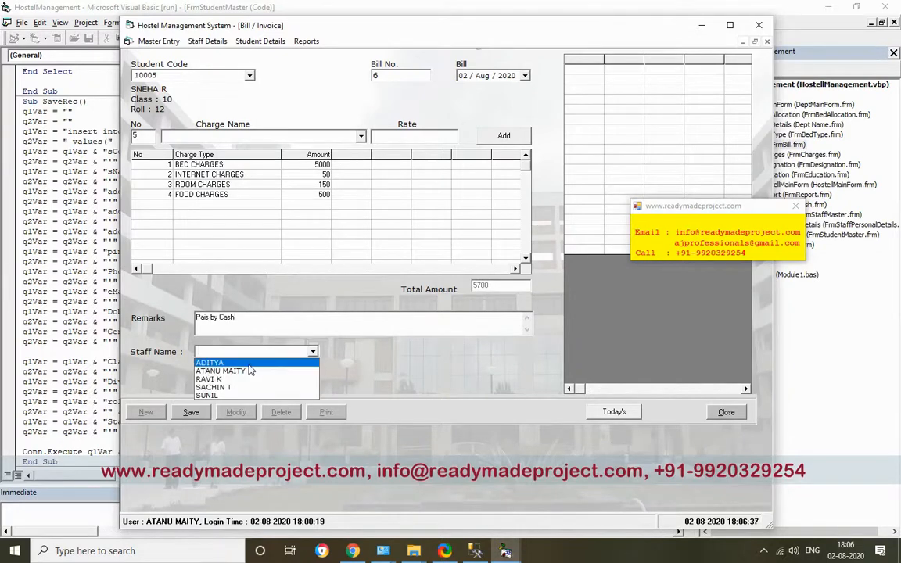
{"action": "left_click", "coordinate": [213, 388]}
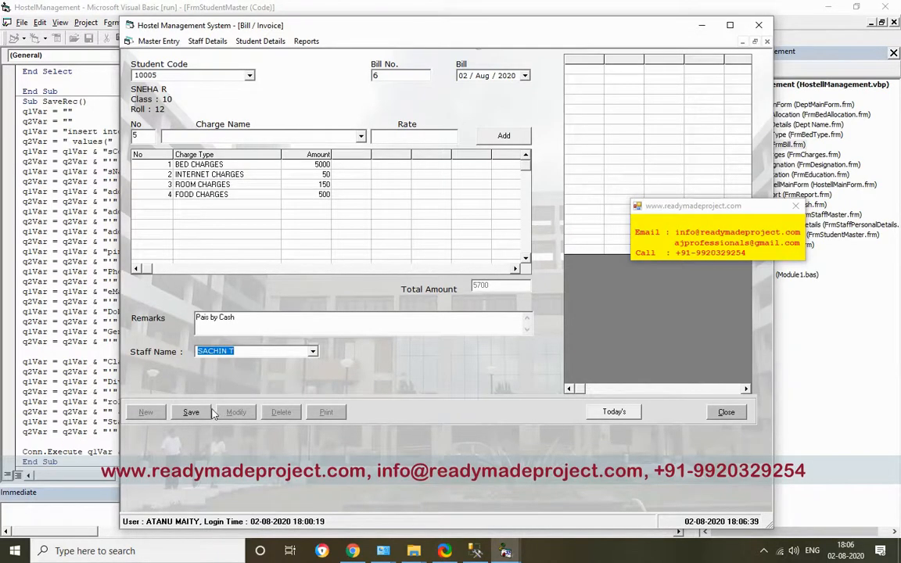
{"action": "left_click", "coordinate": [191, 413]}
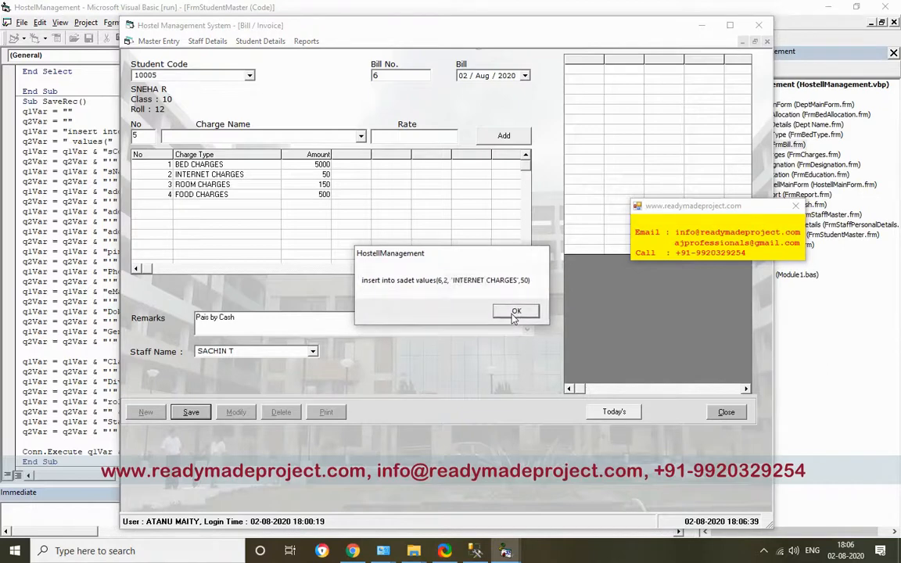
{"action": "left_click", "coordinate": [516, 311]}
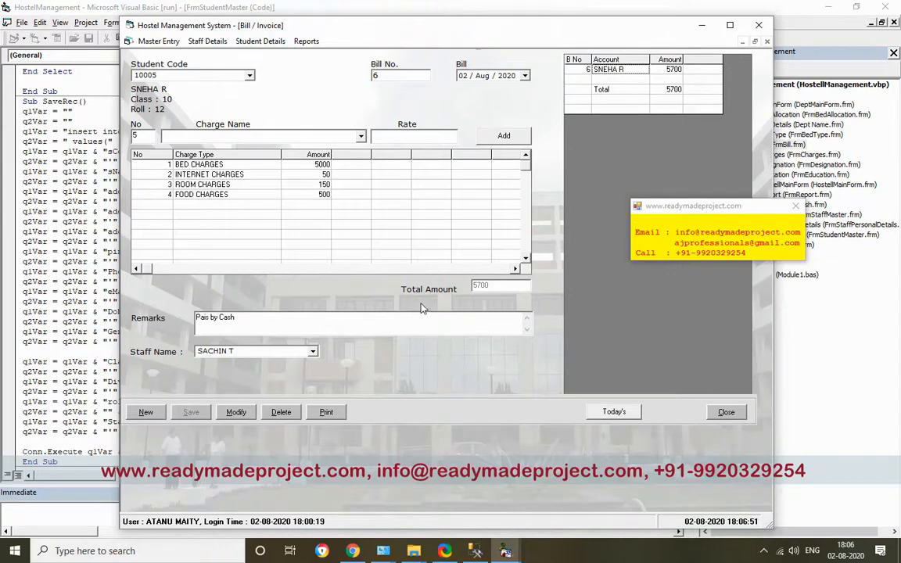
{"action": "left_click", "coordinate": [326, 412]}
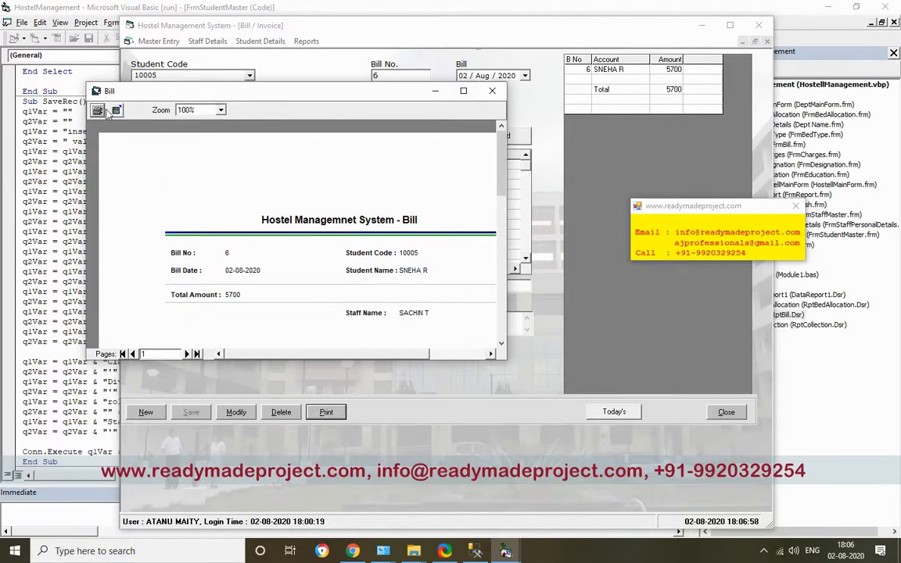
{"action": "left_click", "coordinate": [492, 91]}
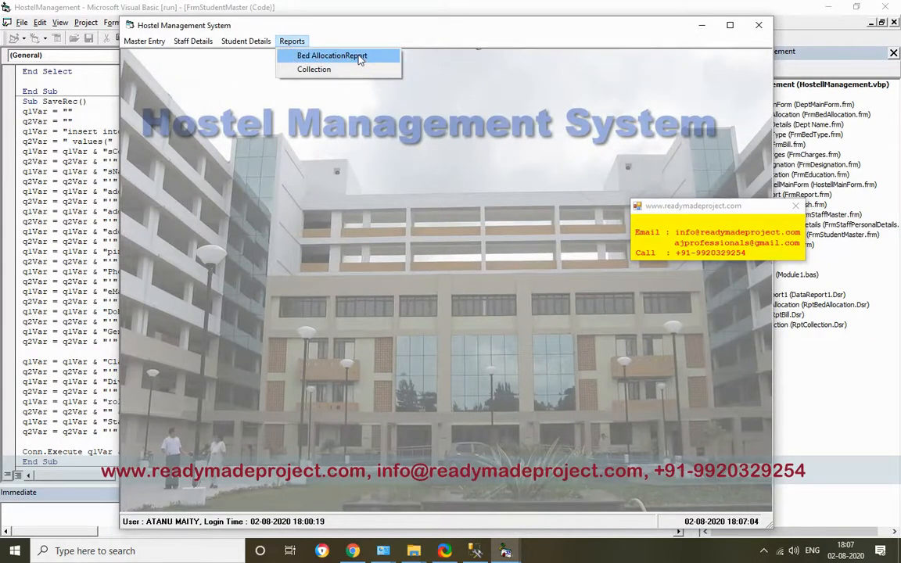
{"action": "left_click", "coordinate": [342, 55]}
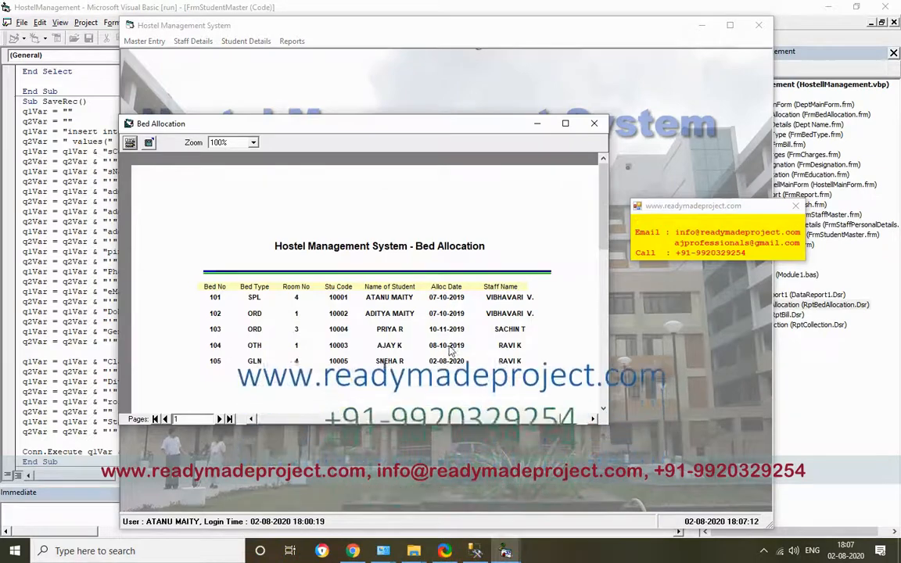
{"action": "left_click", "coordinate": [594, 123]}
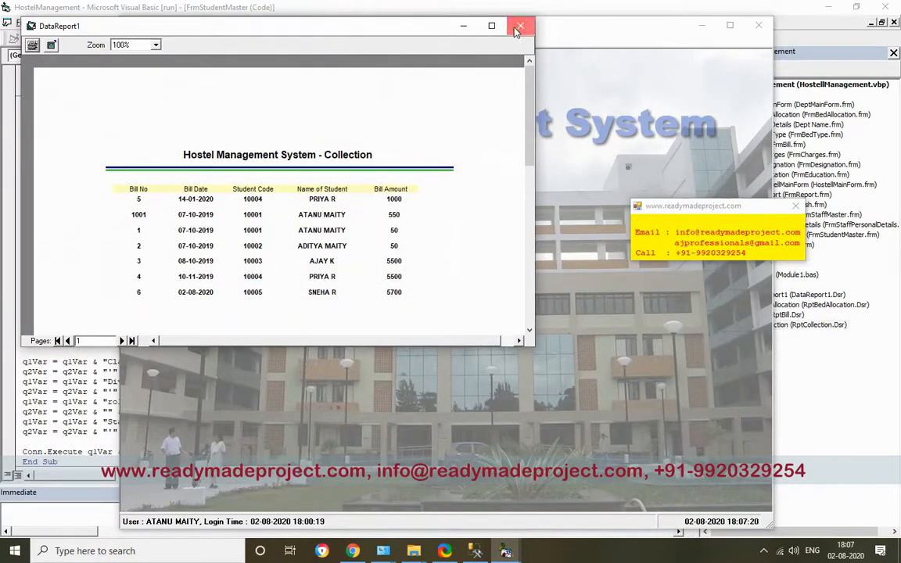
{"action": "left_click", "coordinate": [517, 26]}
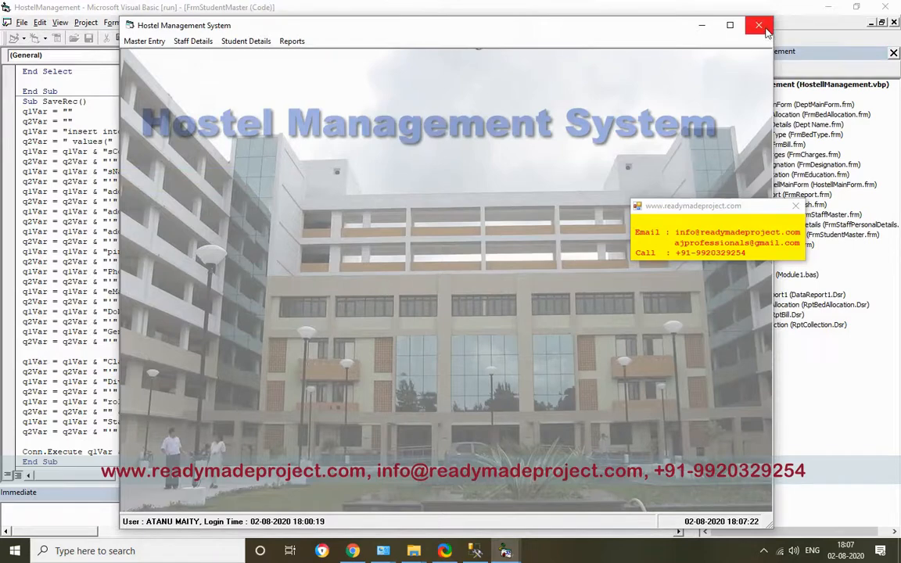
{"action": "left_click", "coordinate": [760, 25]}
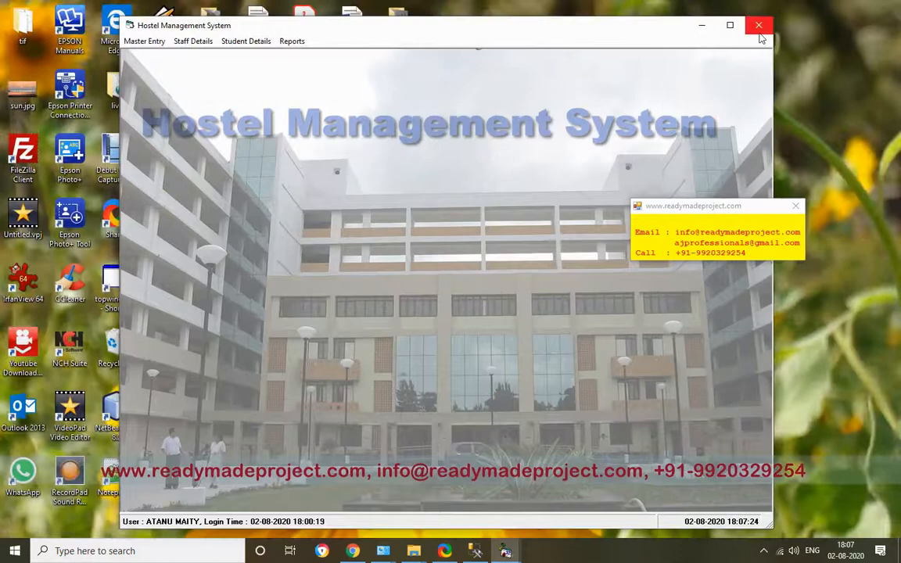
{"action": "mouse_move", "coordinate": [266, 116]}
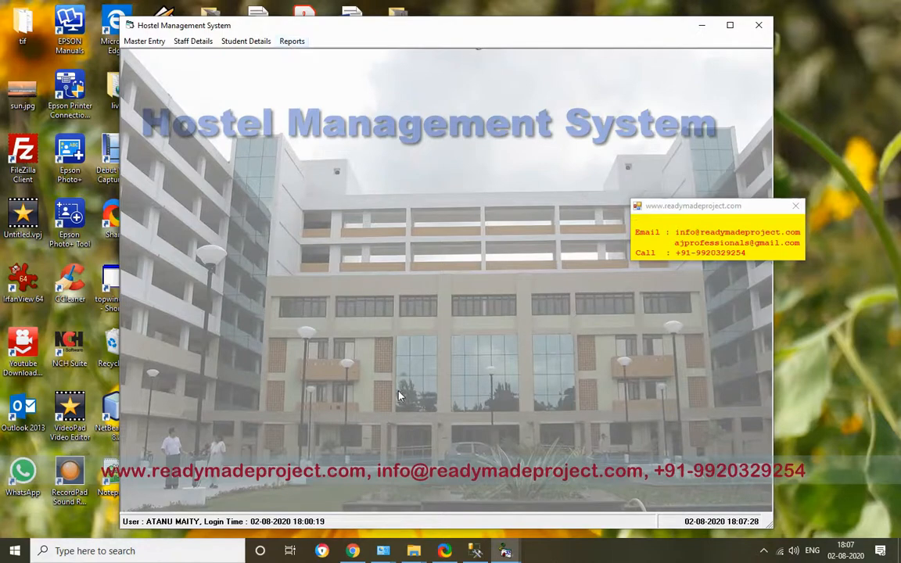
Show the eHostelVBSQLFls folder with db_scripts_dump, source and the eHostel documents
{"action": "left_click", "coordinate": [409, 550]}
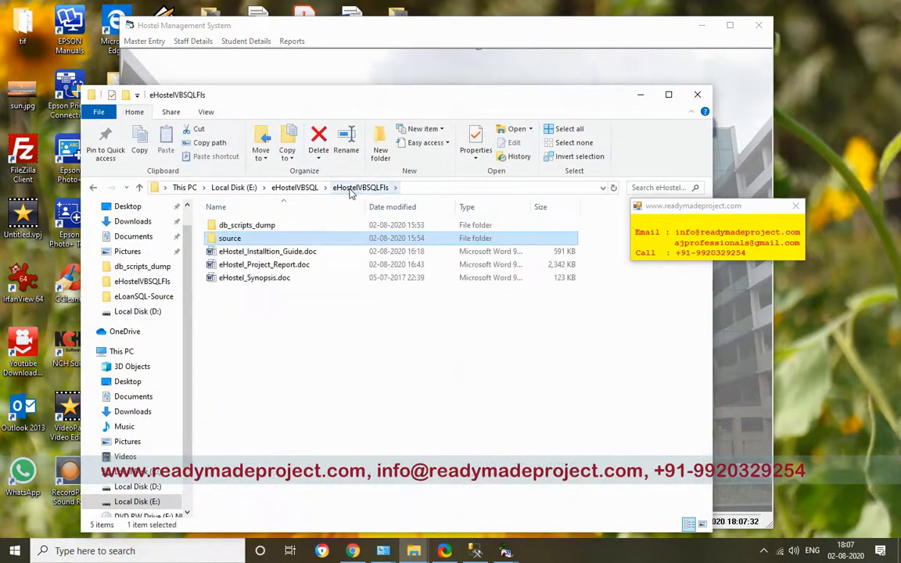
{"action": "double_click", "coordinate": [247, 225]}
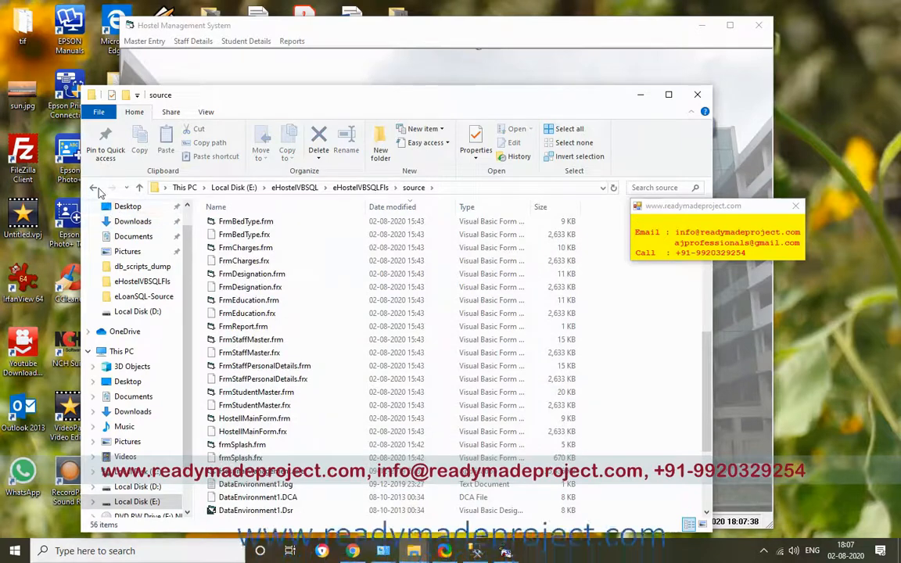
{"action": "left_click", "coordinate": [94, 187]}
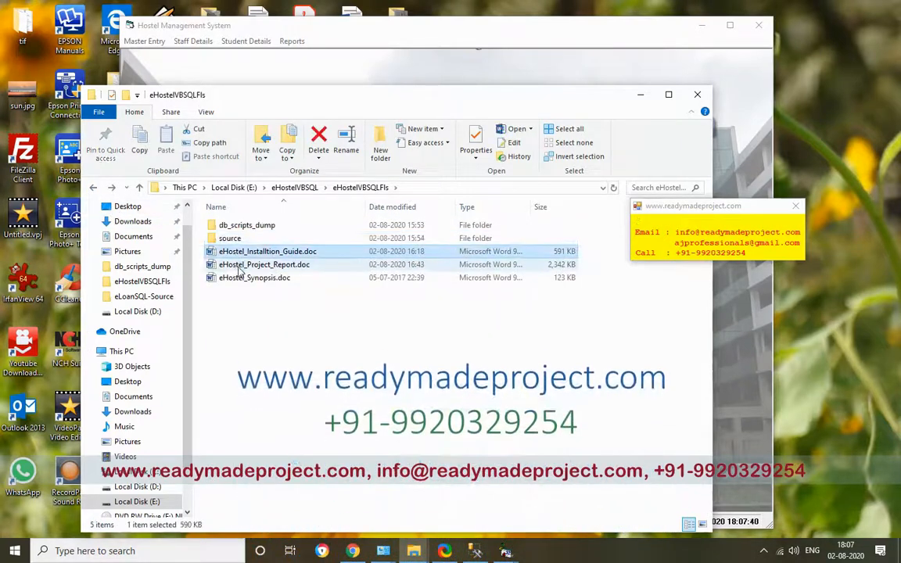